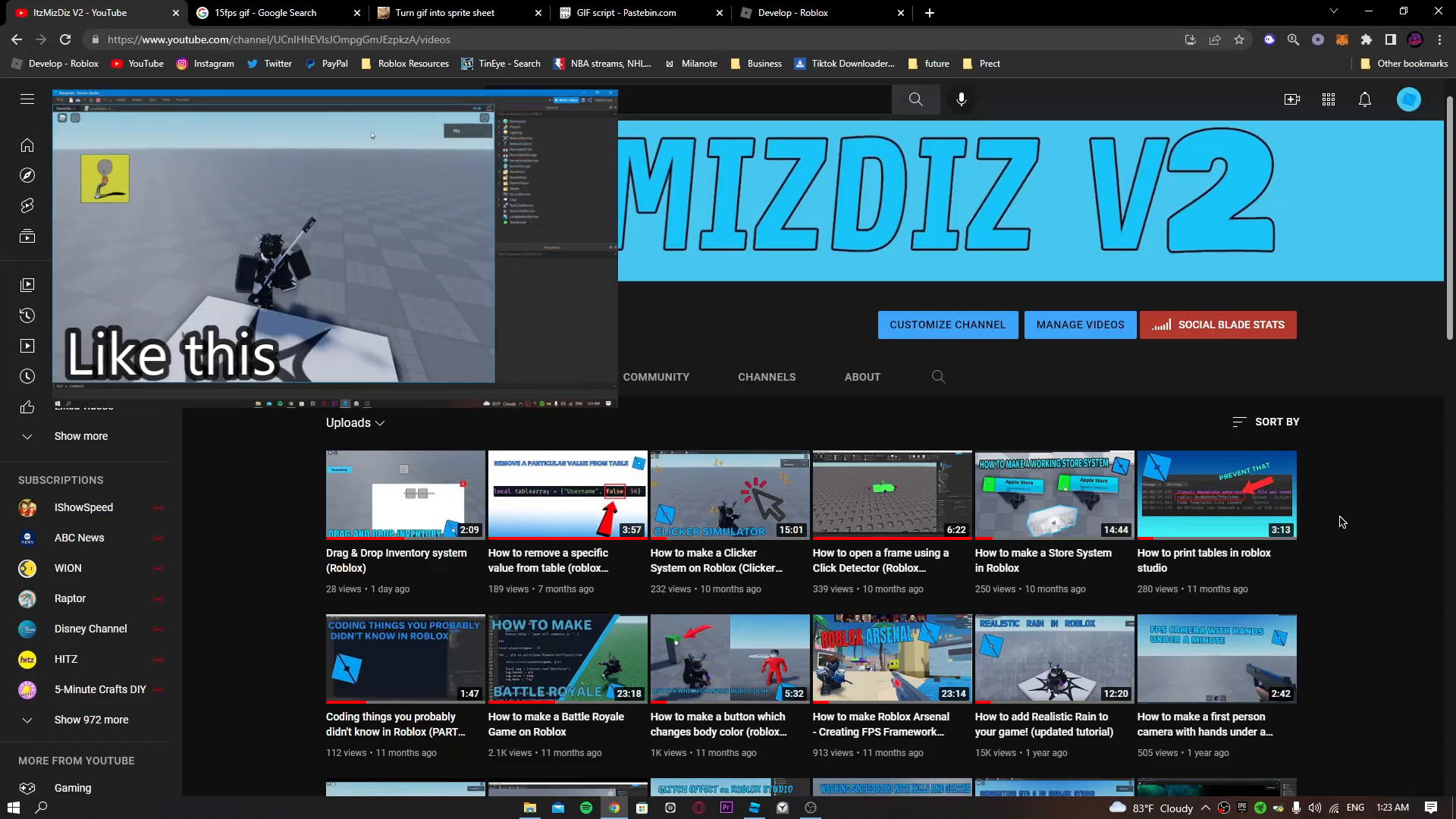
# Step: Return to the '15fps gif' image results and enlarge the 15fps sequence morph GIF
pyautogui.scroll(-3)
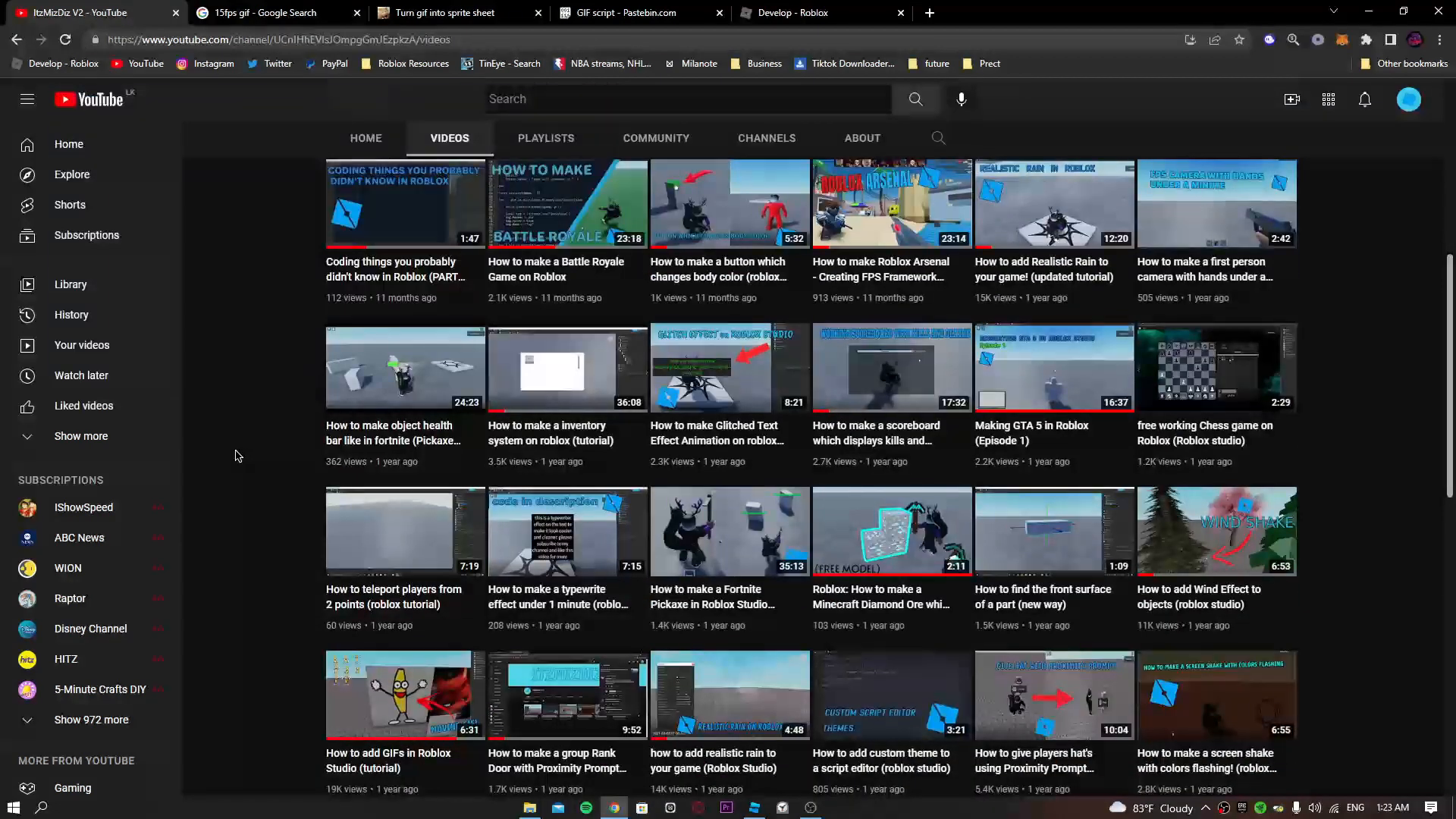
pyautogui.scroll(-3)
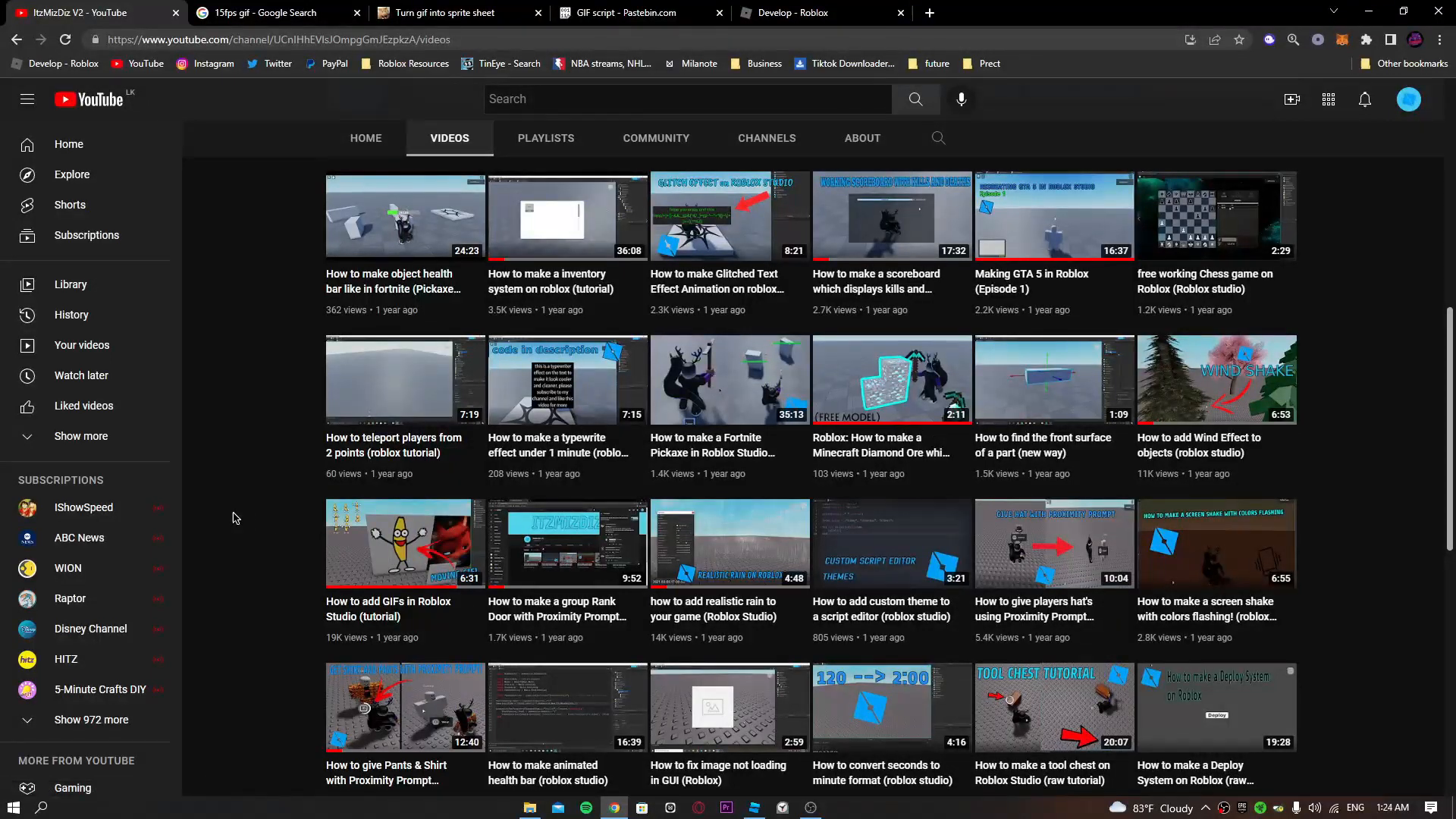
pyautogui.scroll(3)
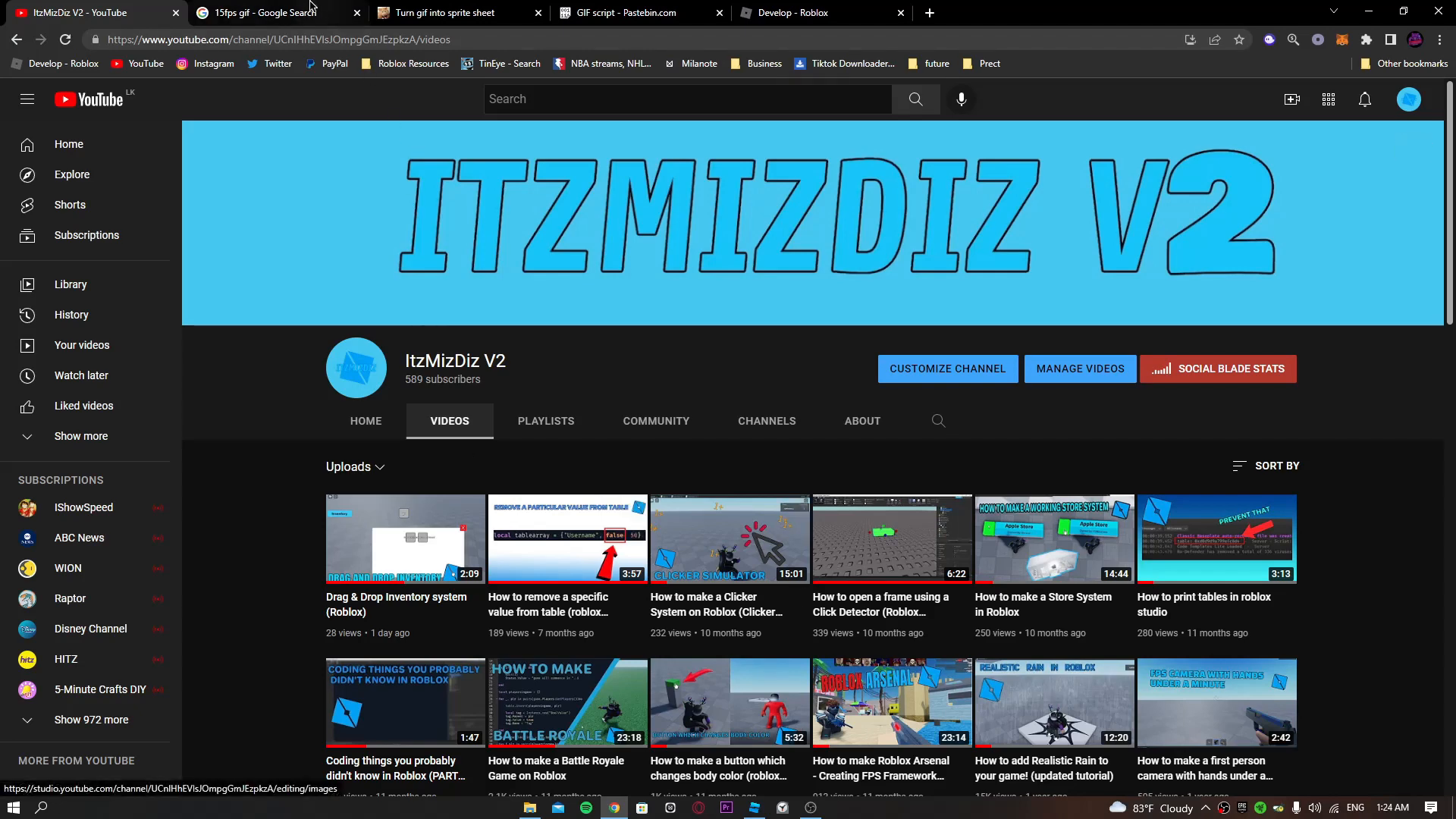
pyautogui.click(269, 13)
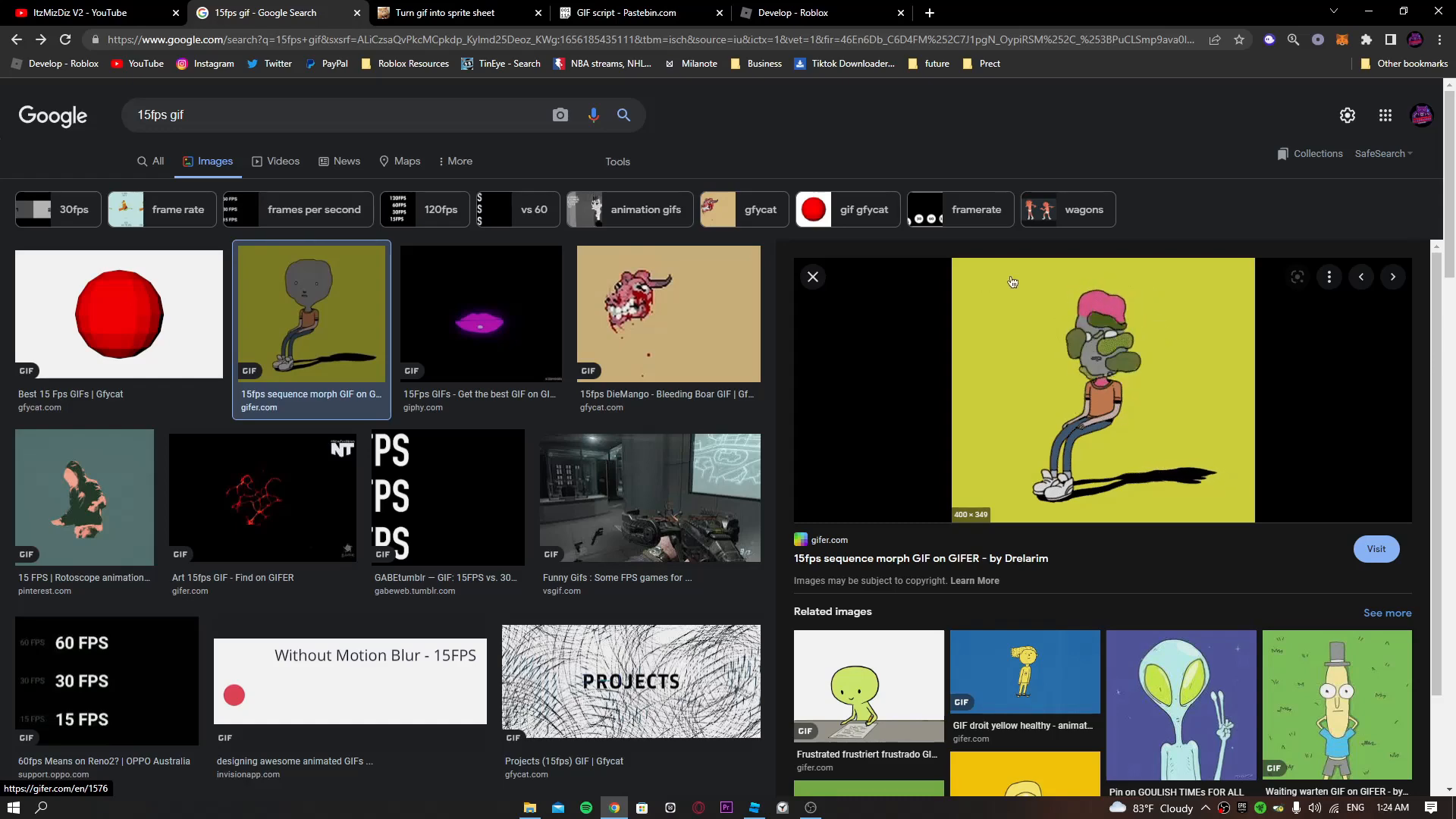
pyautogui.click(454, 13)
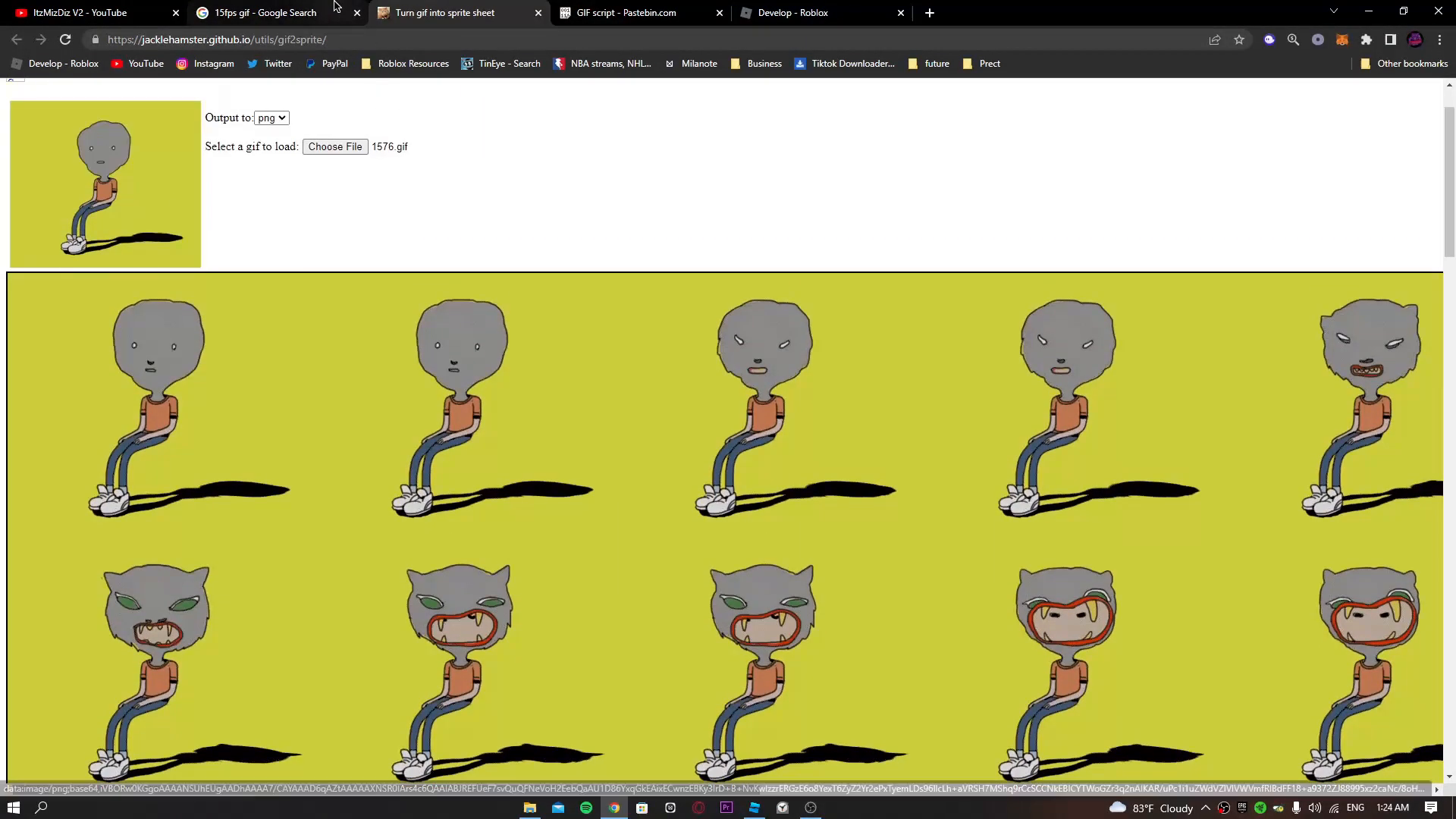
pyautogui.click(258, 13)
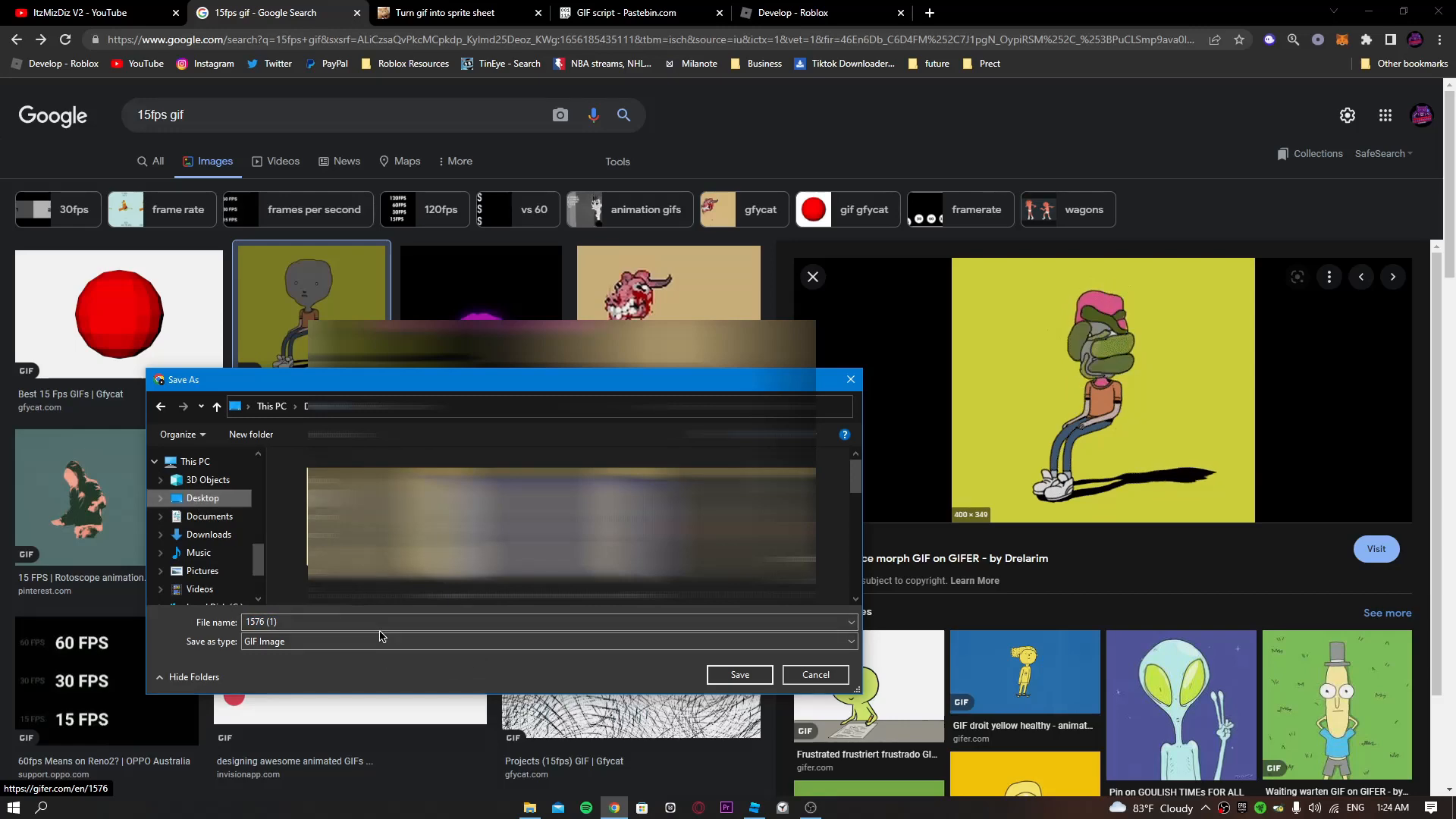
# Step: Save the GIF as gif123.gif, load it into gif2sprite, and download spritesheet.png
pyautogui.write('gif')
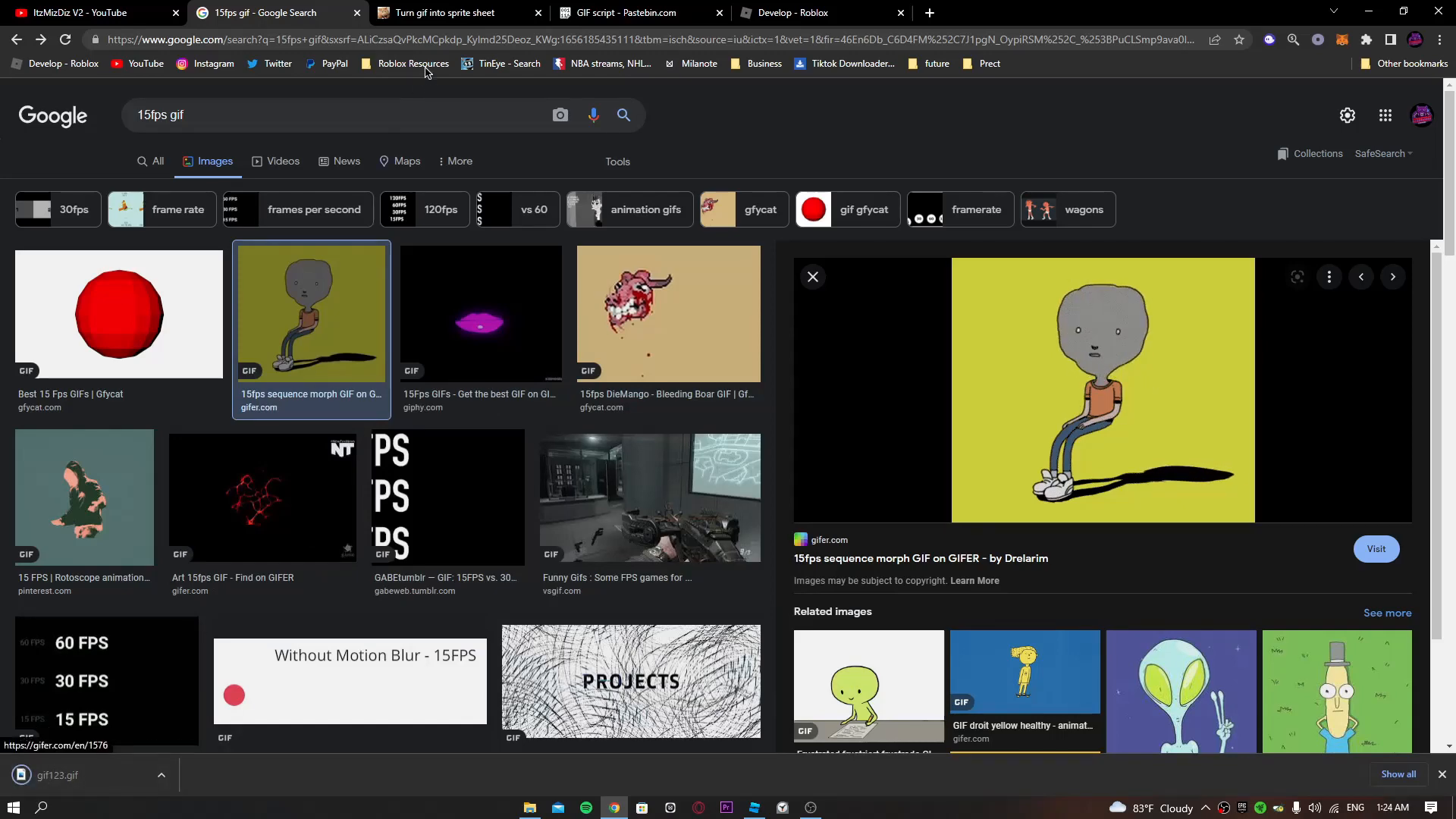
pyautogui.click(454, 13)
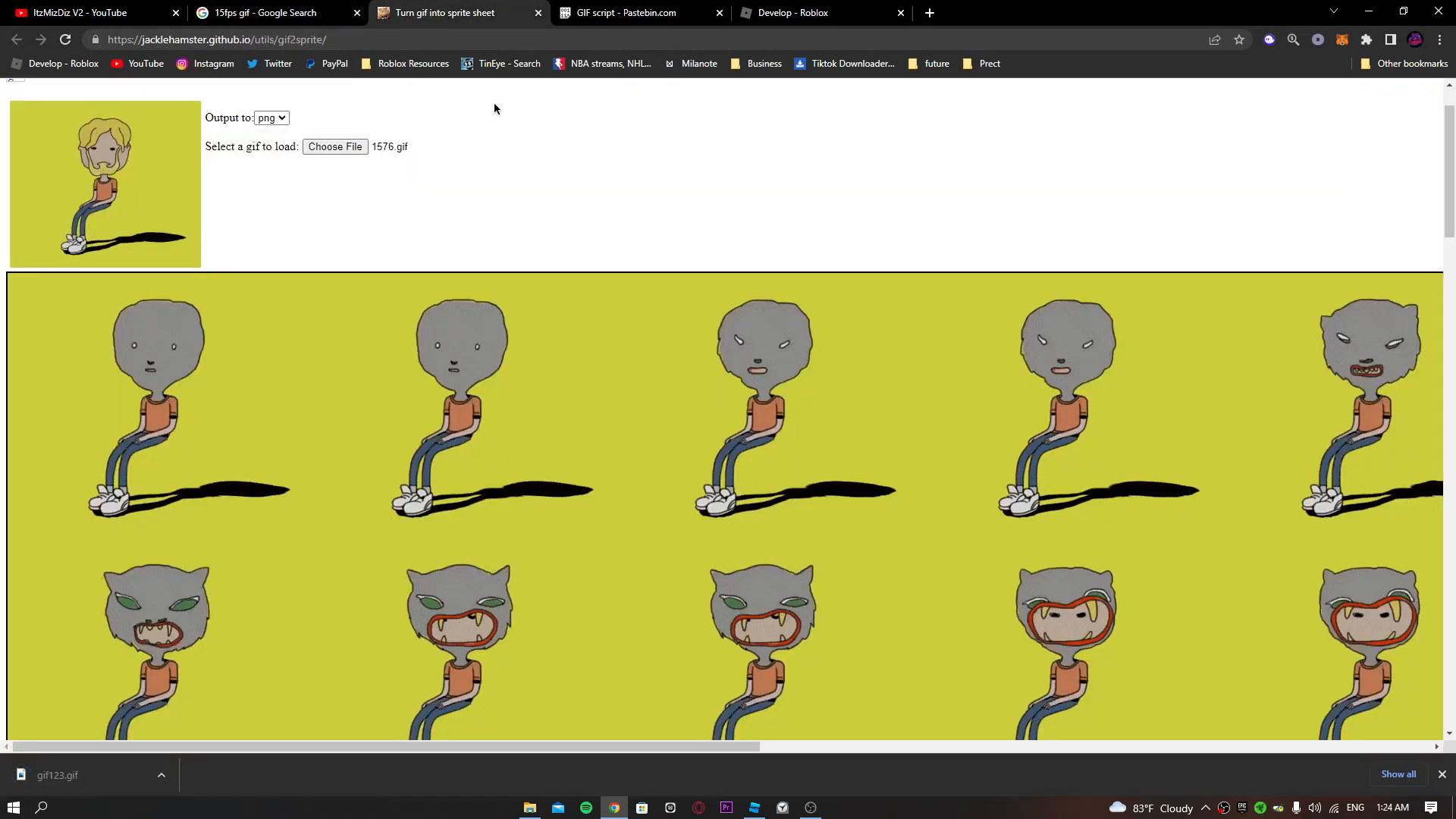
pyautogui.click(333, 147)
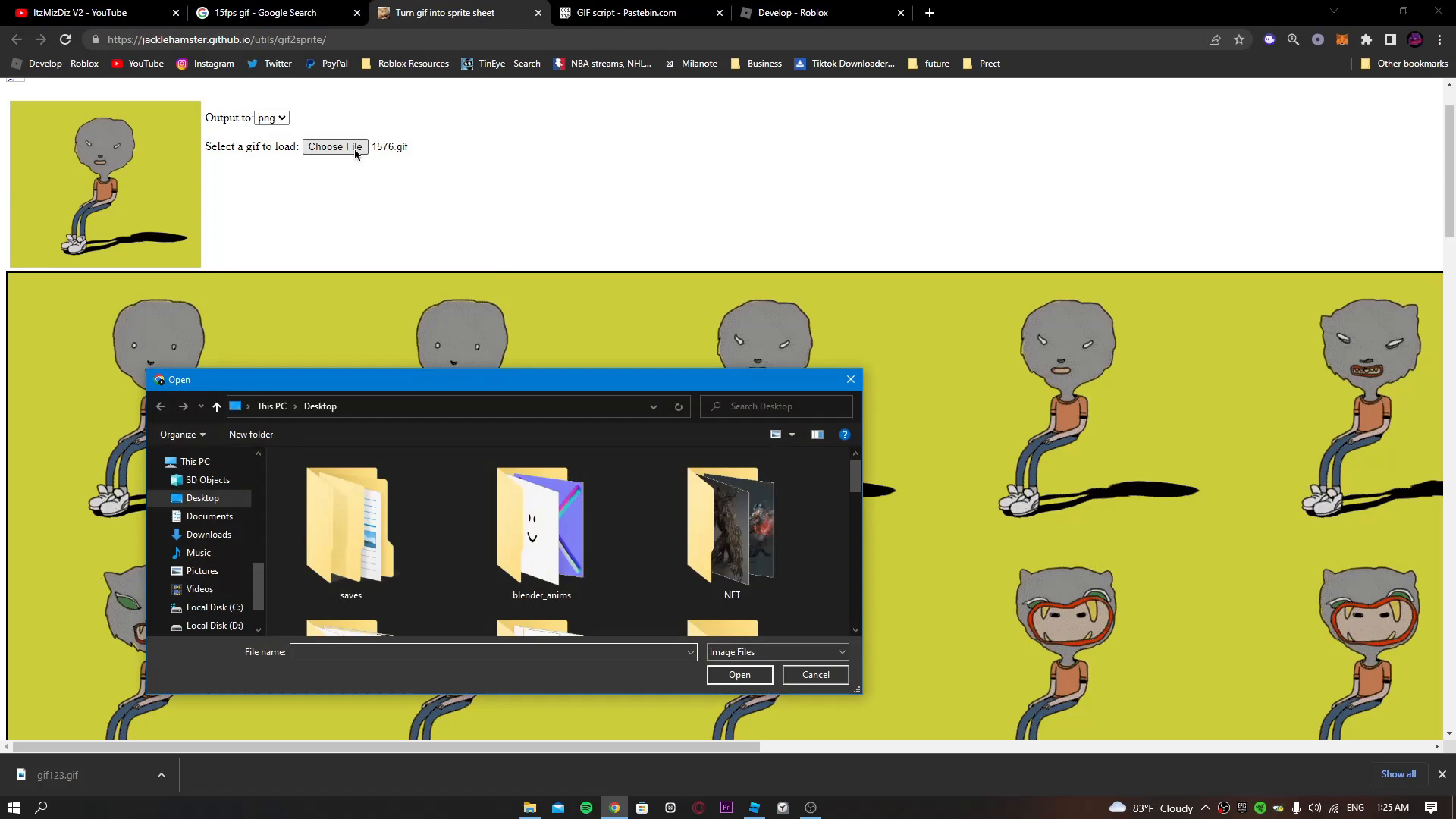
pyautogui.write('gif')
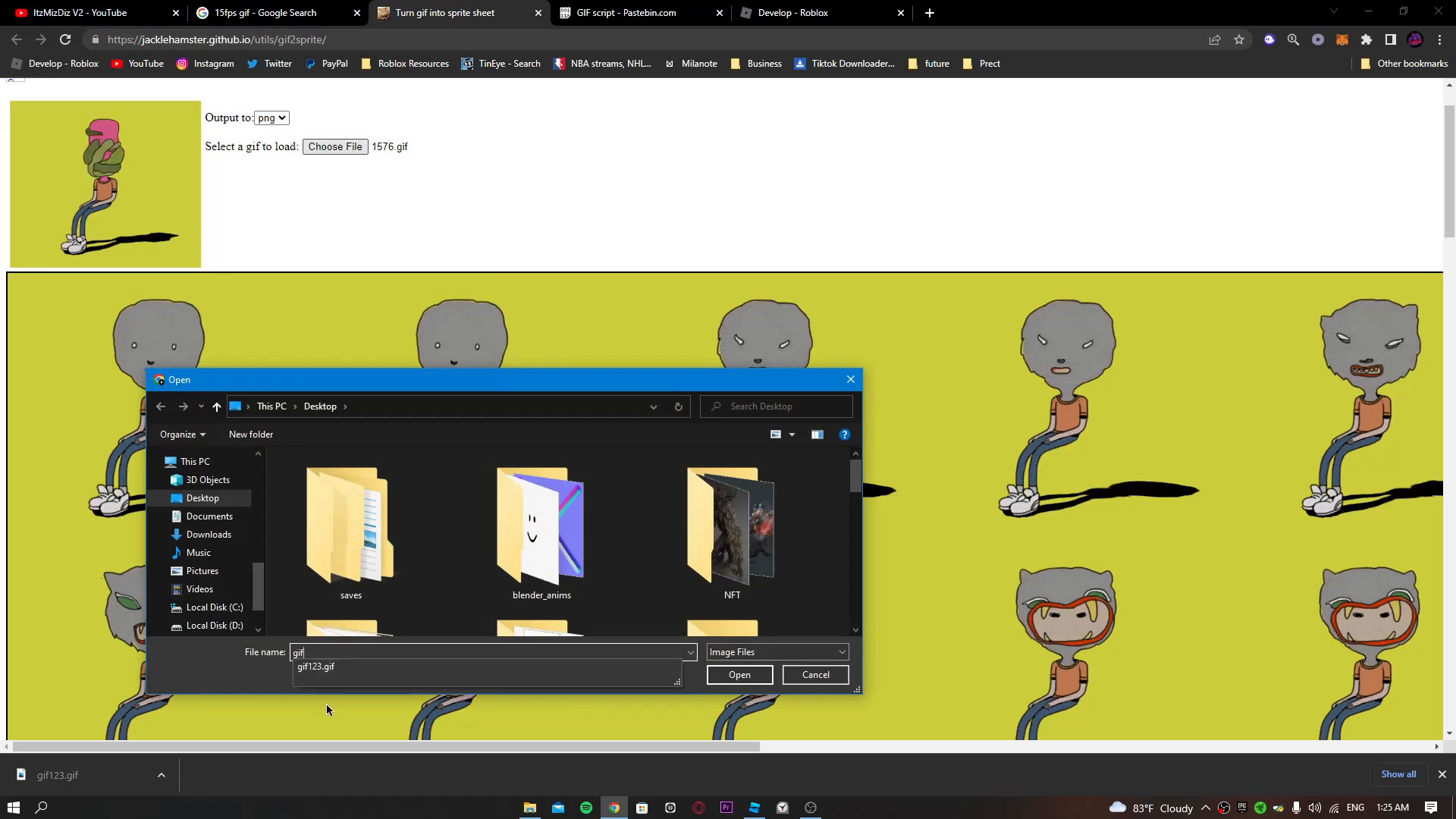
pyautogui.click(315, 666)
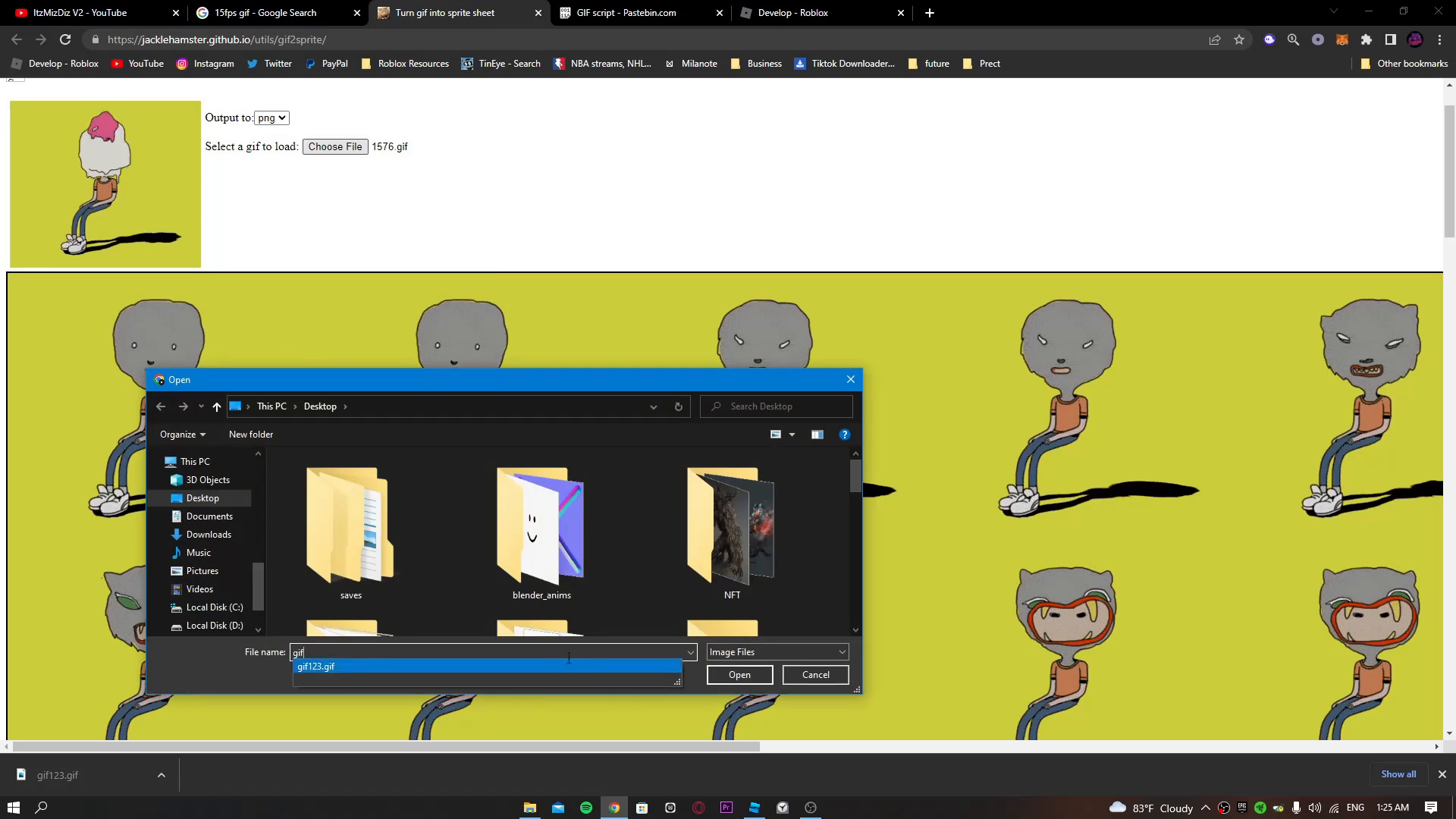
pyautogui.click(740, 674)
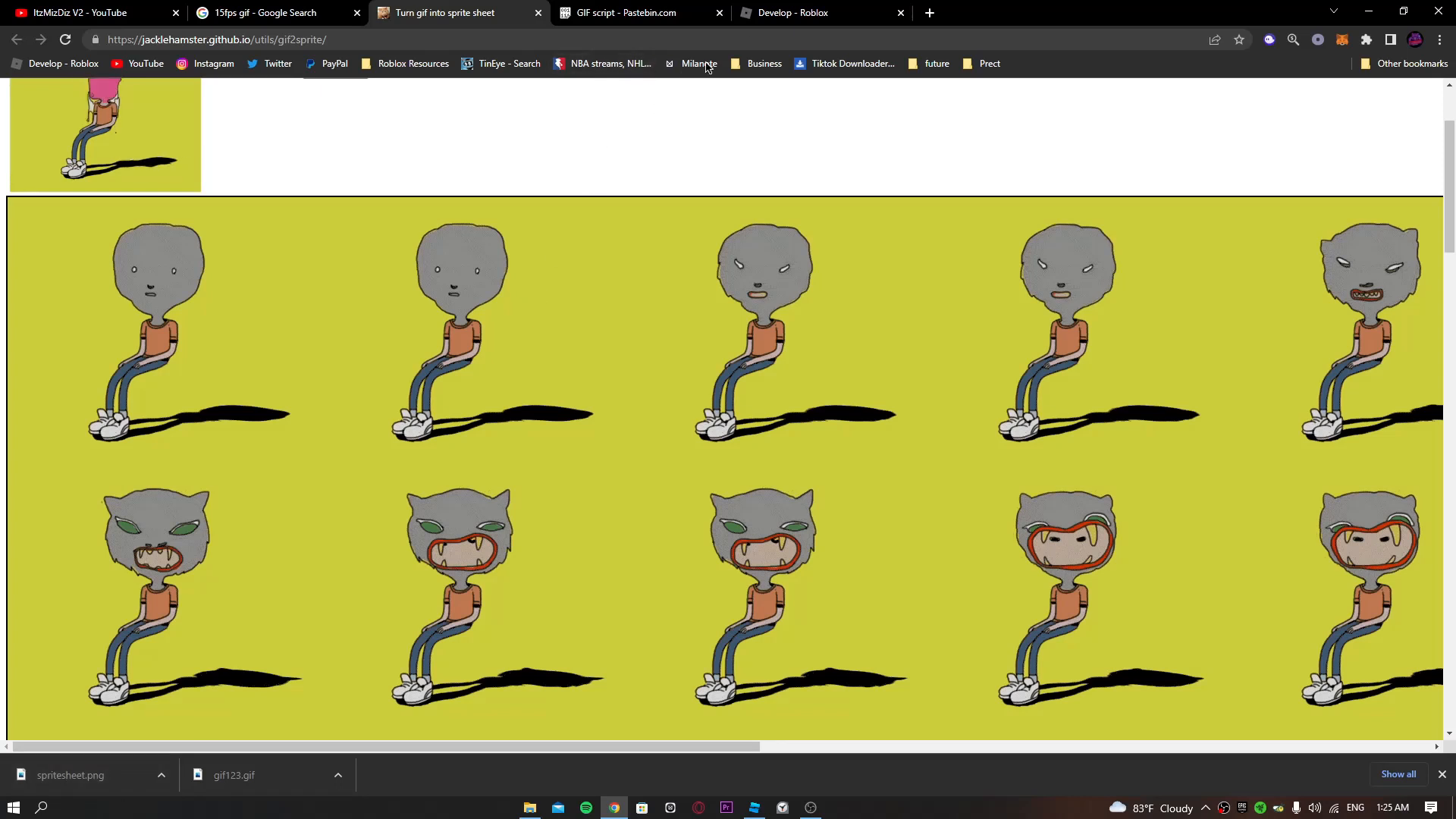
pyautogui.click(753, 807)
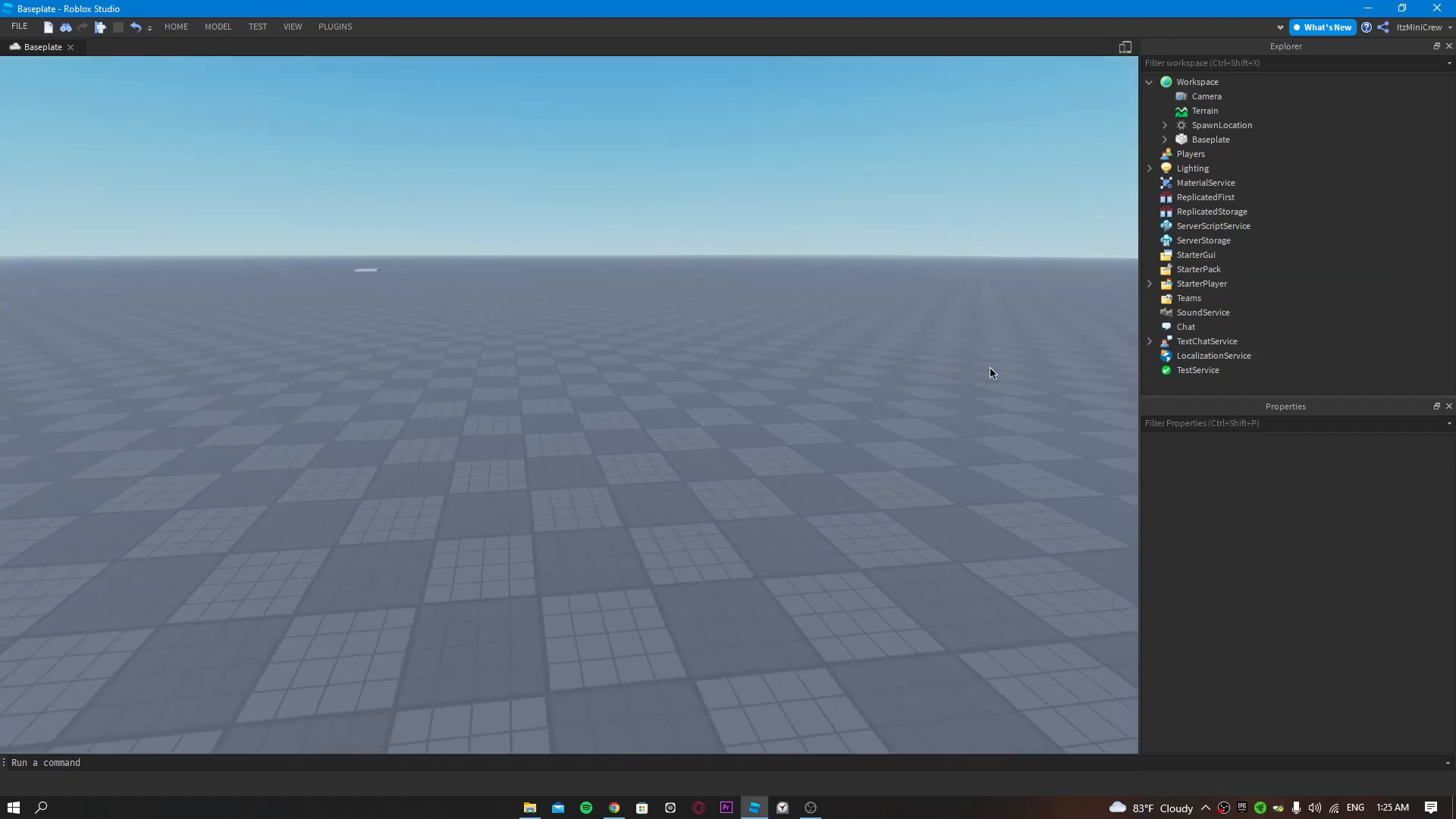
# Step: Insert a ScreenGui under StarterGui and a Frame inside that ScreenGui
pyautogui.click(1197, 255)
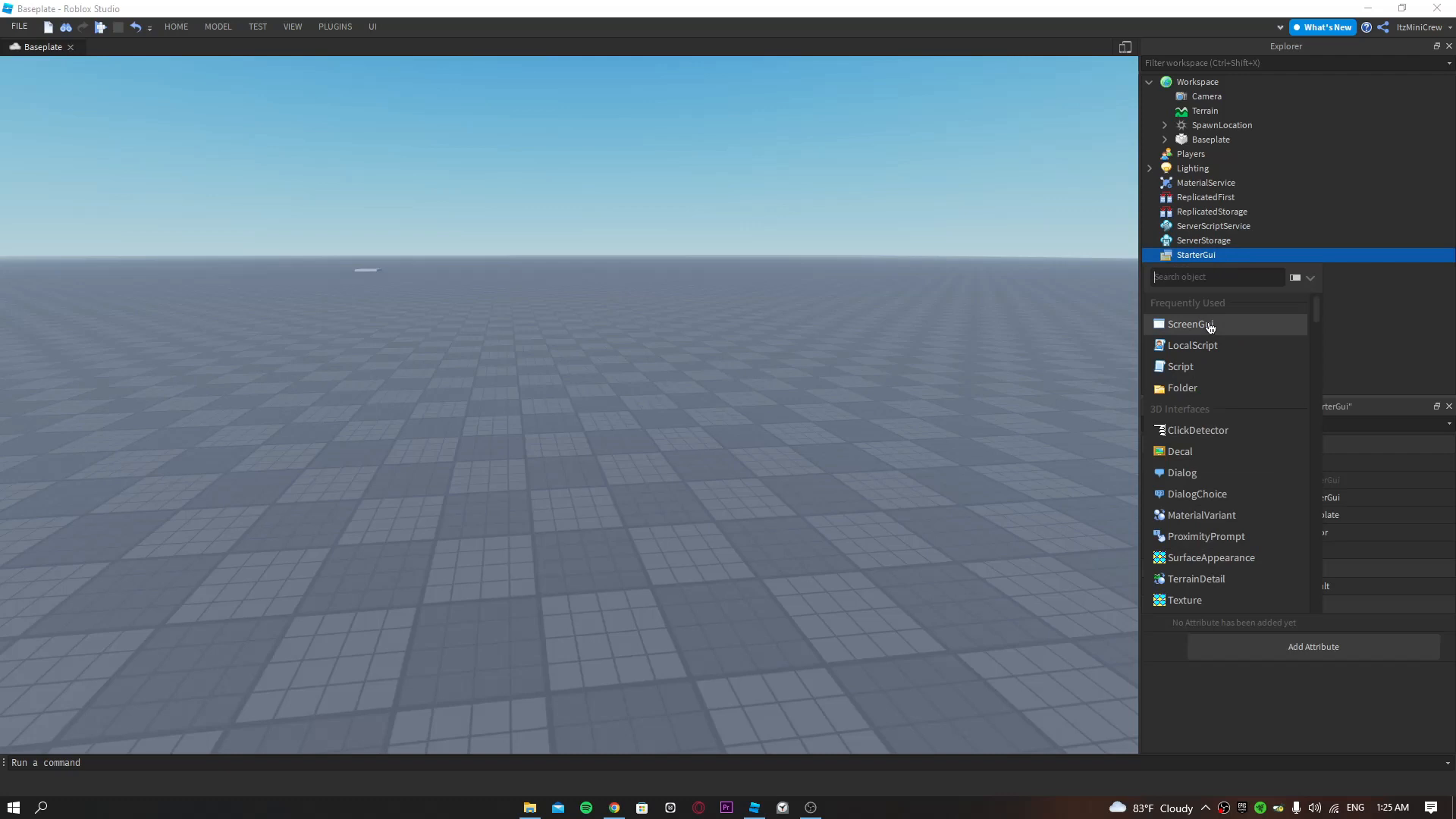
pyautogui.click(1190, 323)
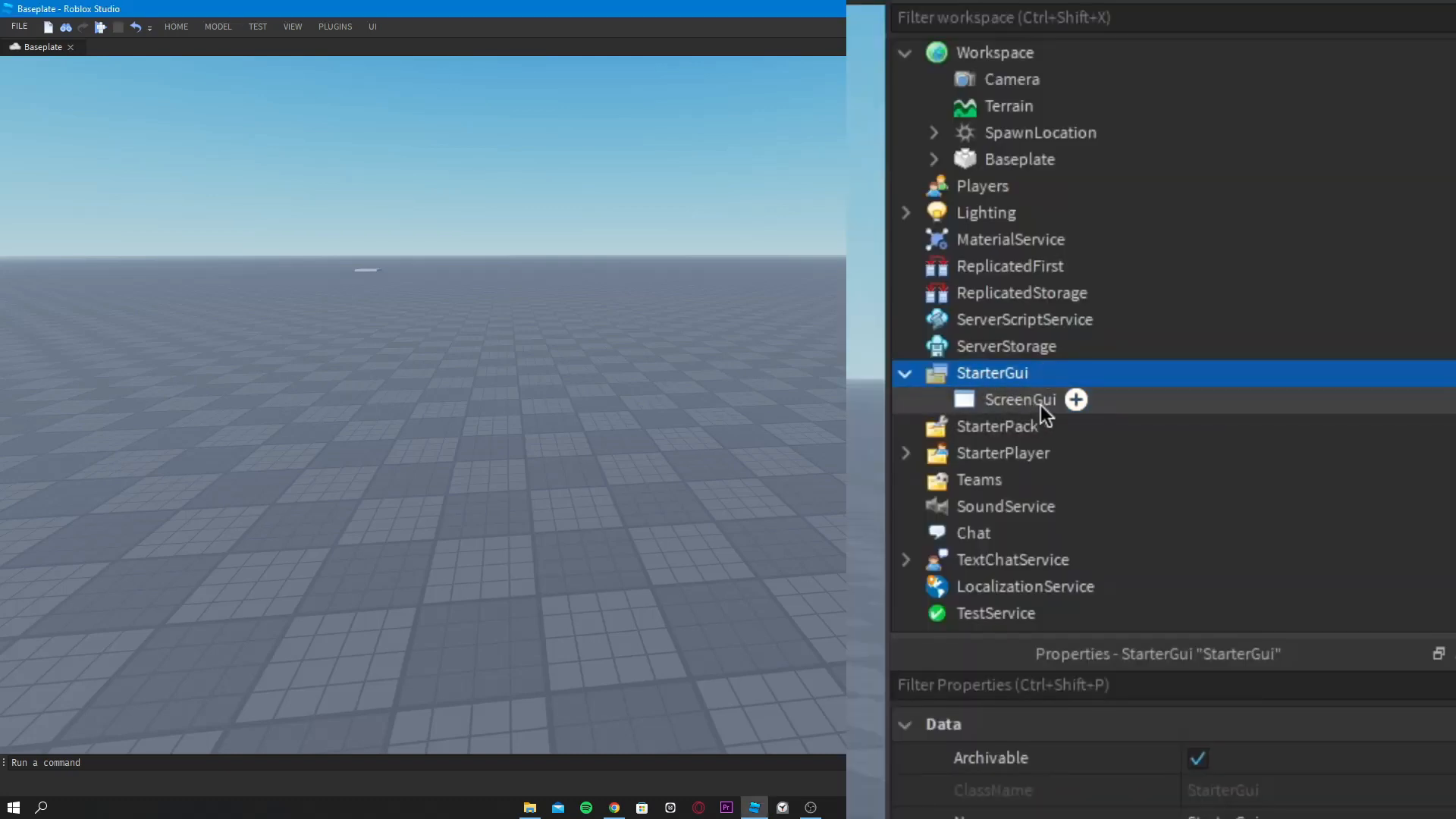
pyautogui.click(1075, 400)
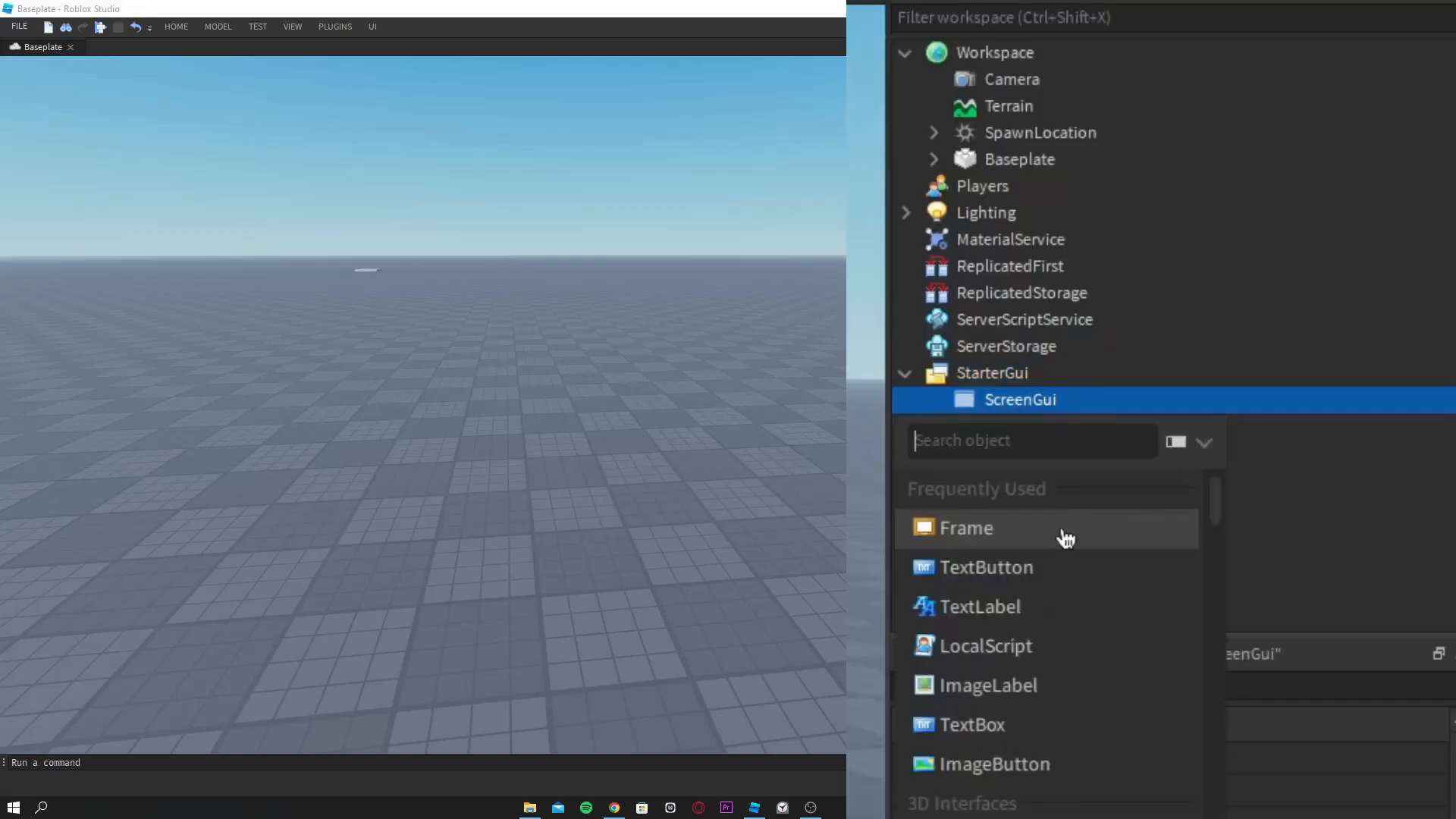
pyautogui.click(965, 528)
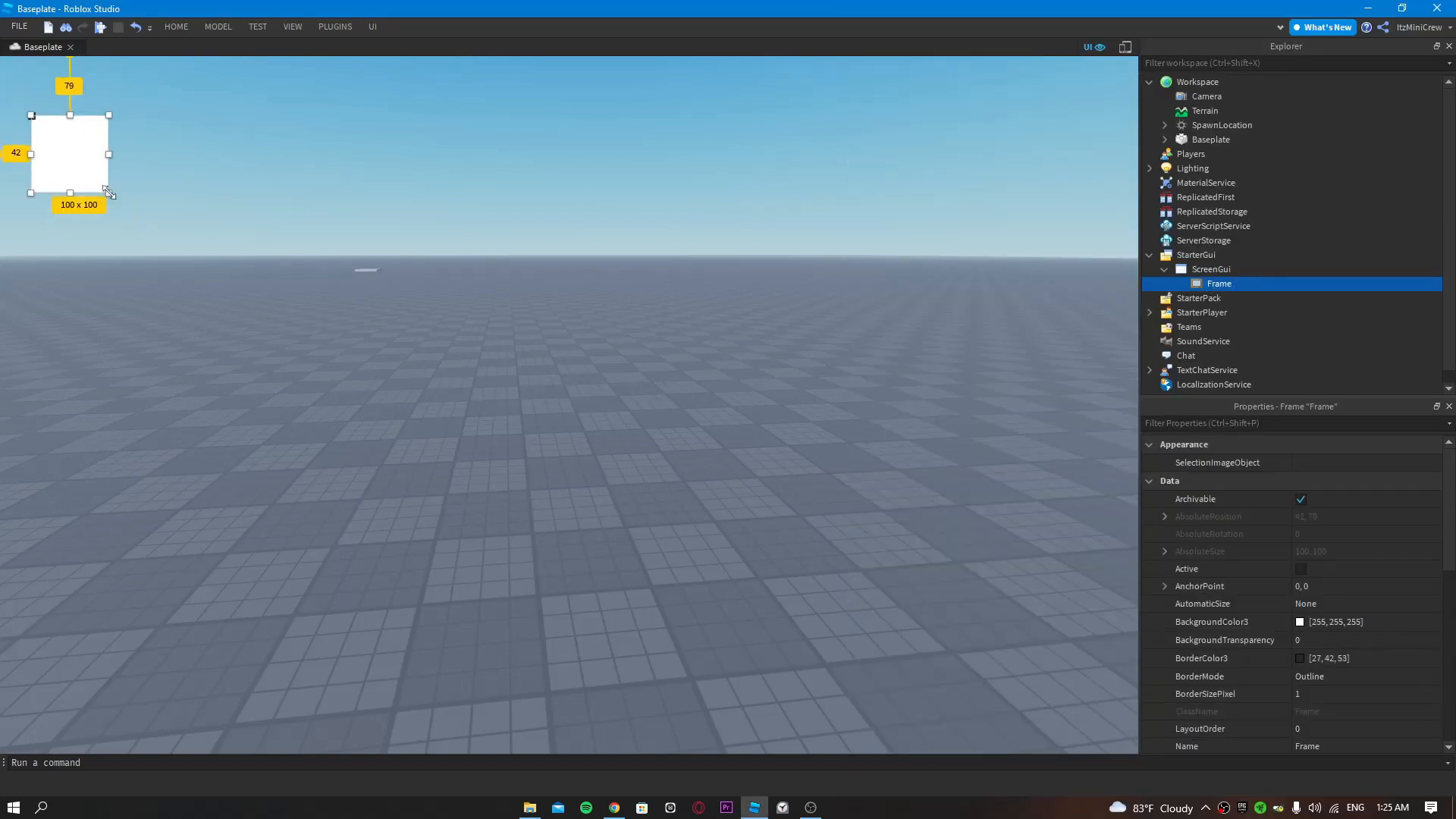
# Step: Enlarge the frame, nudge it toward the top-left, and rename it Warper
pyautogui.moveTo(110, 193); pyautogui.dragTo(170, 239)
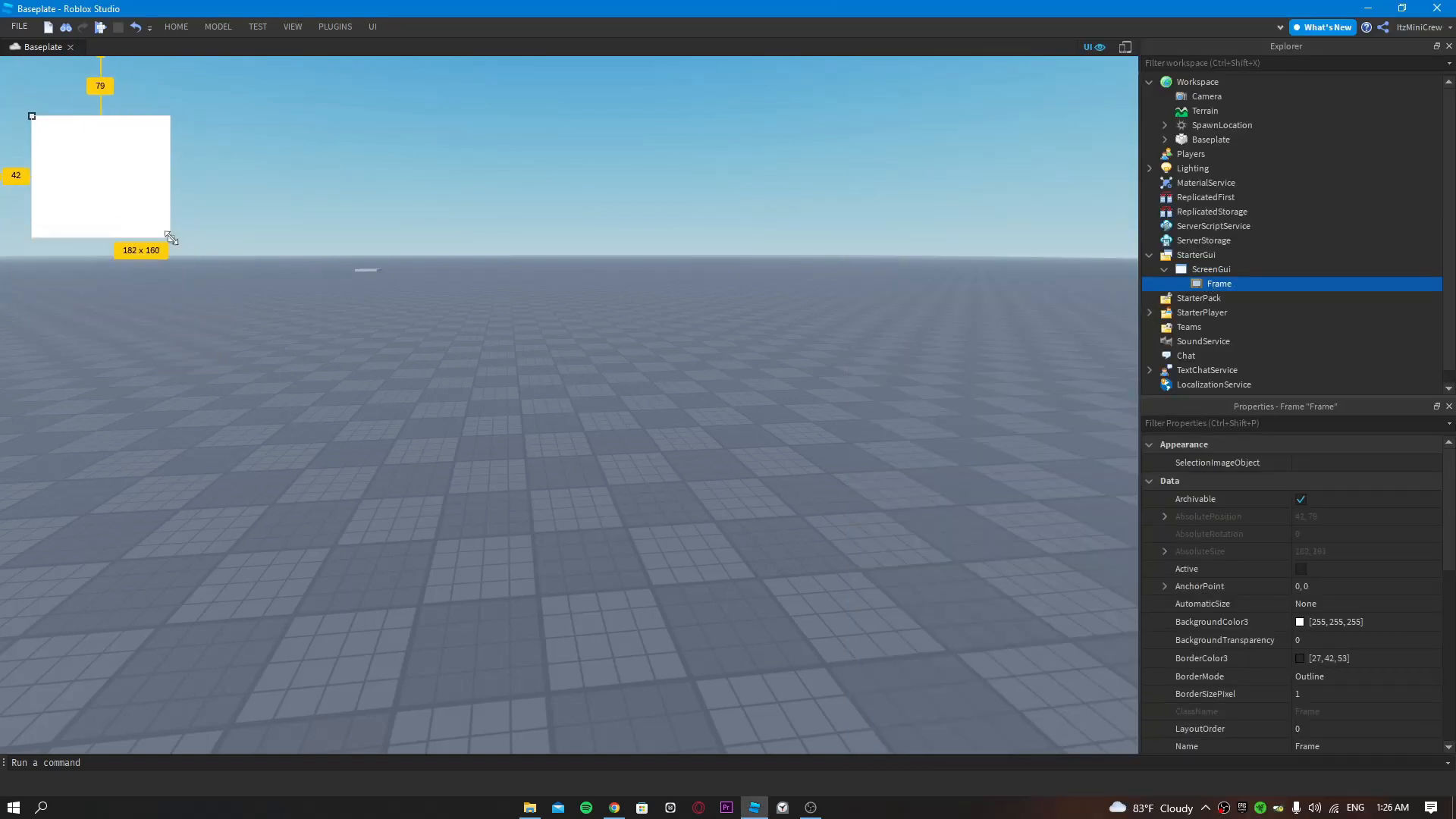
pyautogui.moveTo(170, 237); pyautogui.dragTo(204, 240)
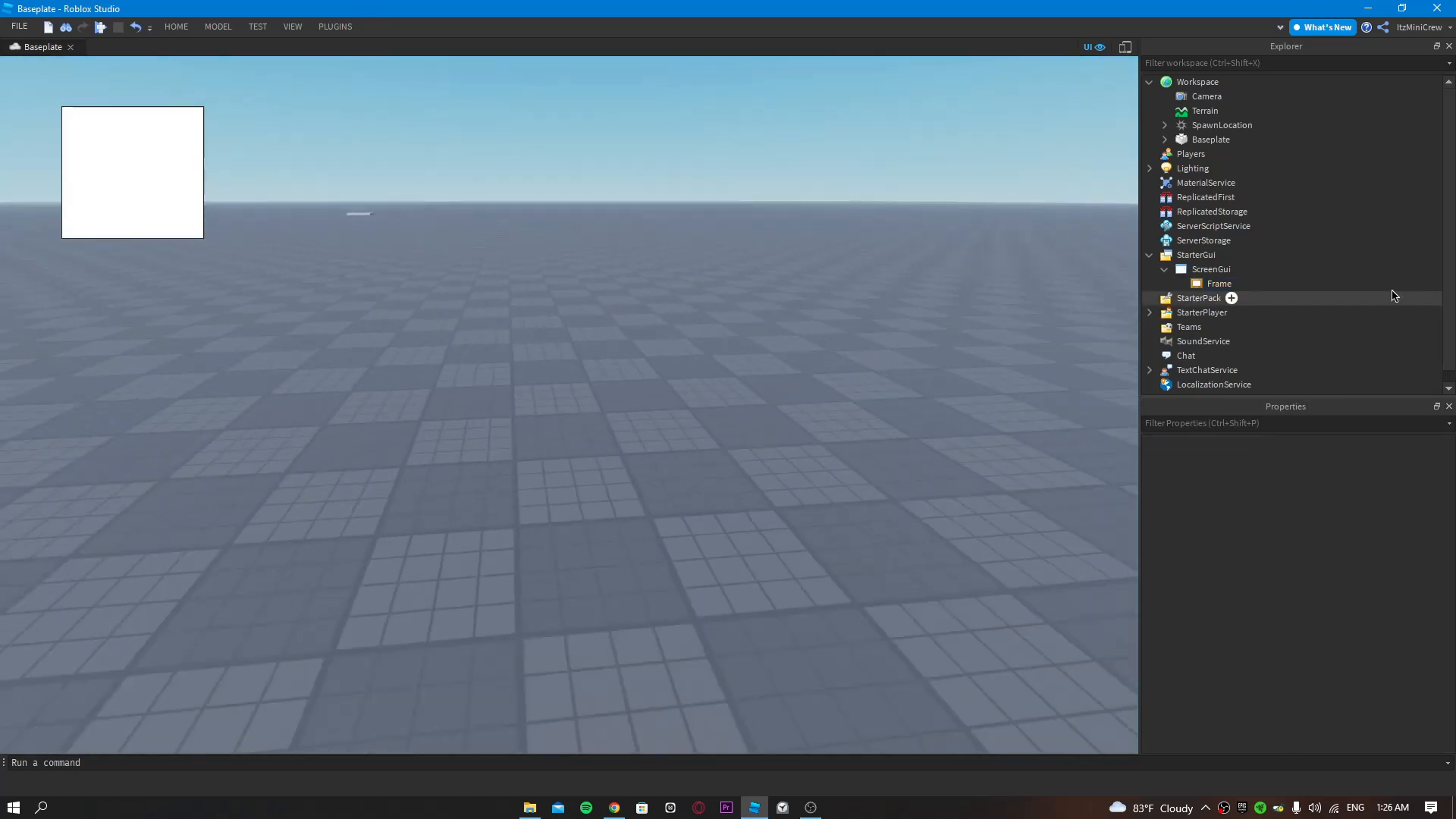
pyautogui.click(1220, 283)
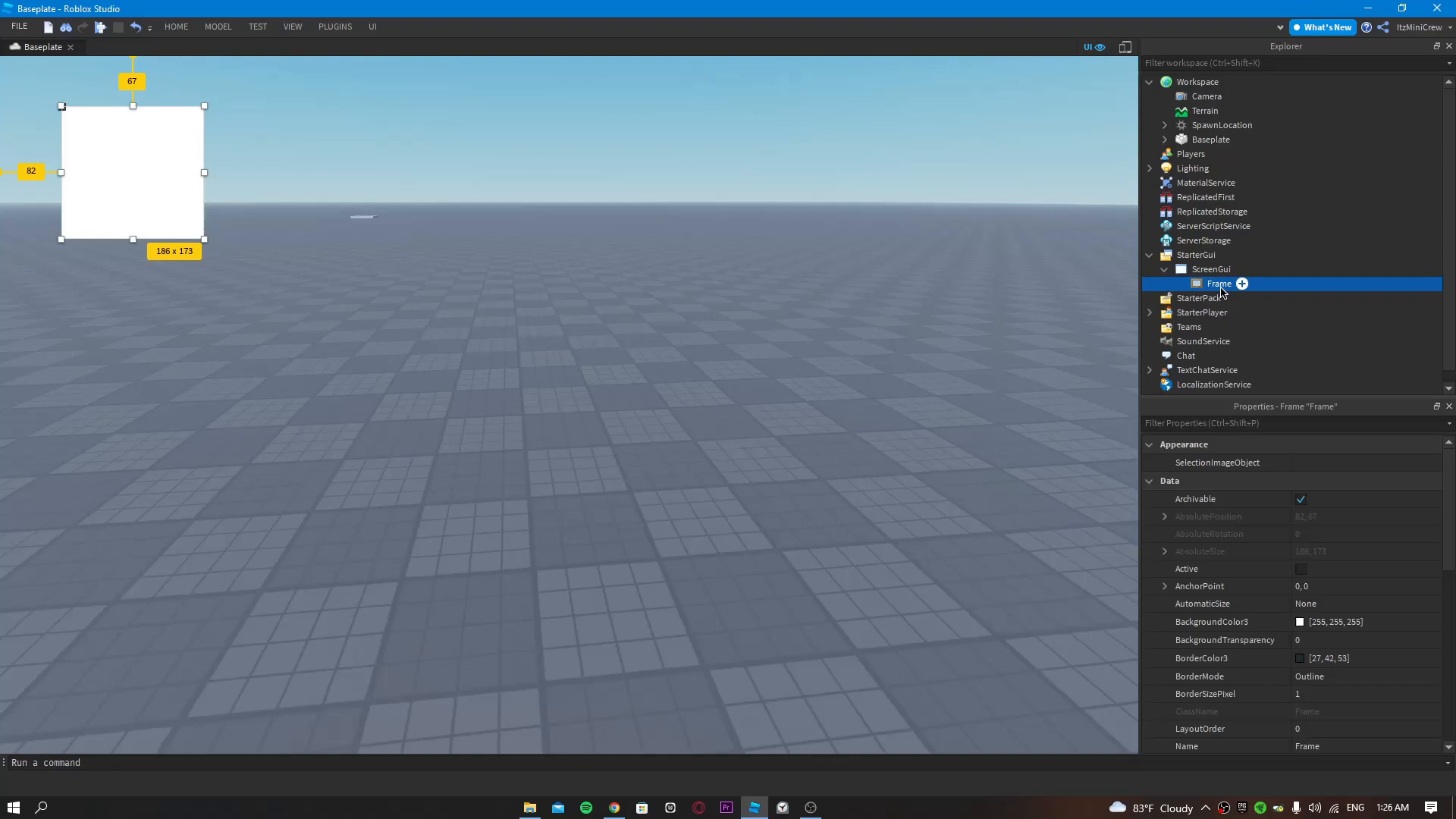
pyautogui.doubleClick(1219, 283)
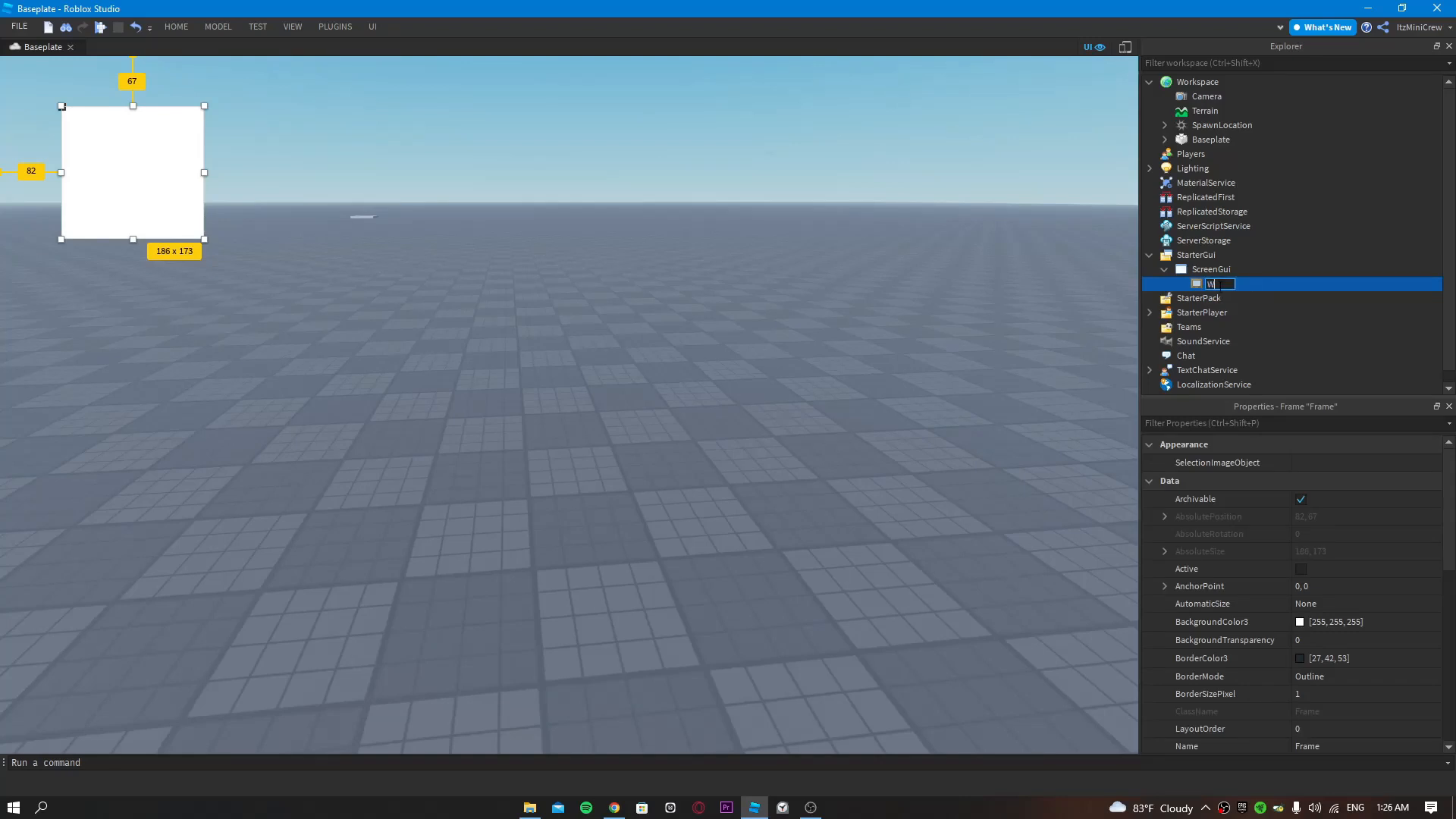
pyautogui.write('Waraper')
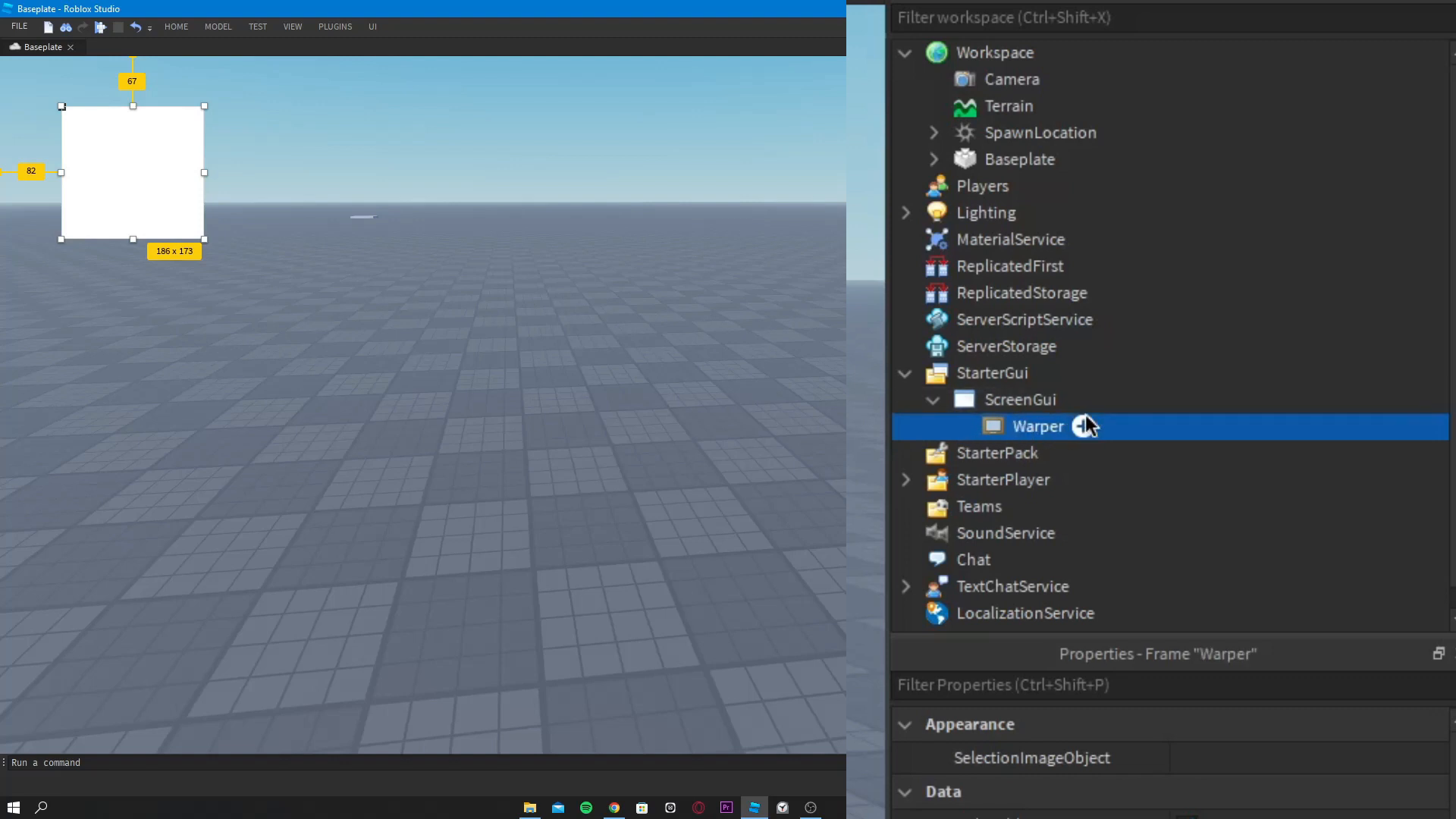
# Step: Add an ImageLabel to Warper, resize Warper to about 192 by 173, and name the label Animated
pyautogui.click(1083, 426)
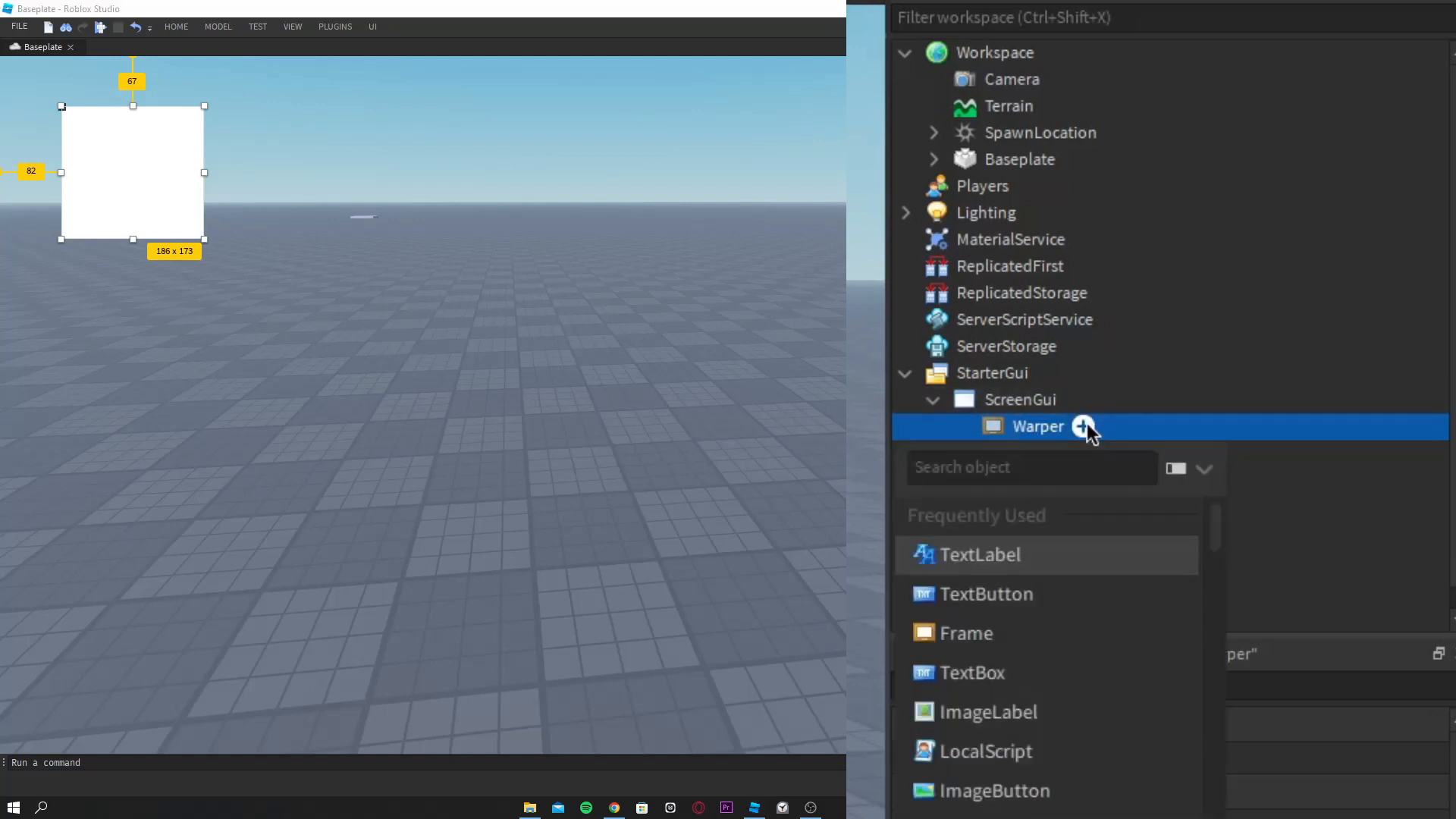
pyautogui.click(988, 712)
pyautogui.write('{1, 0},{1, 0}')
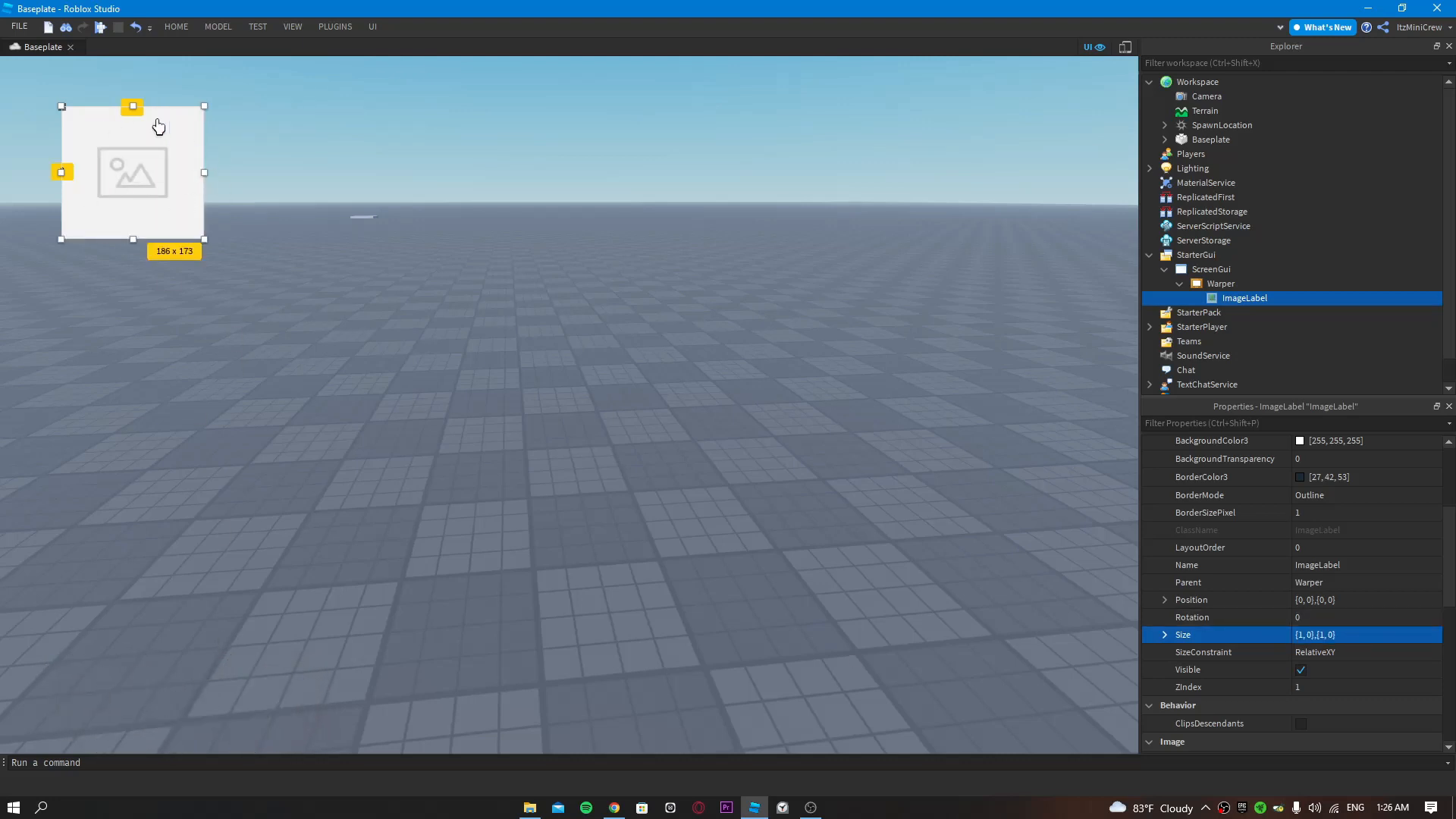
pyautogui.click(1221, 283)
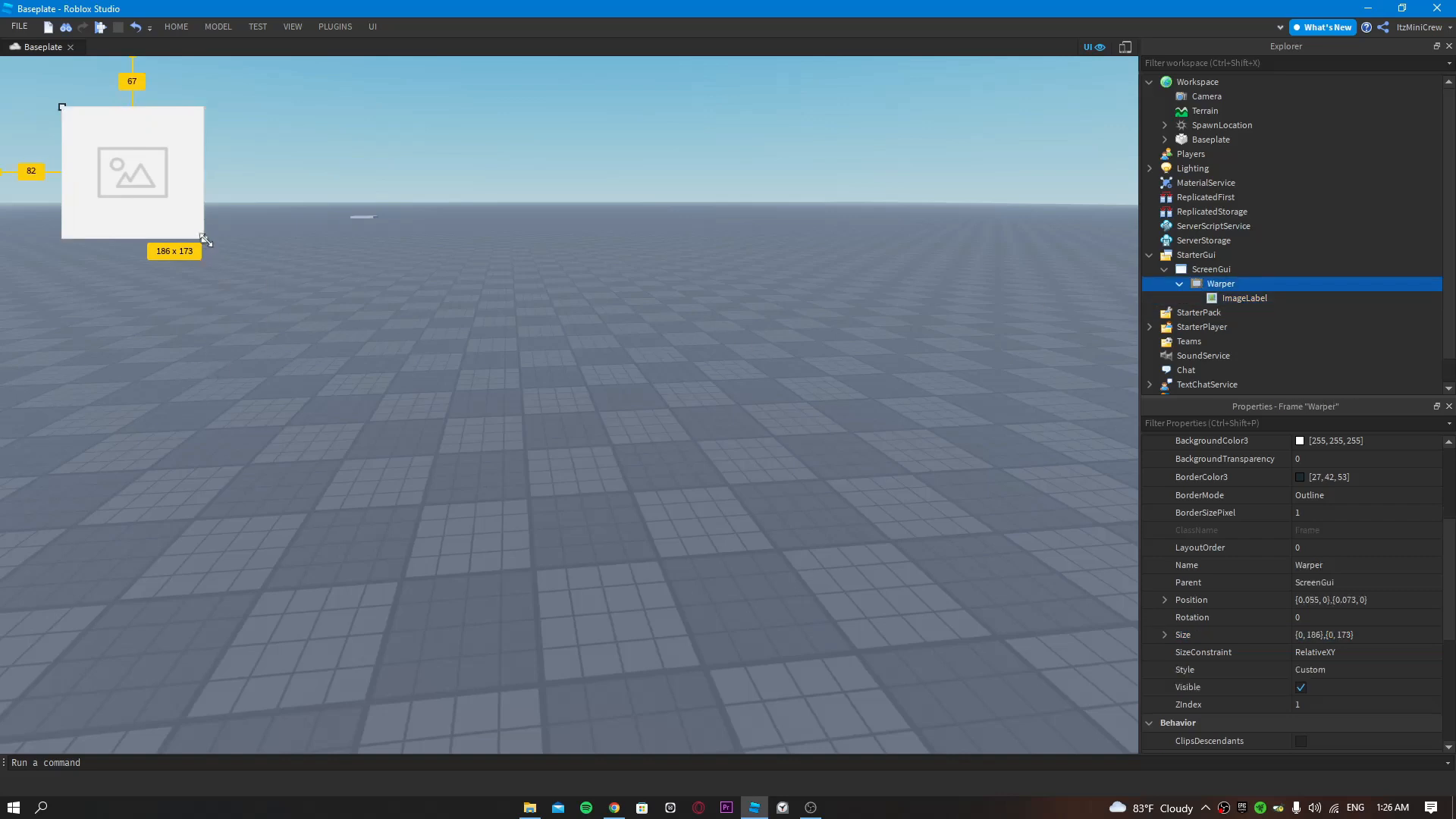
pyautogui.moveTo(202, 240); pyautogui.dragTo(162, 202)
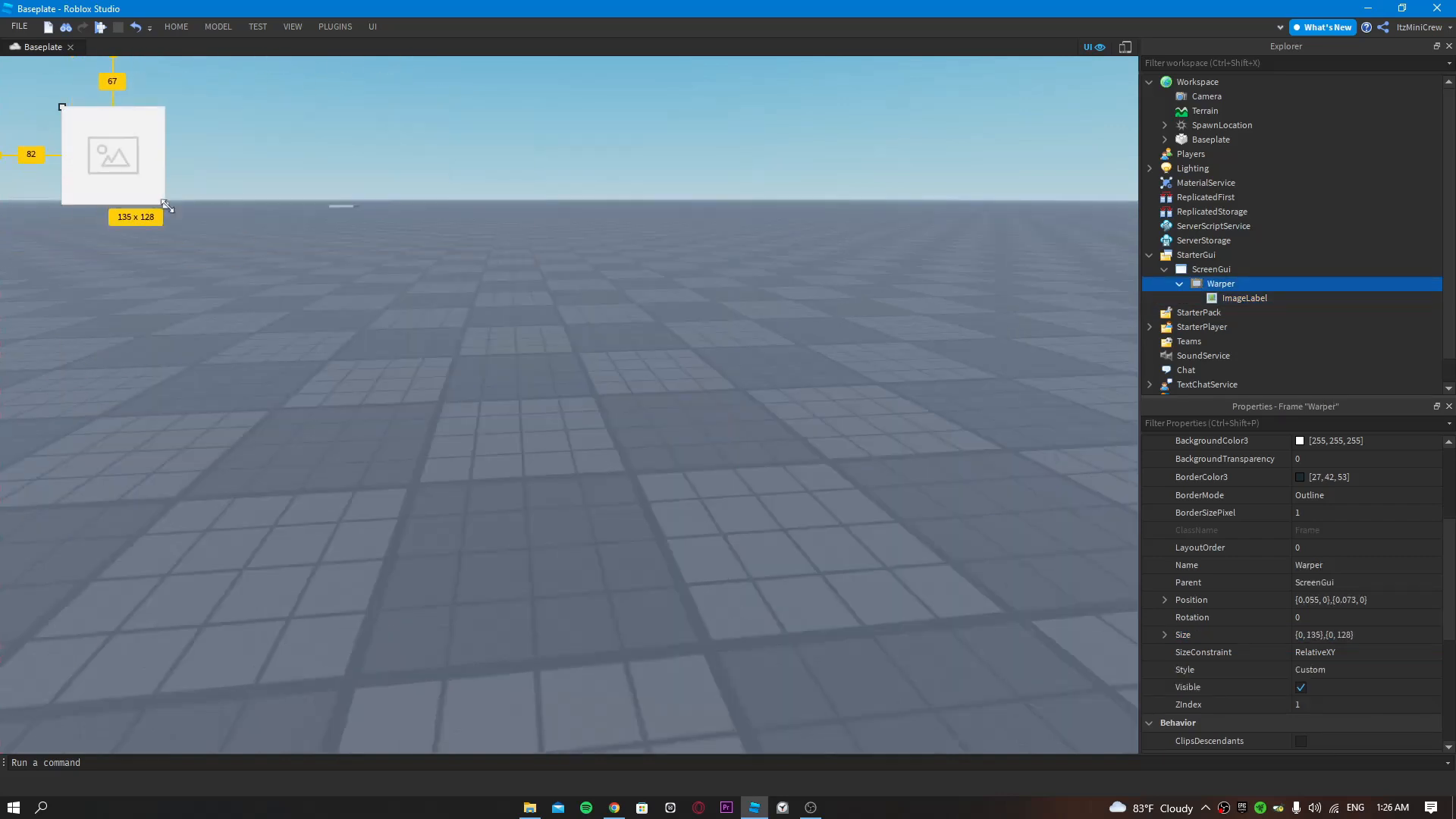
pyautogui.moveTo(165, 205); pyautogui.dragTo(193, 242)
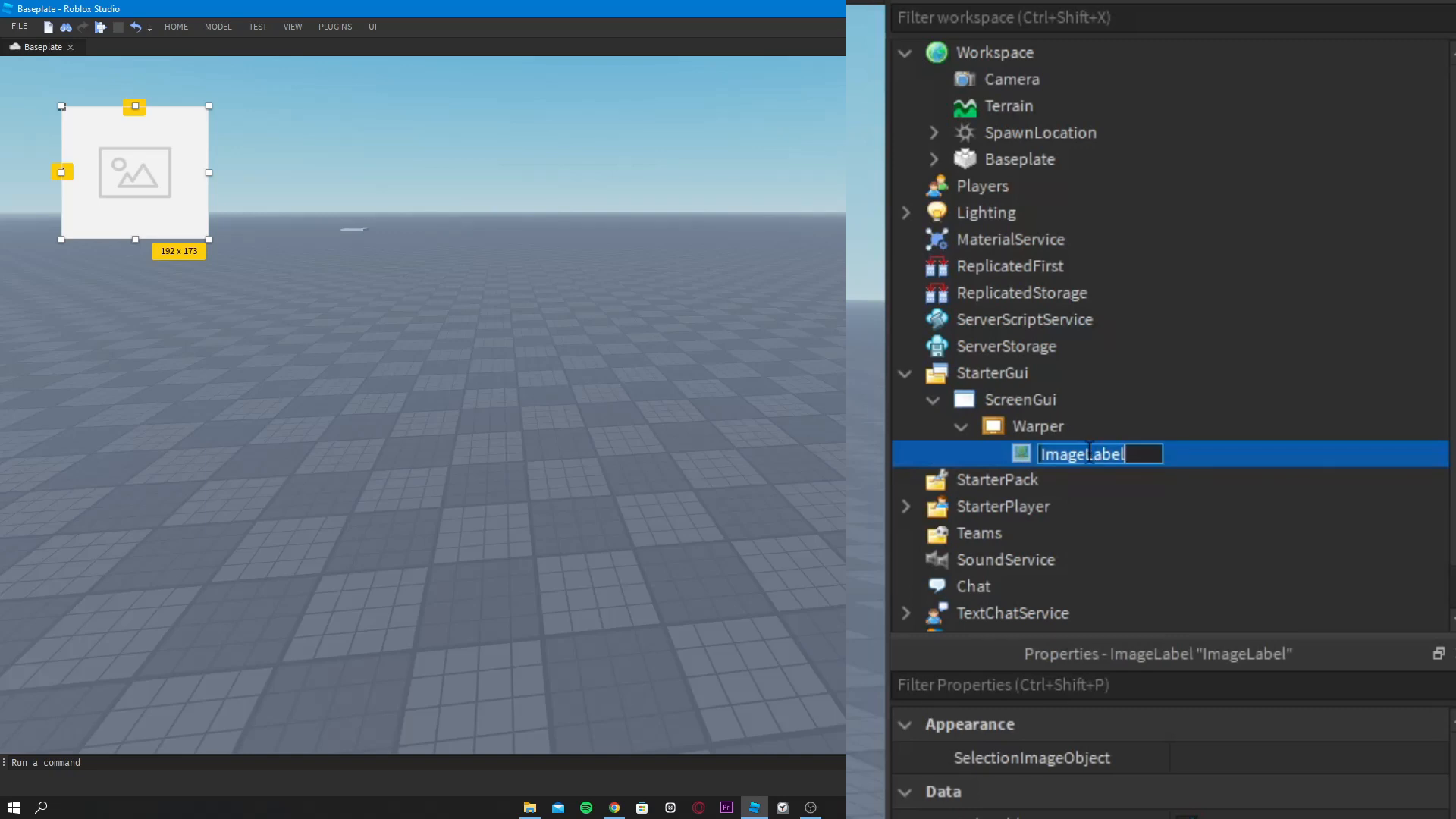
pyautogui.write('Animated')
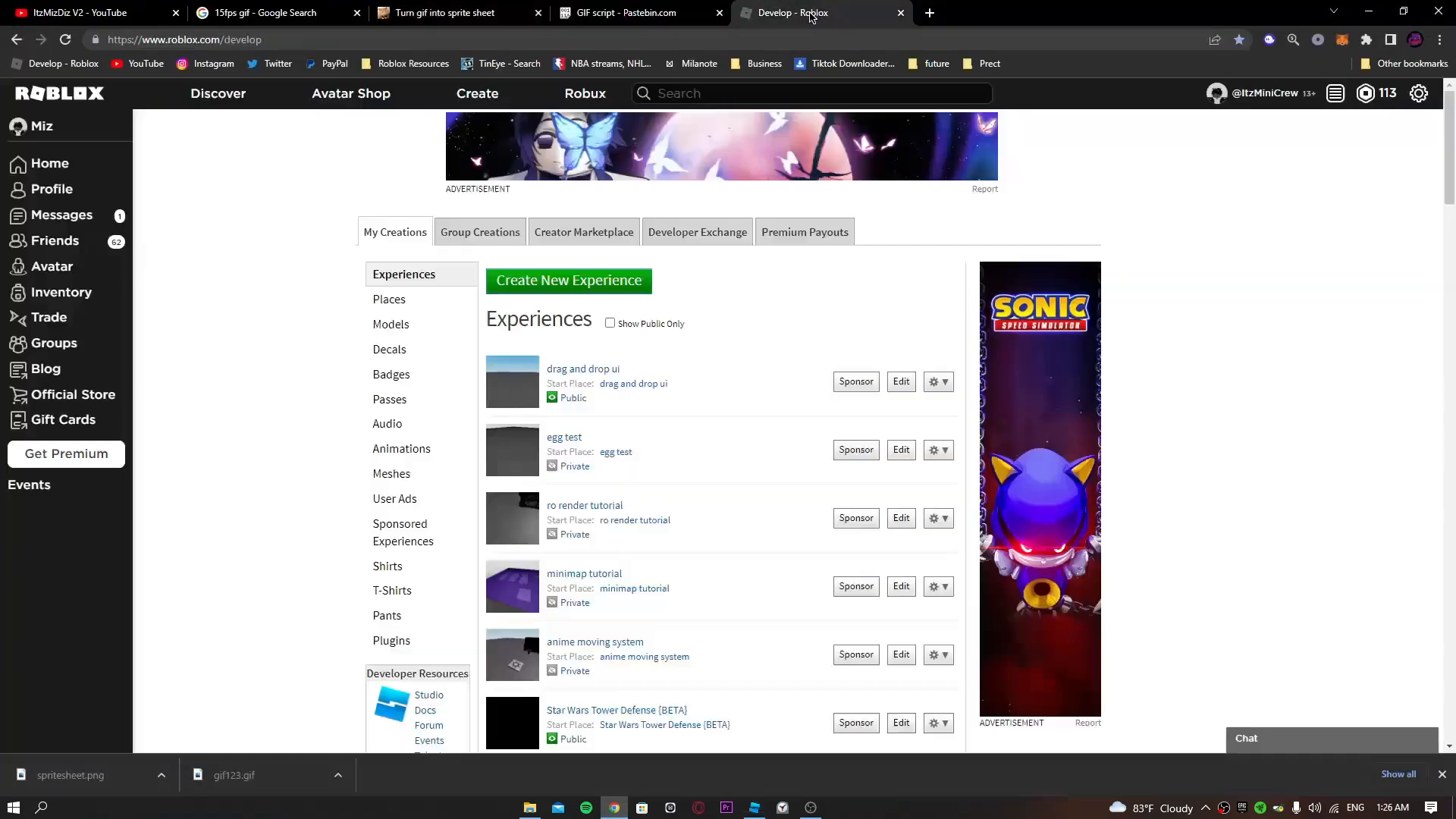
# Step: Copy the GIF script code from Pastebin and go back to the Baseplate place
pyautogui.click(627, 12)
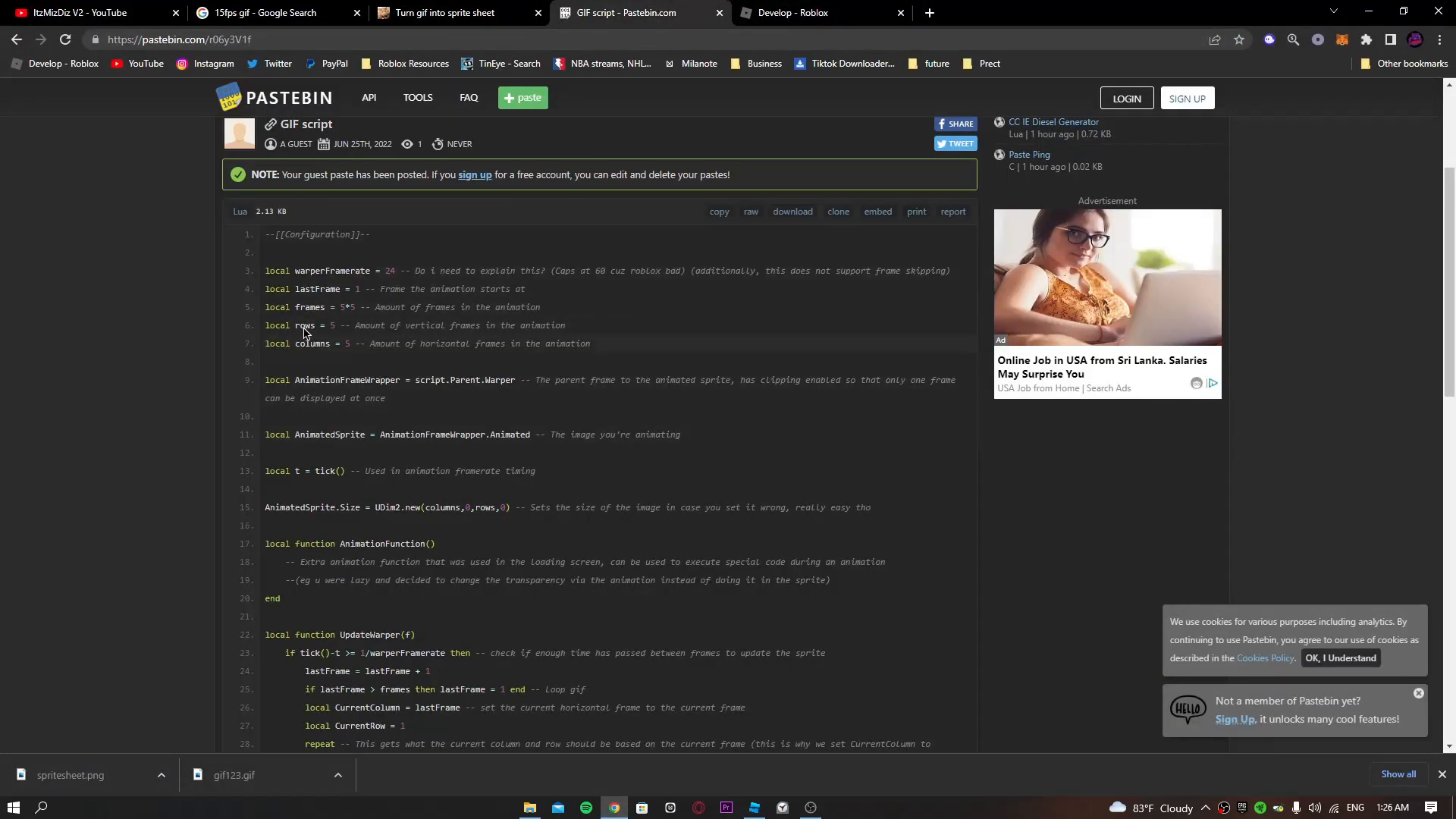
pyautogui.scroll(-3)
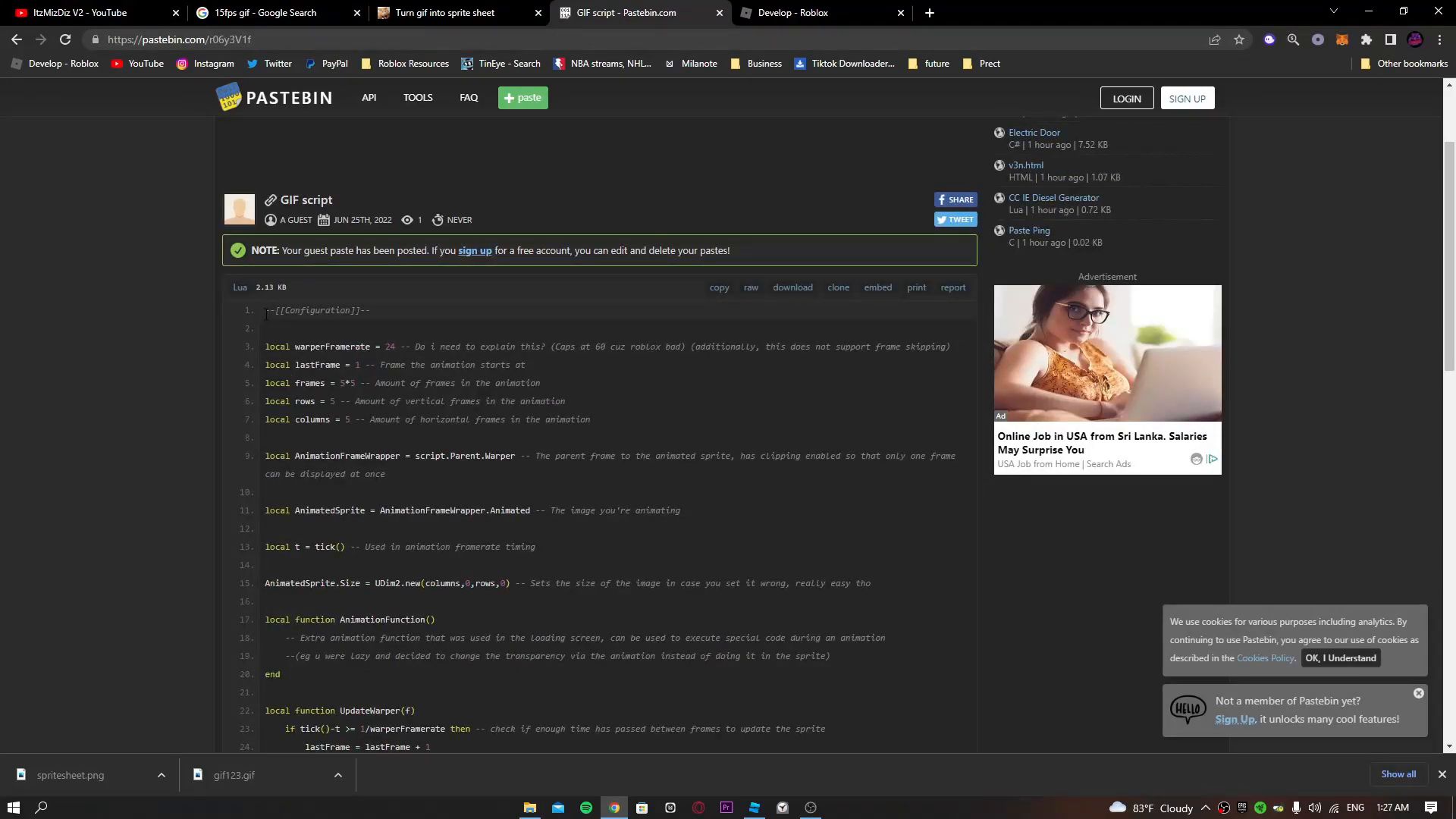
pyautogui.click(821, 12)
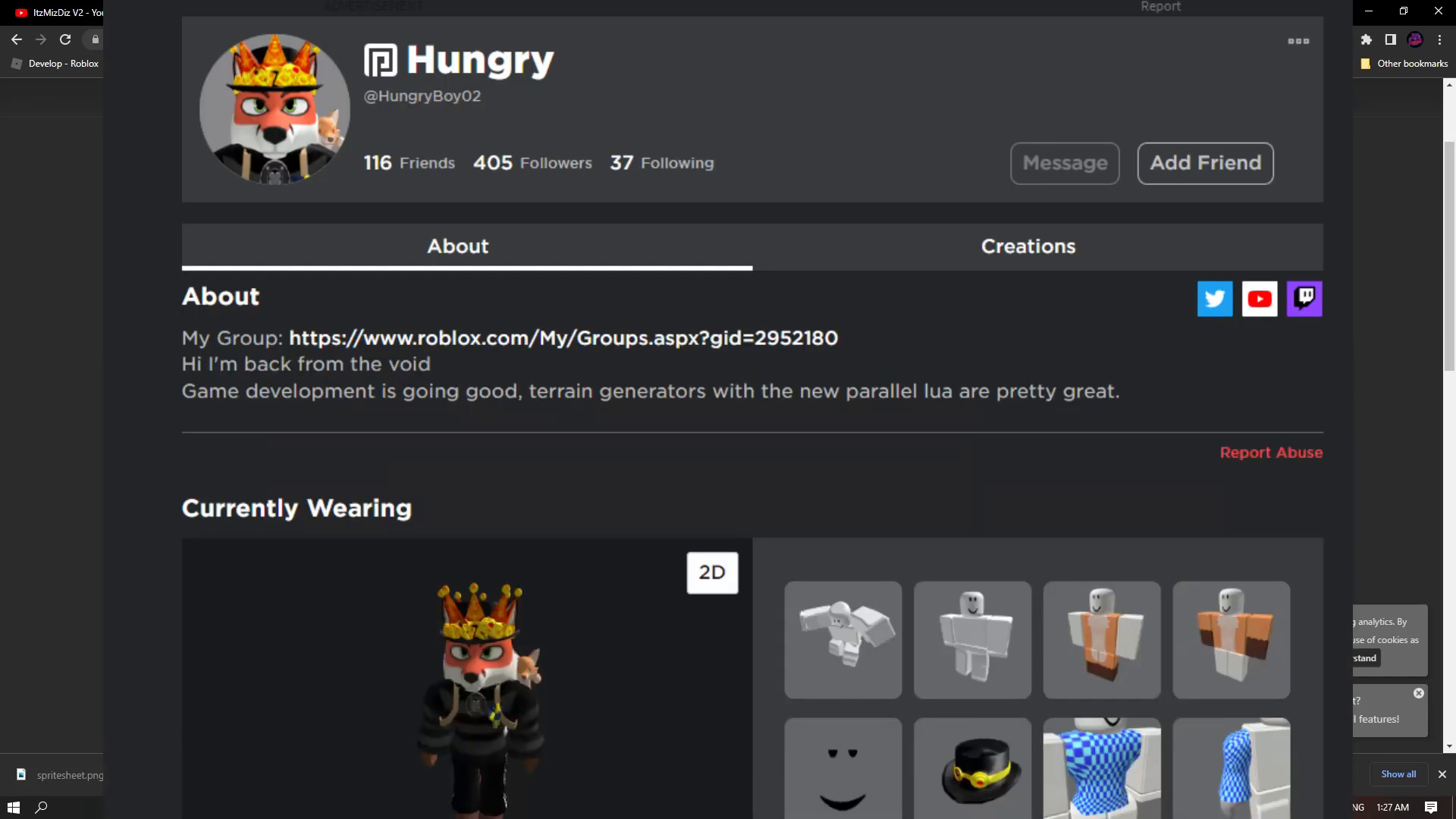
pyautogui.click(640, 12)
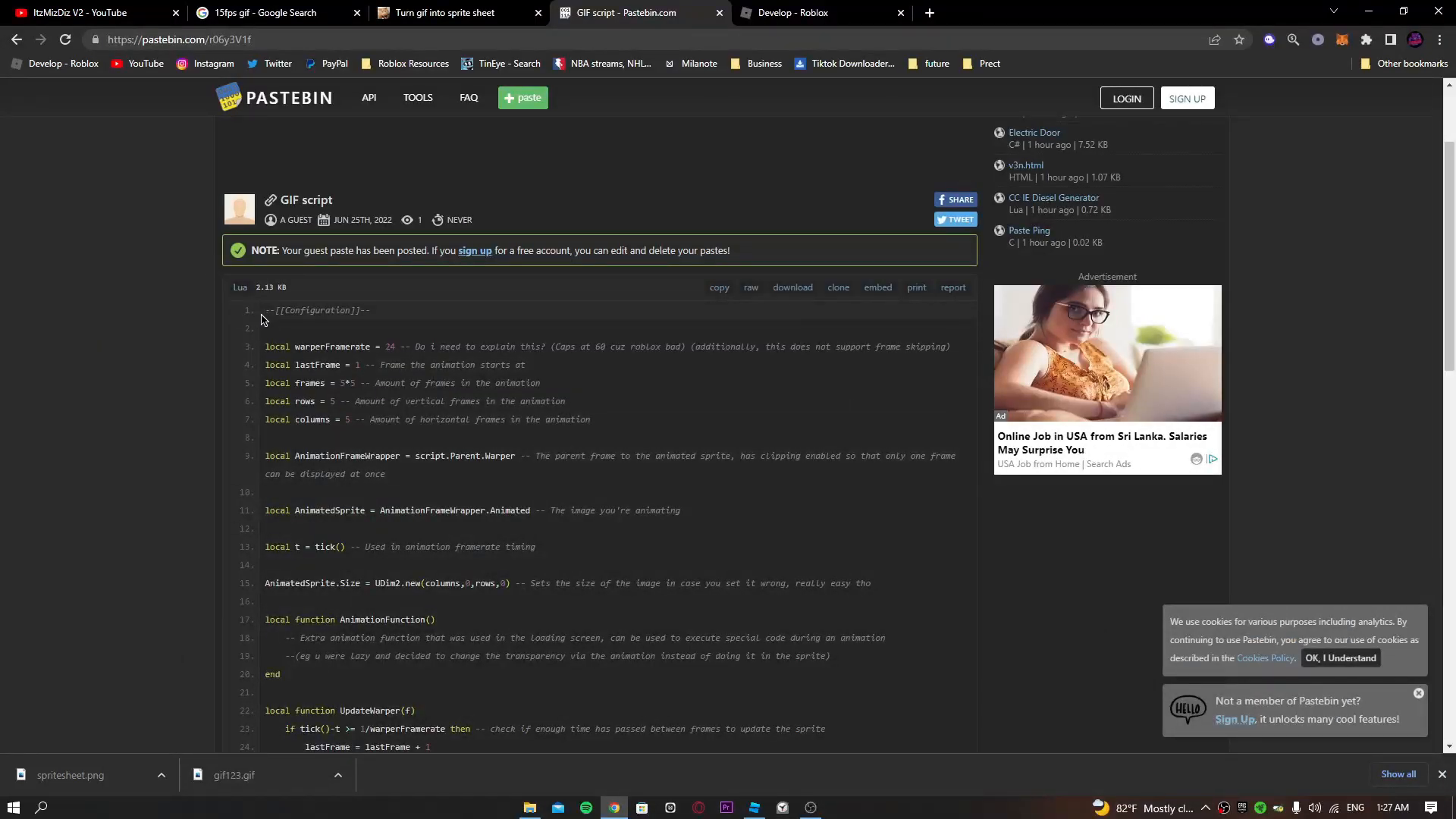
pyautogui.click(750, 286)
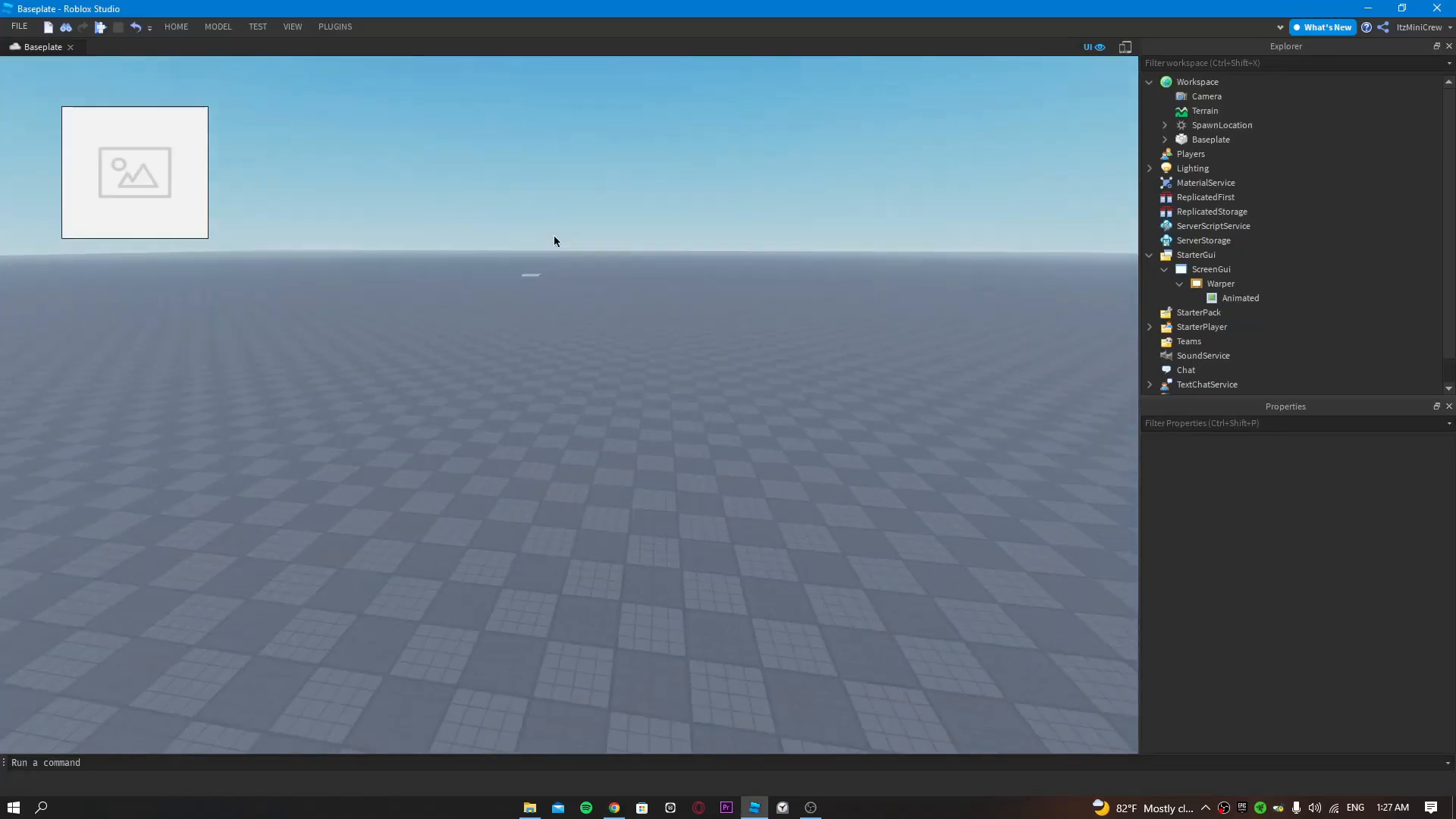
# Step: Insert a LocalScript under ScreenGui and paste the GIF animation code over its default code
pyautogui.click(1211, 269)
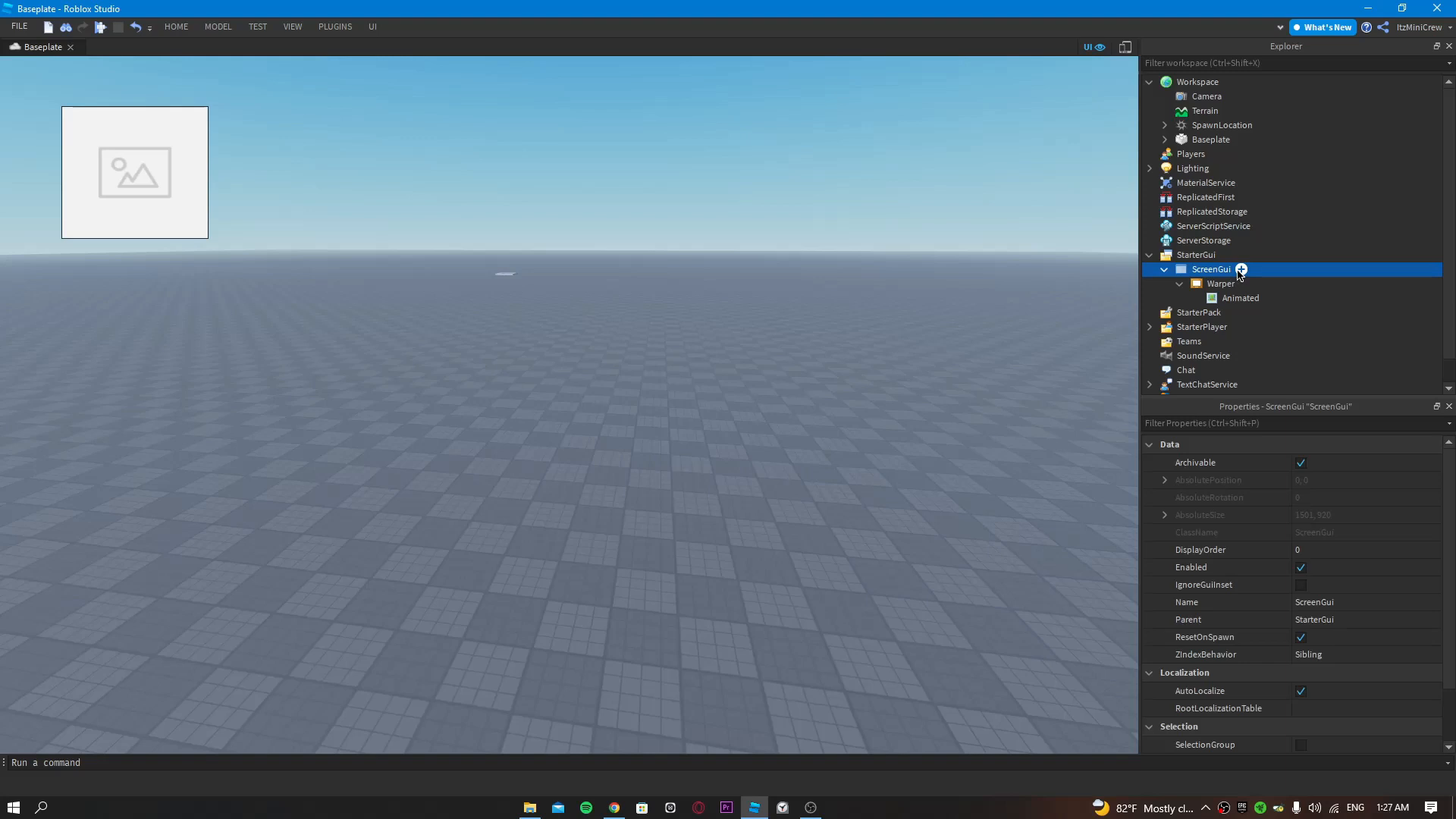
pyautogui.click(1241, 270)
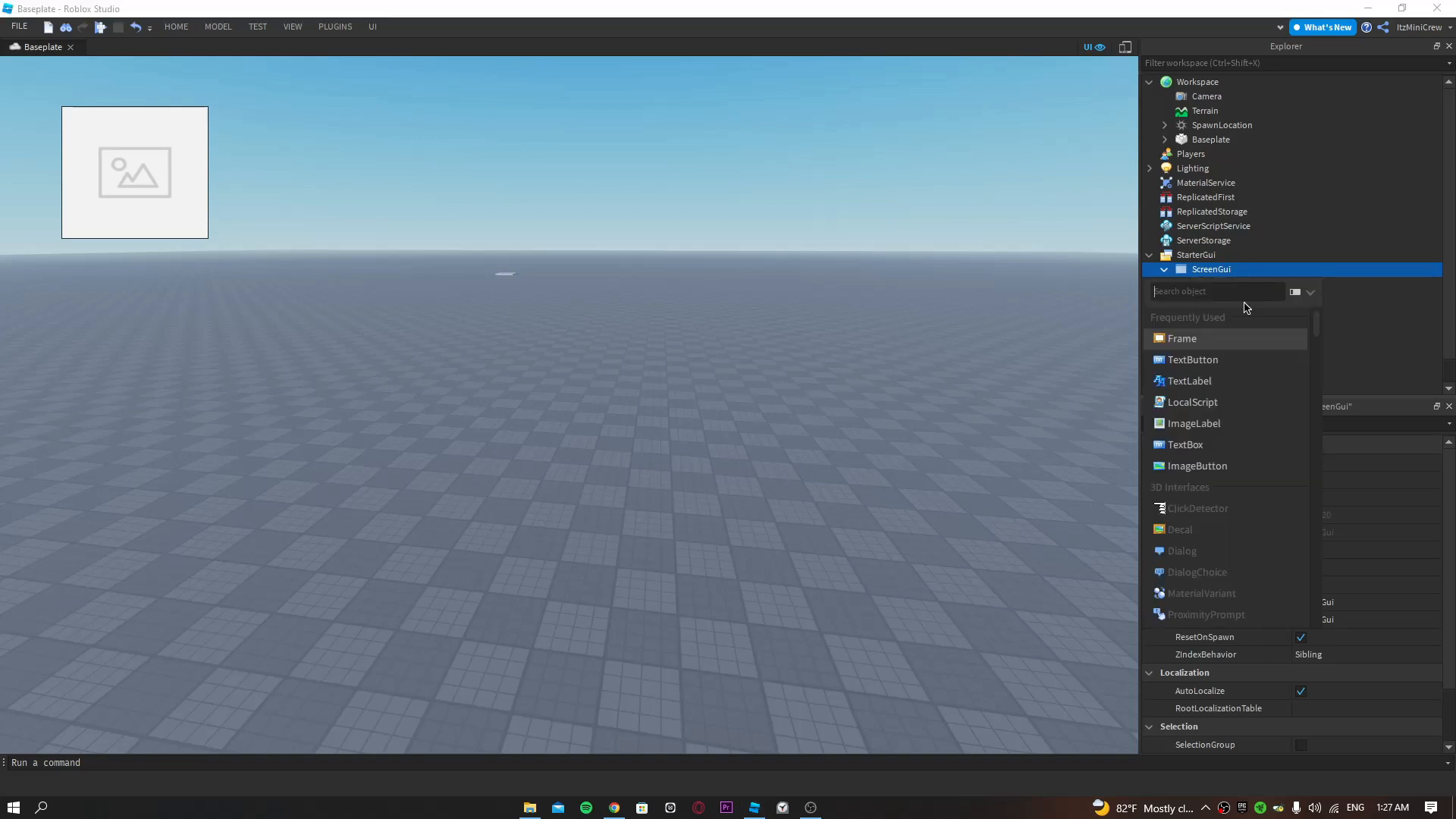
pyautogui.click(1192, 402)
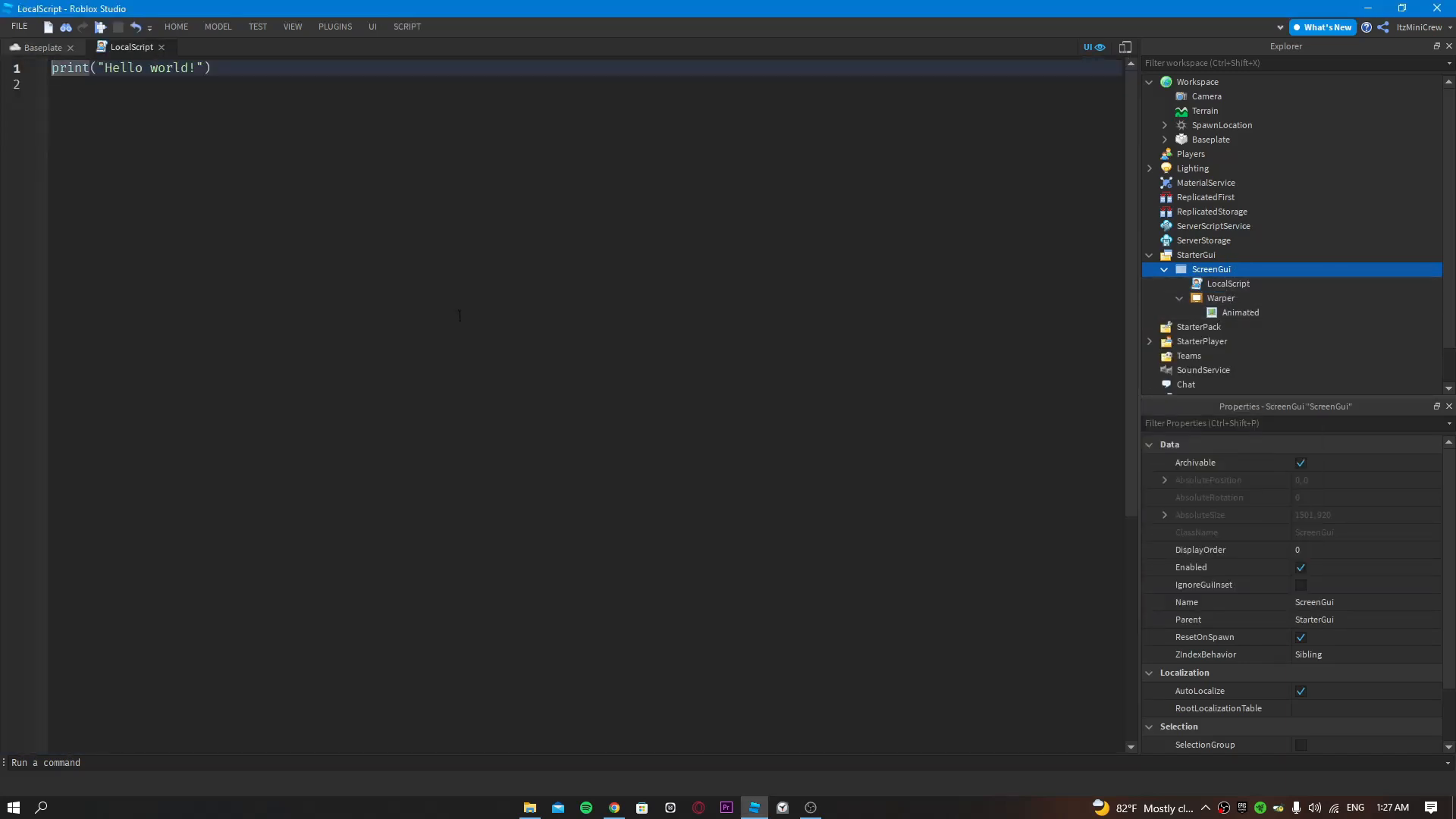
pyautogui.press('ctrl+a')
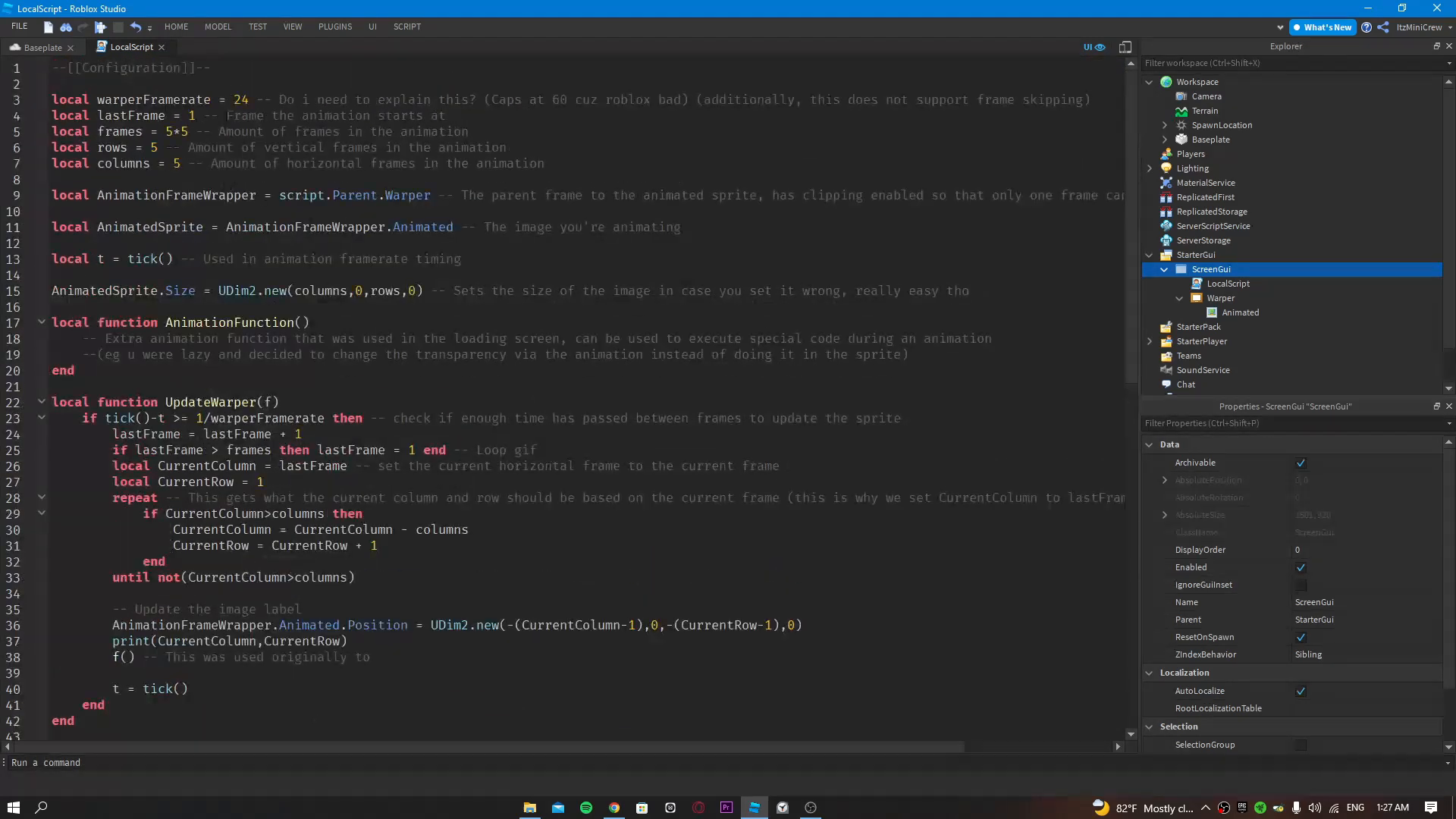
pyautogui.click(41, 46)
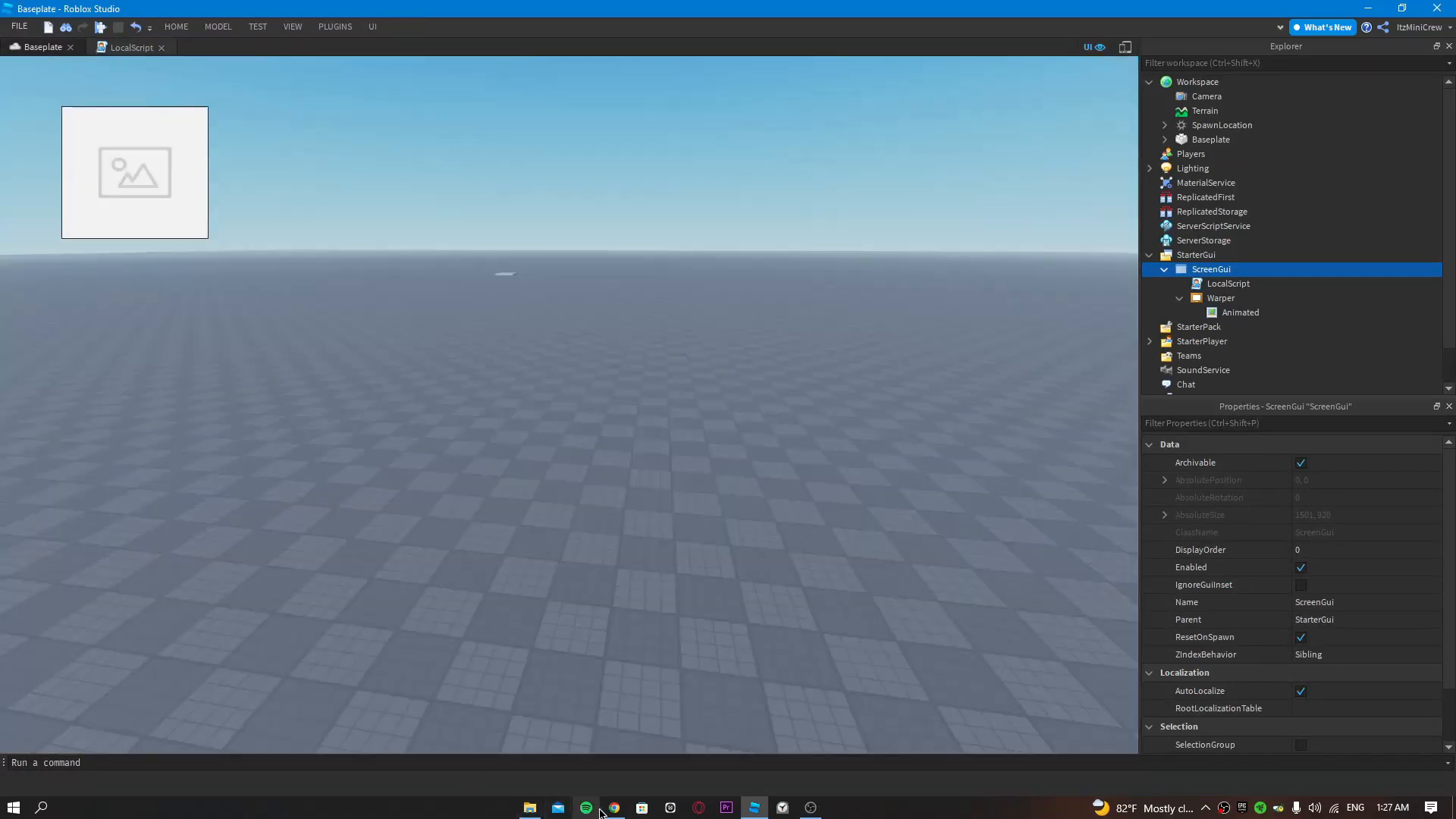
pyautogui.click(612, 807)
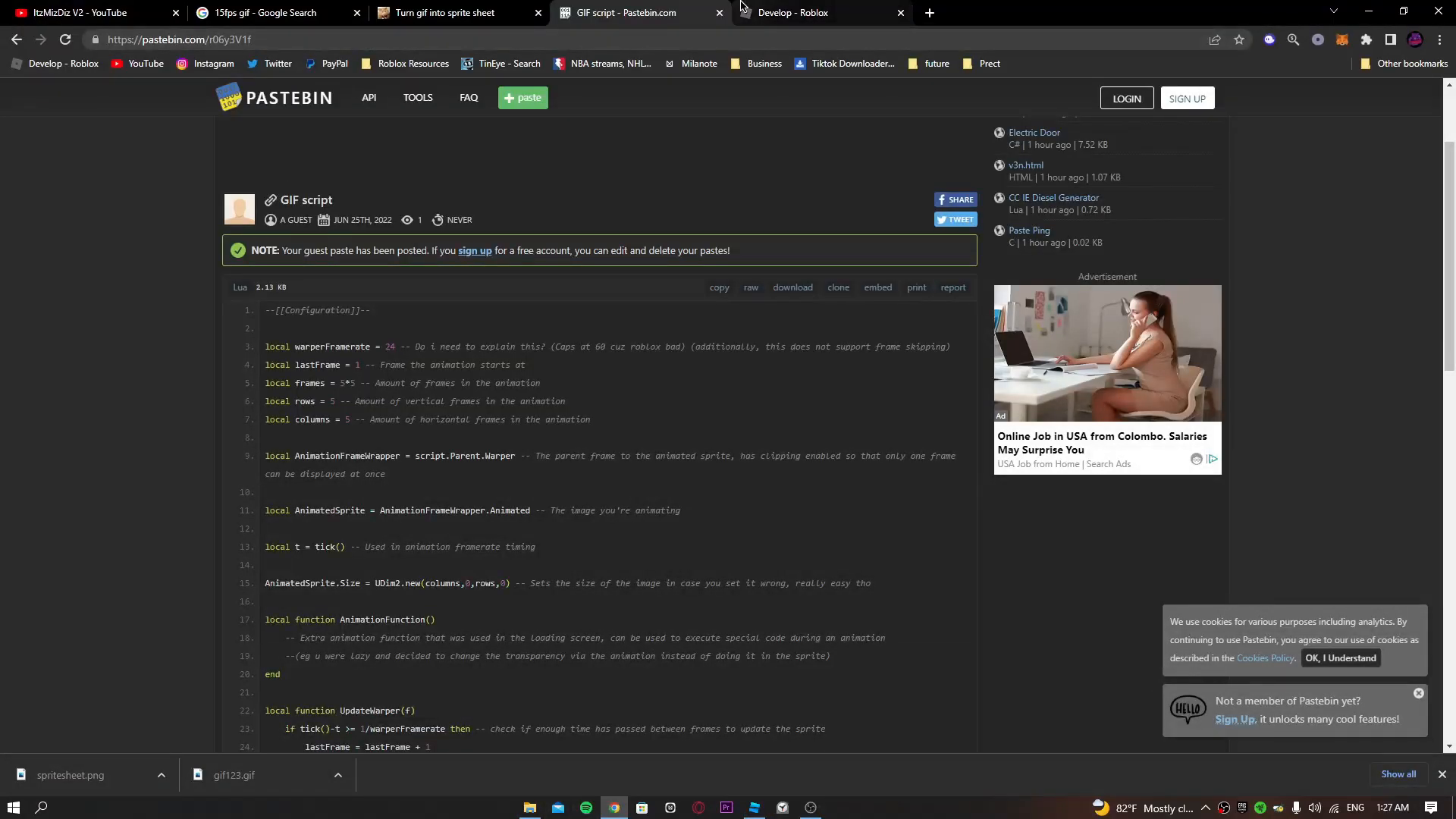
# Step: Upload the sprite sheet as decal spritesheet123 and open its asset page for the id
pyautogui.click(794, 12)
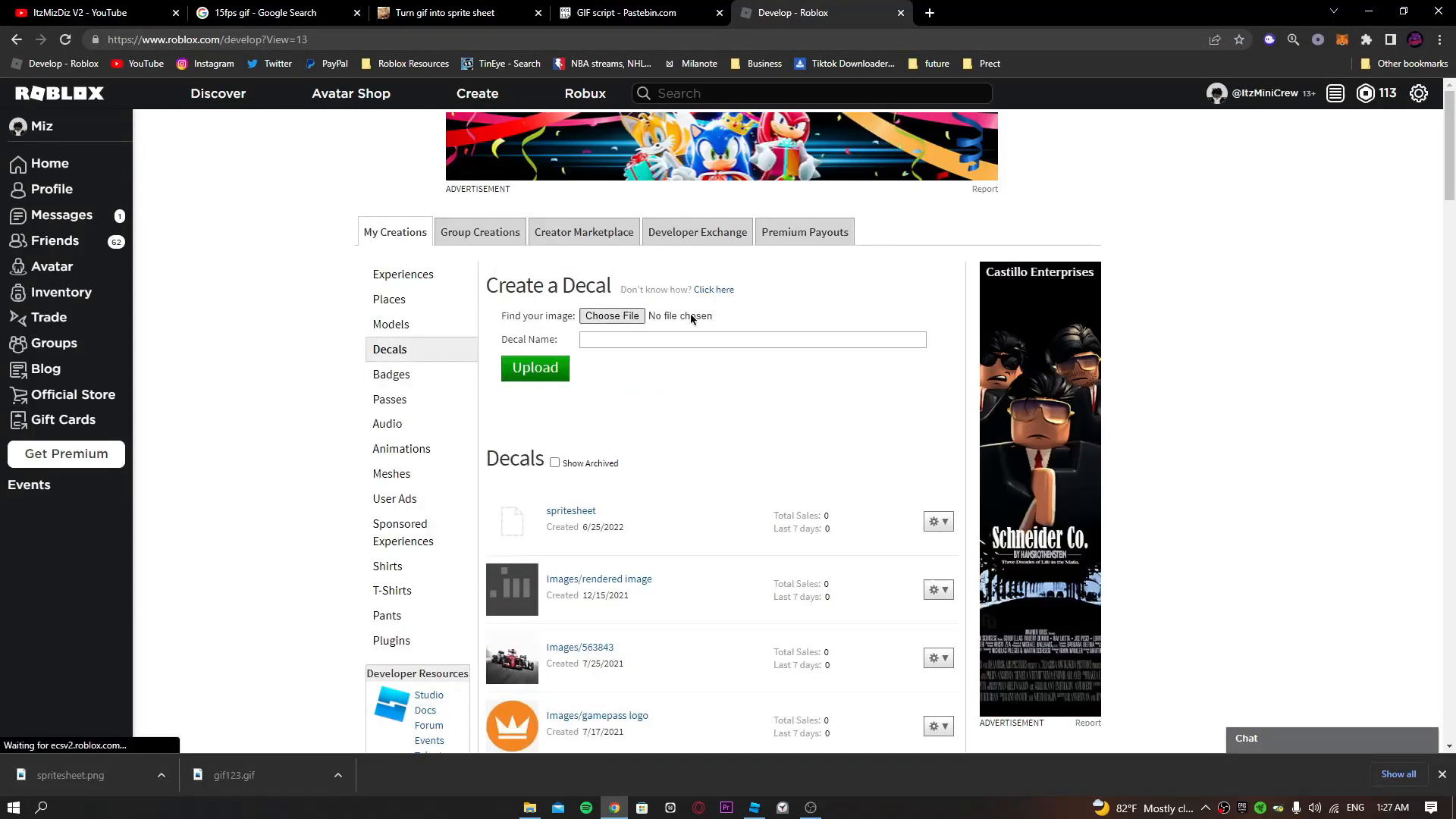
pyautogui.click(611, 315)
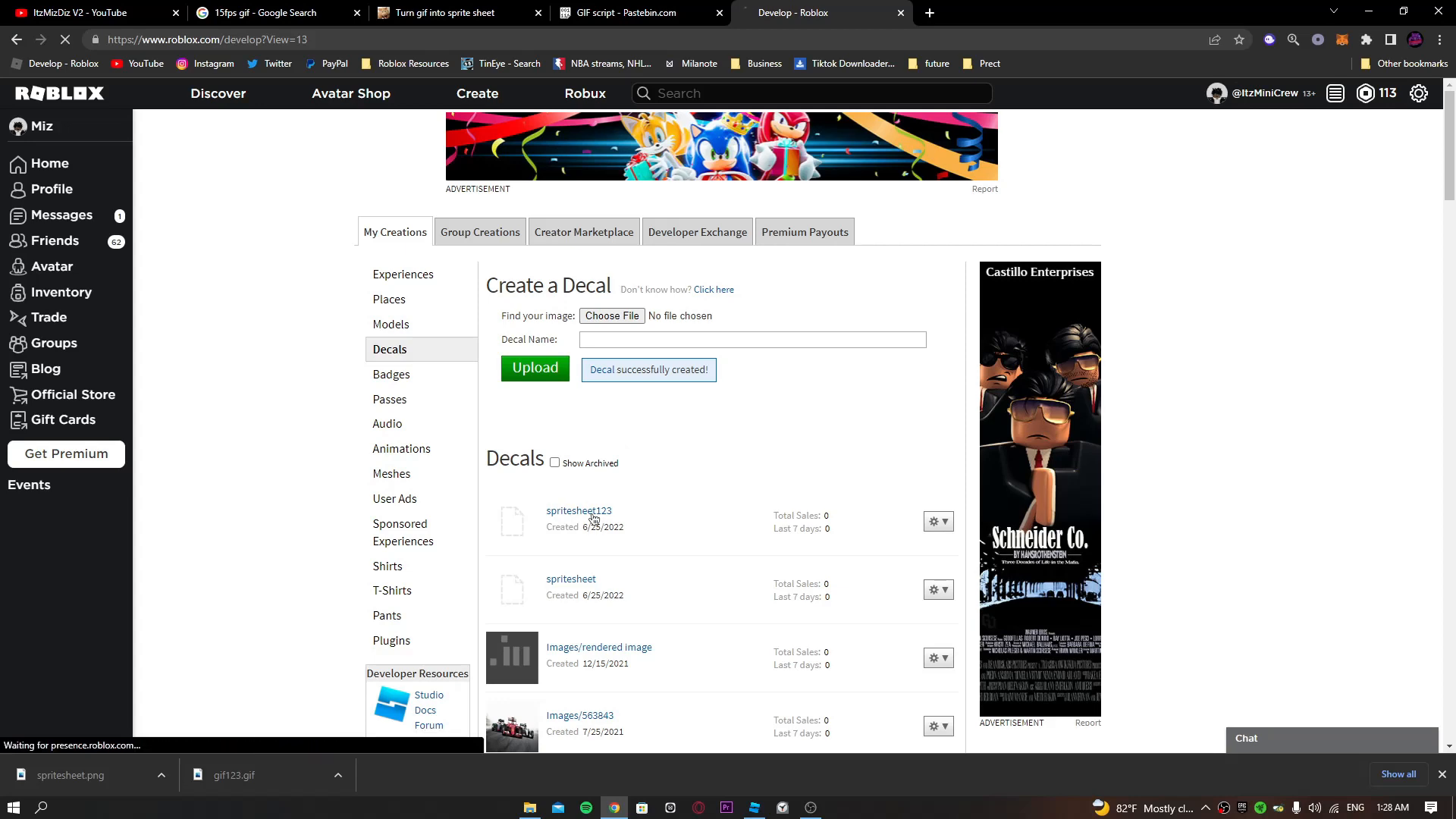
pyautogui.click(578, 511)
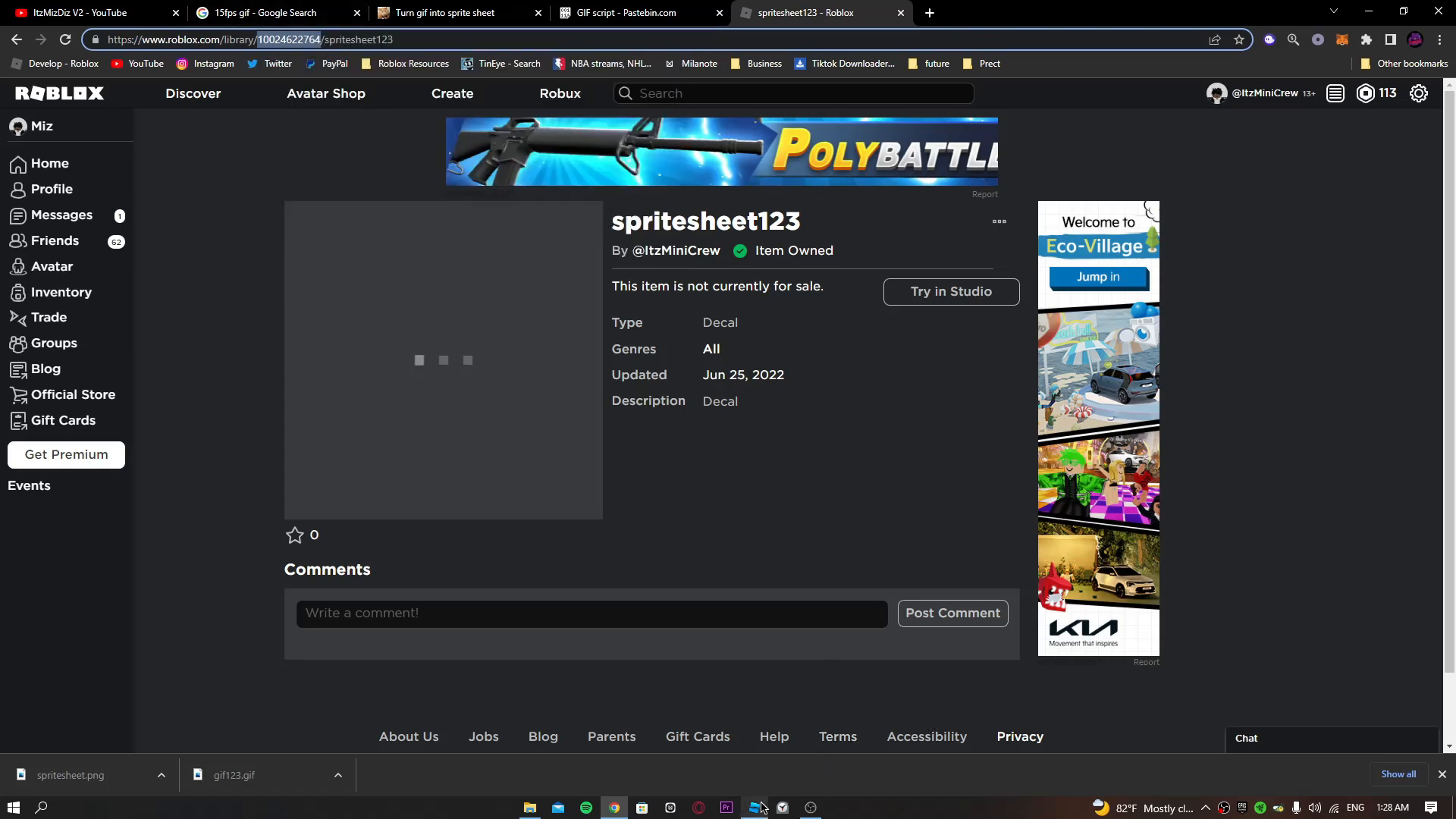
pyautogui.click(726, 807)
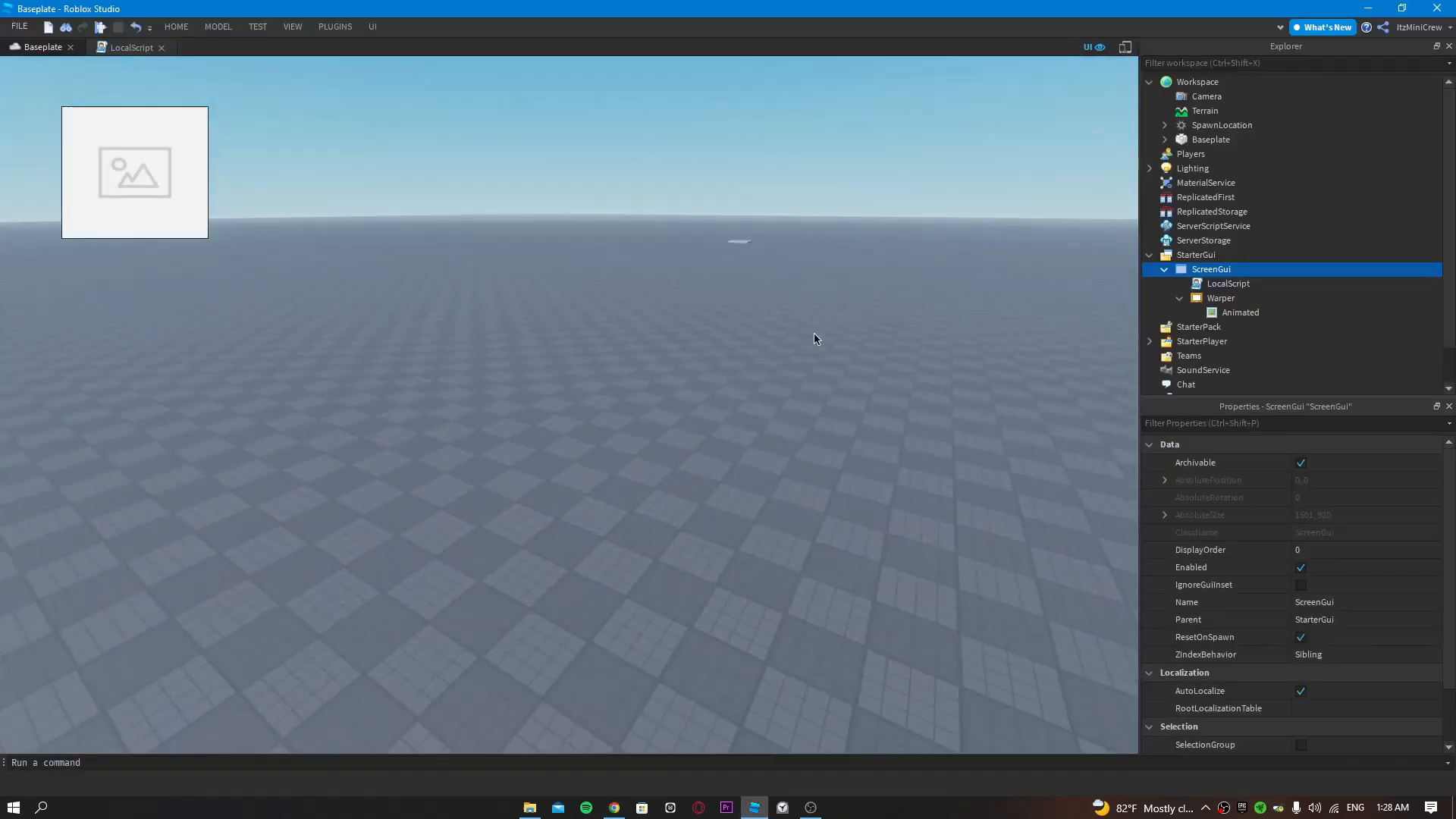
# Step: Paste the spritesheet123 decal id into the Animated label's Image property
pyautogui.click(1241, 311)
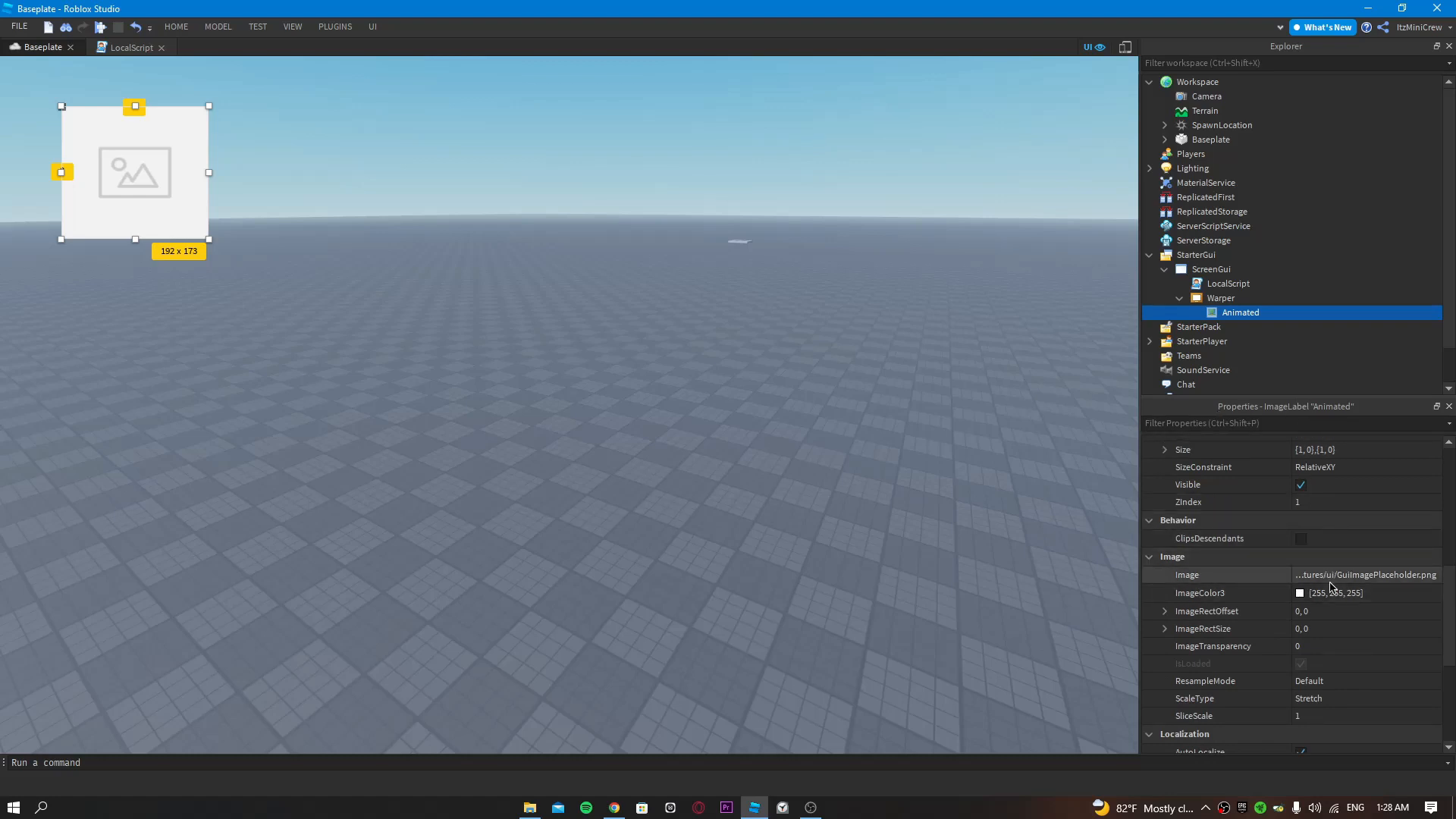
pyautogui.click(1365, 574)
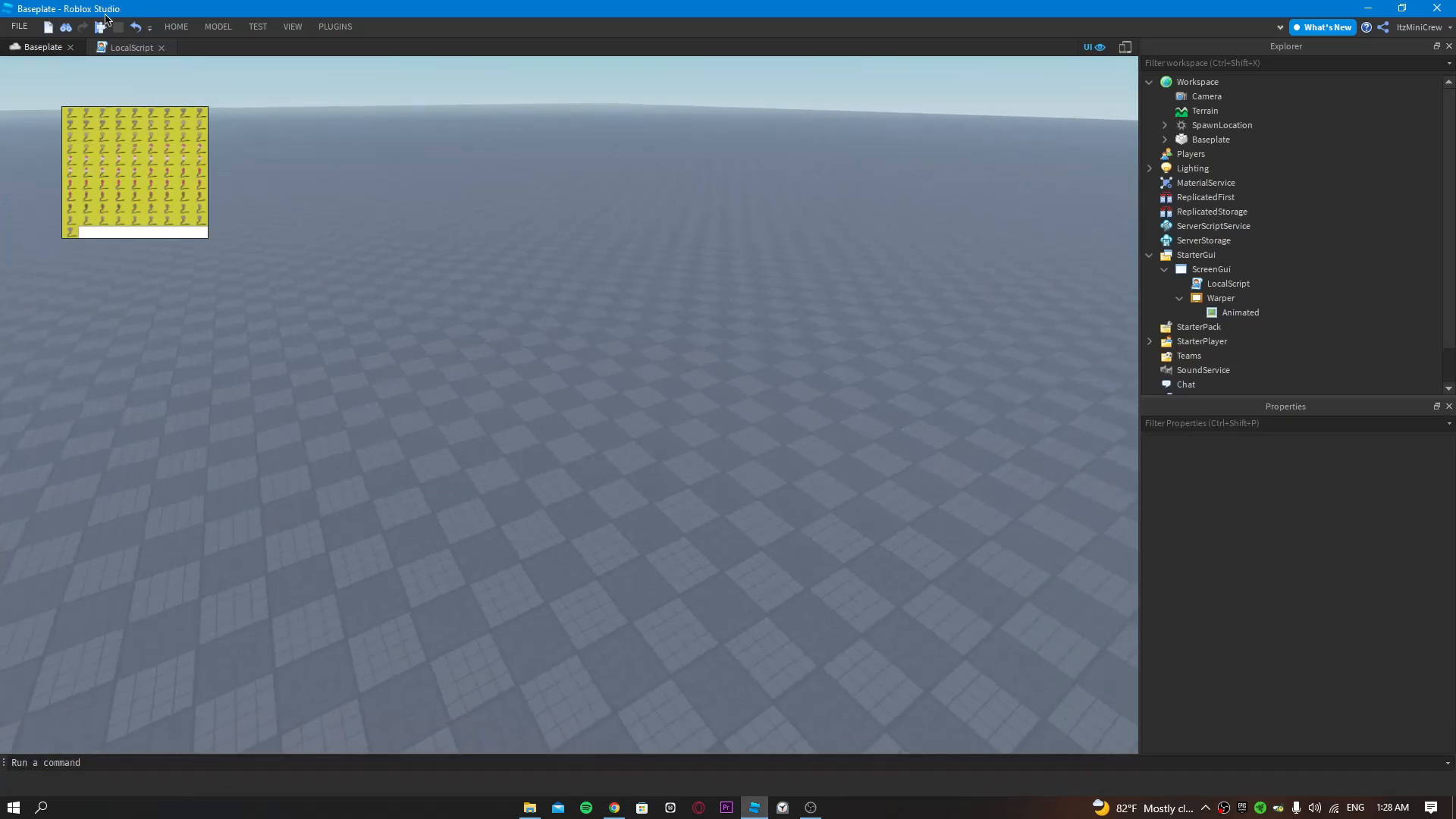
# Step: Replace the value 24 on line 3 of the LocalScript with 45
pyautogui.click(130, 47)
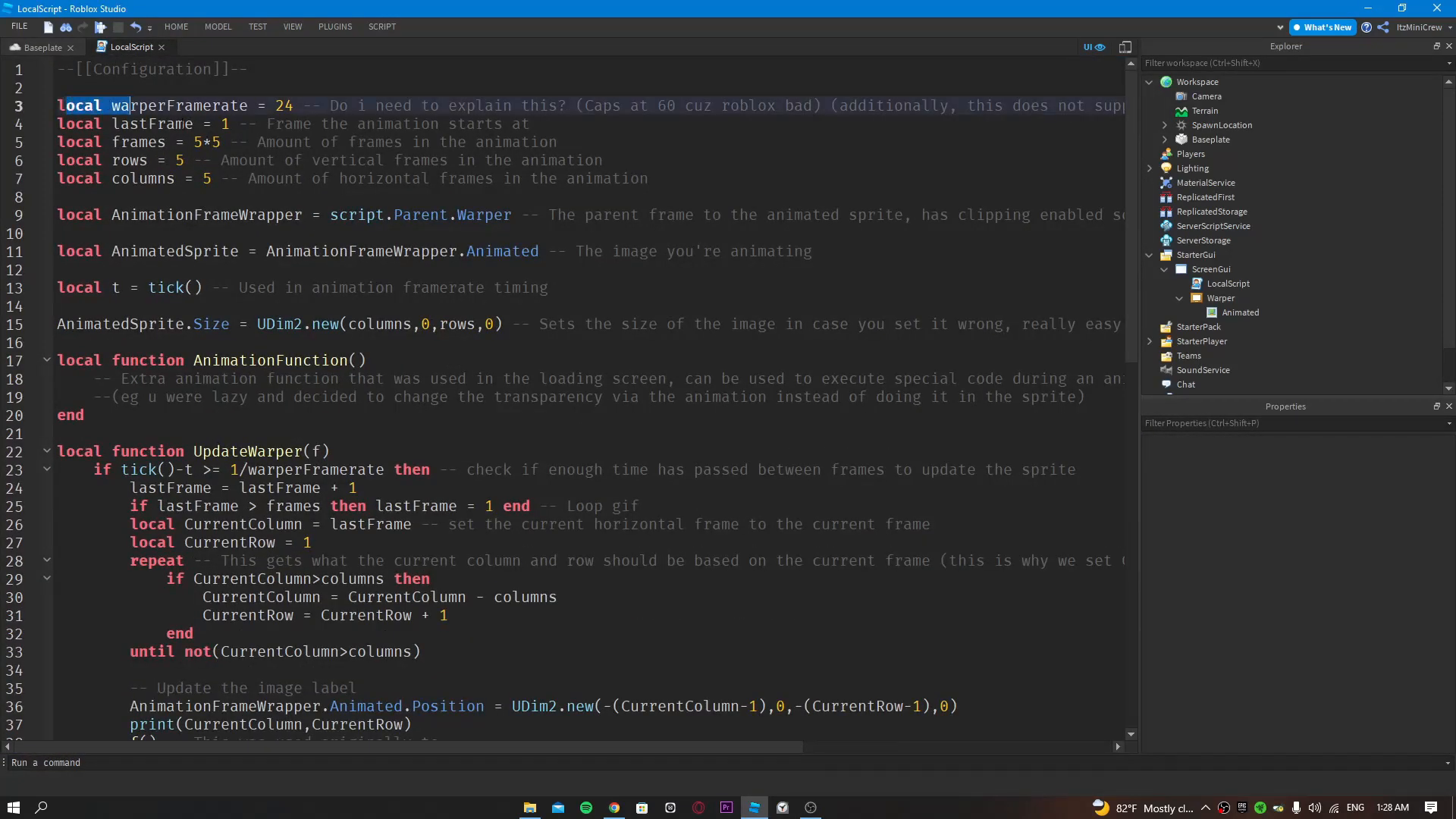
pyautogui.doubleClick(152, 124)
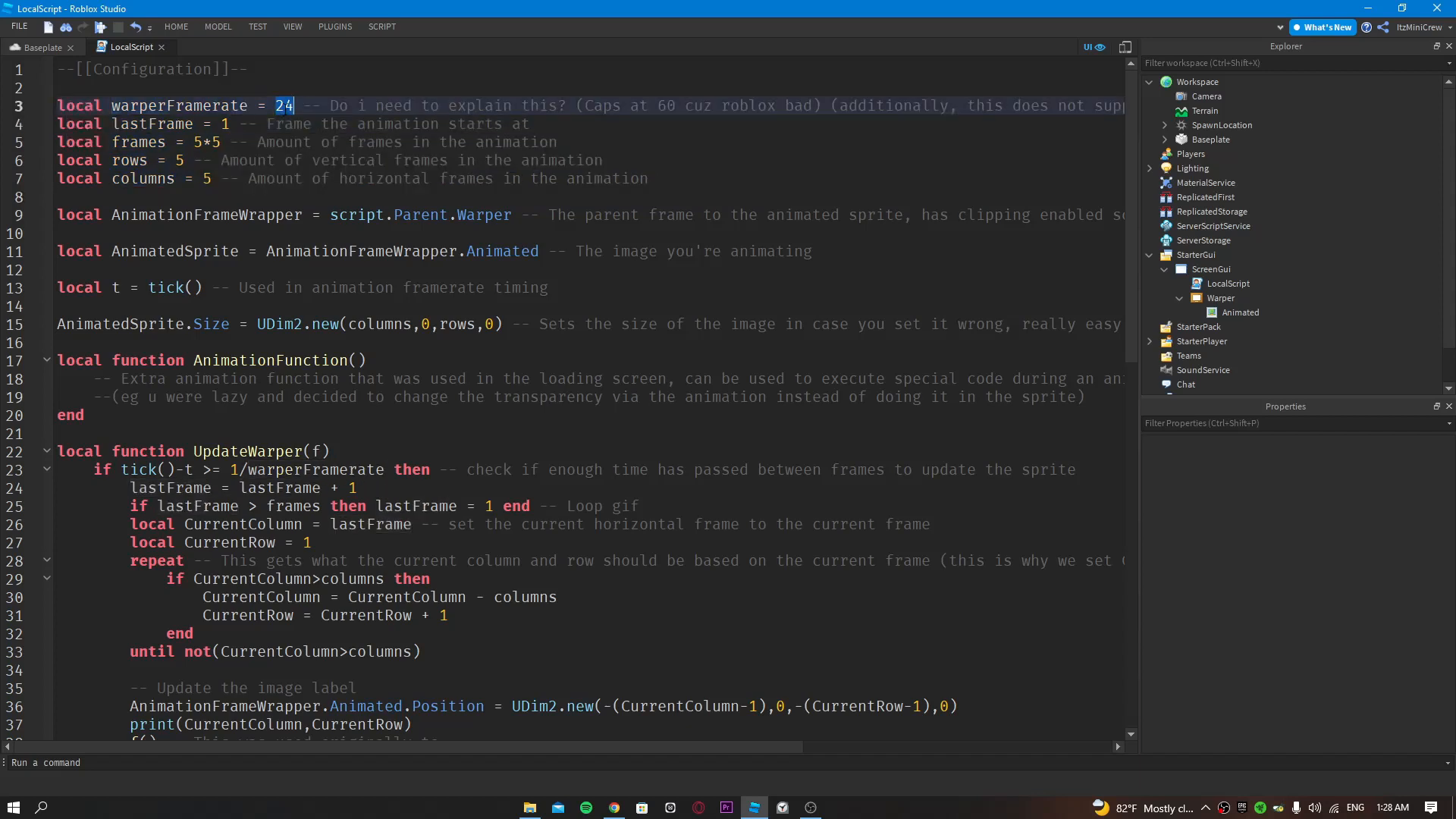
pyautogui.write('45')
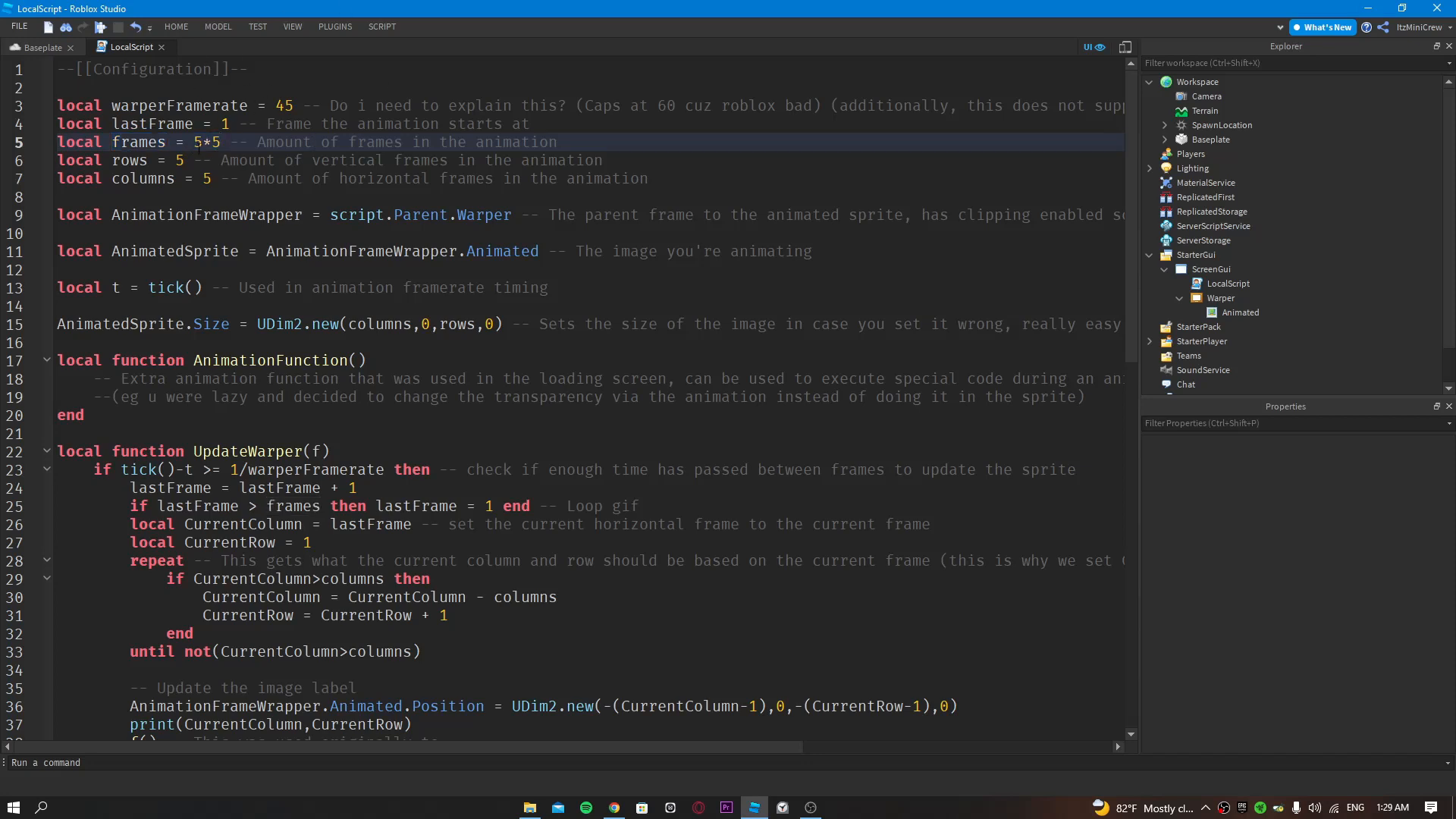
pyautogui.moveTo(585, 807)
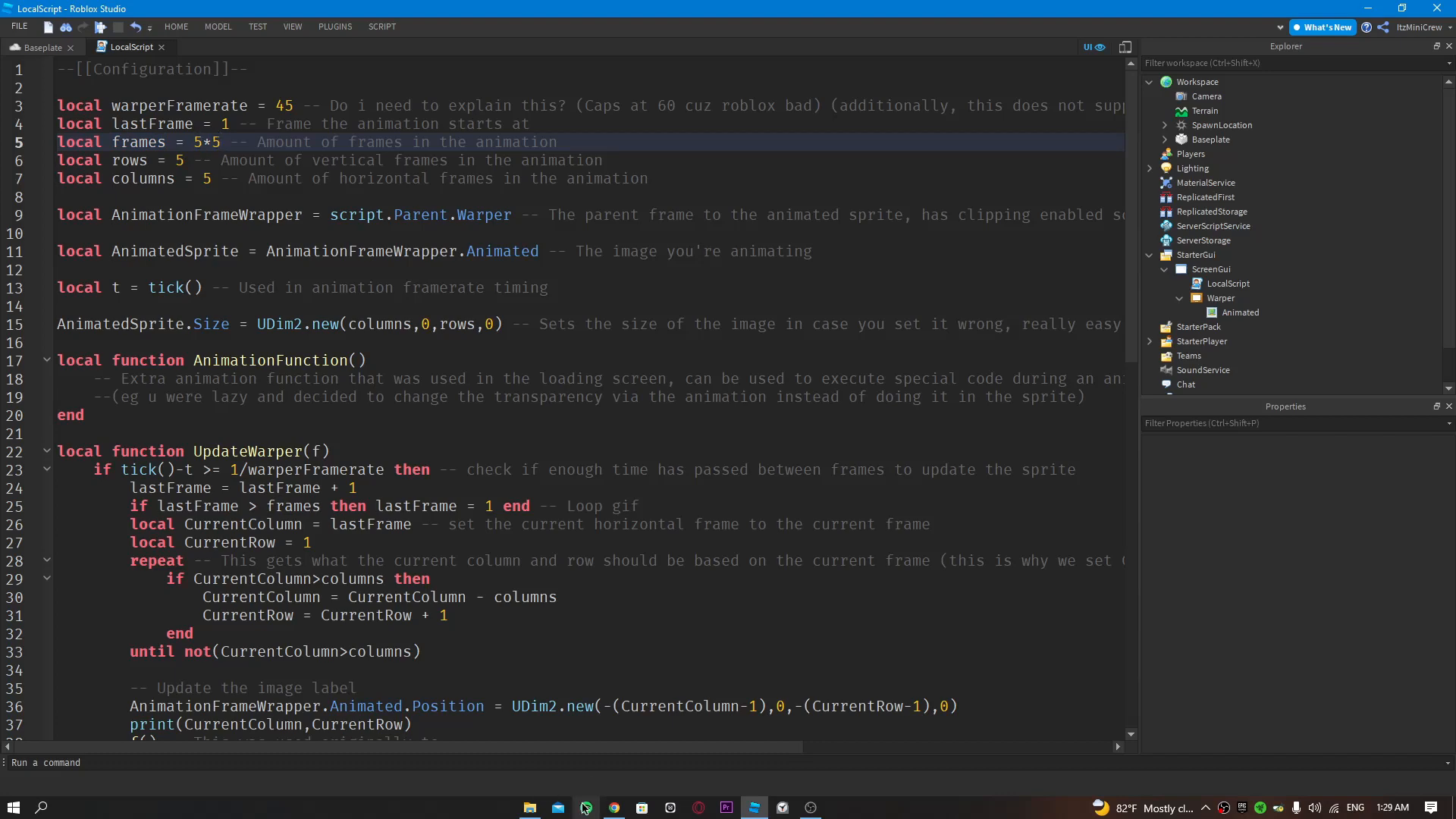
pyautogui.click(613, 807)
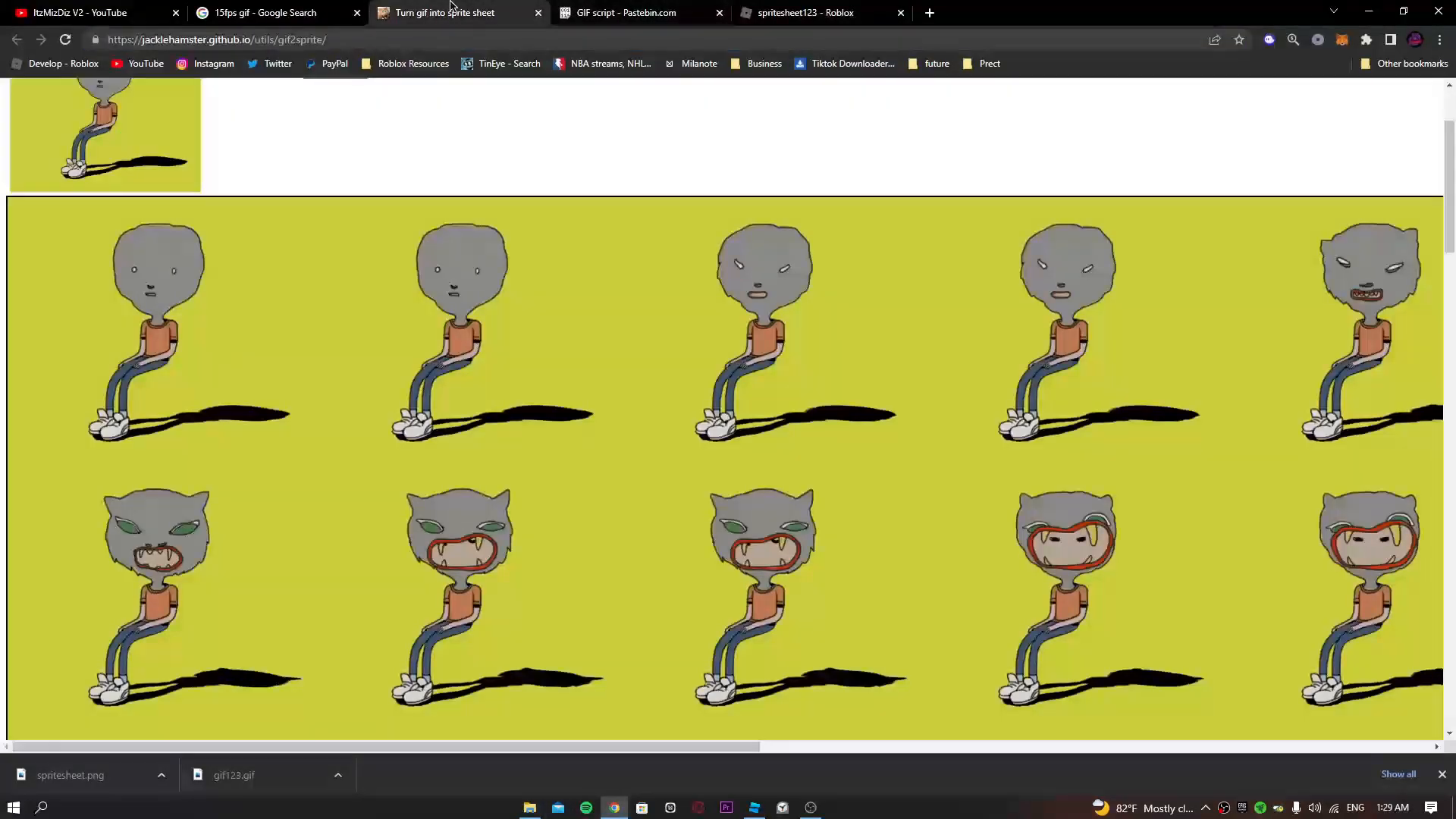
pyautogui.scroll(-3)
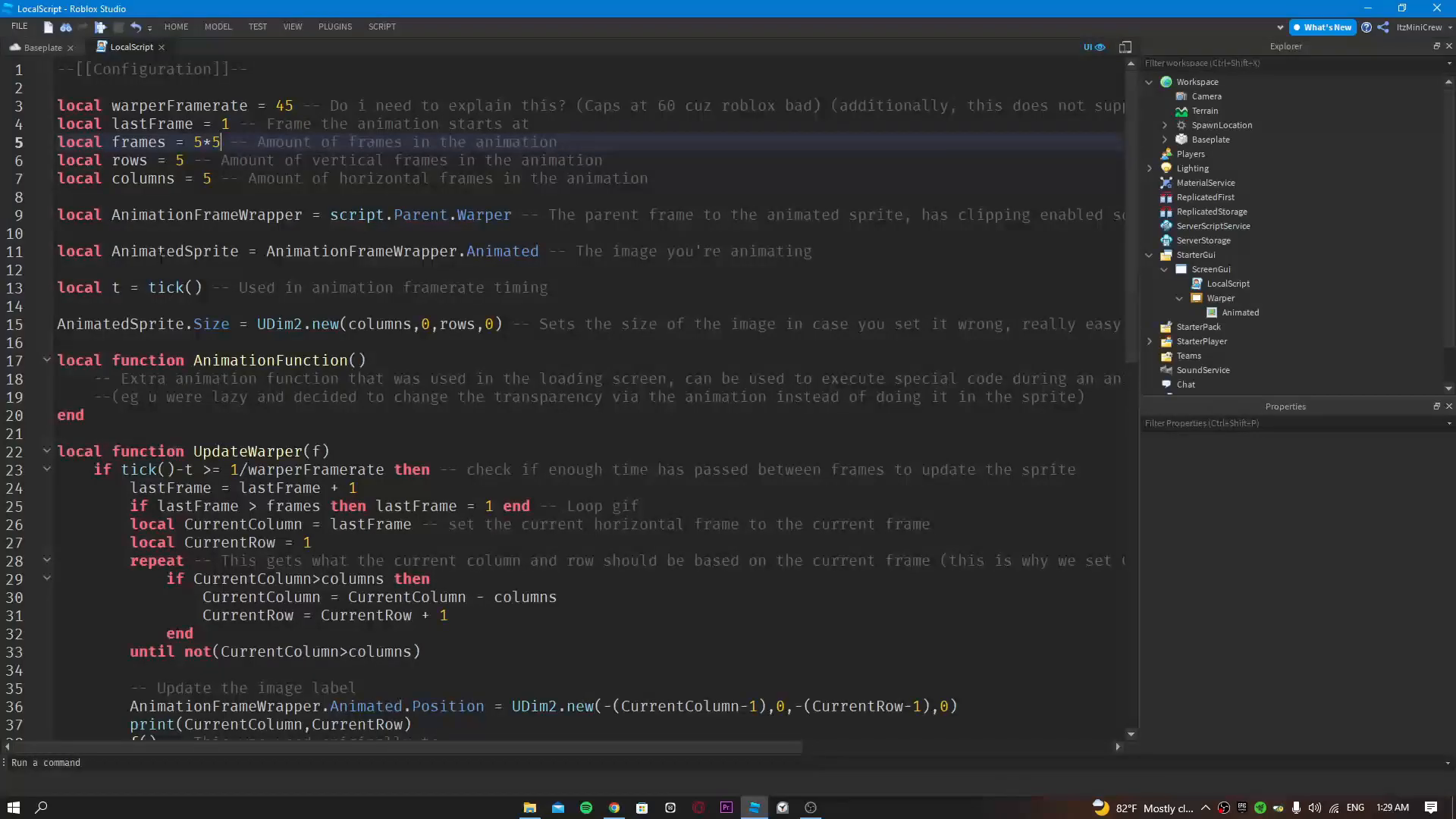
# Step: Update the script's frames, rows and columns values to 91, 11 and 9
pyautogui.press('Backspace')
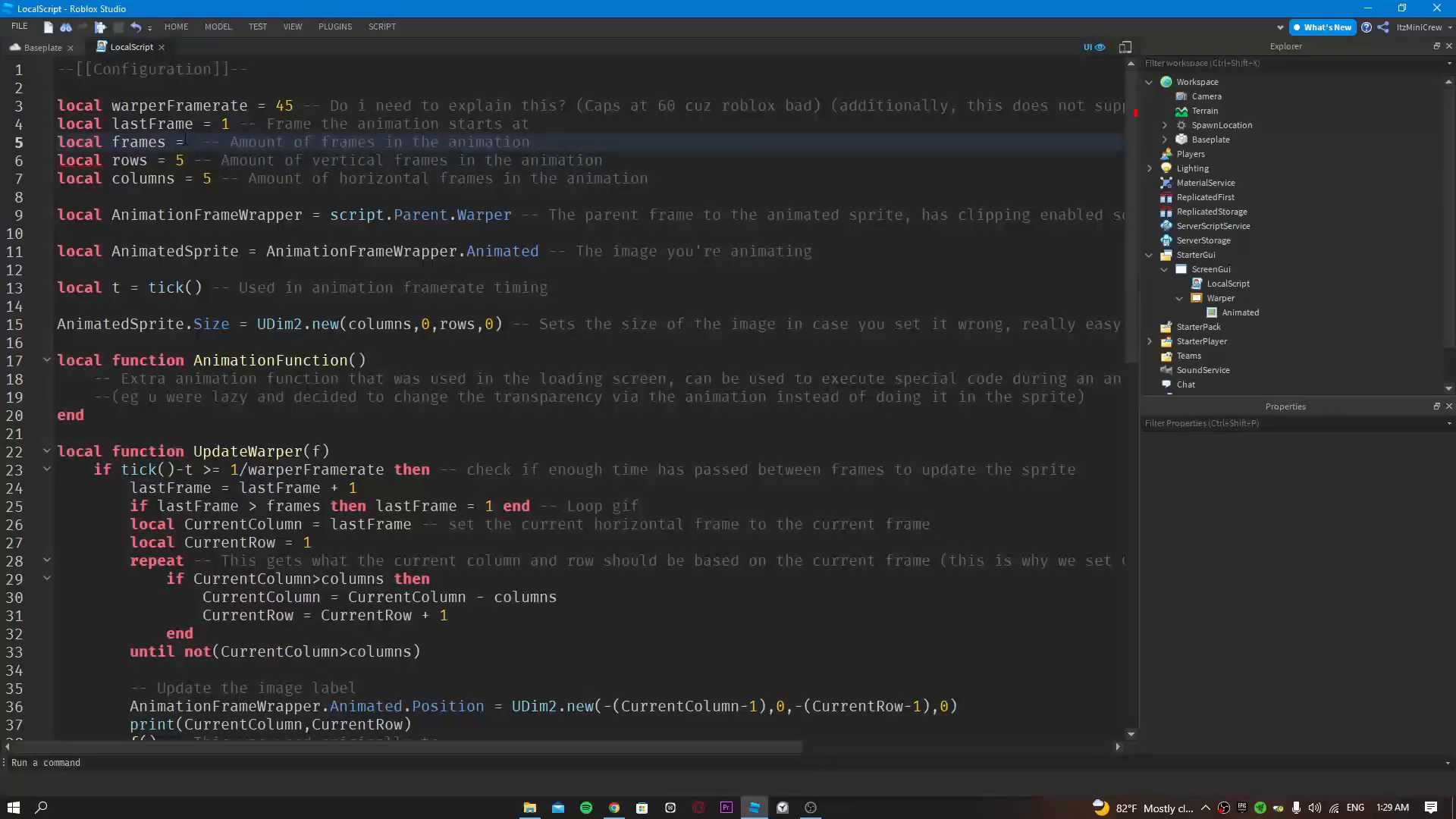
pyautogui.write('91')
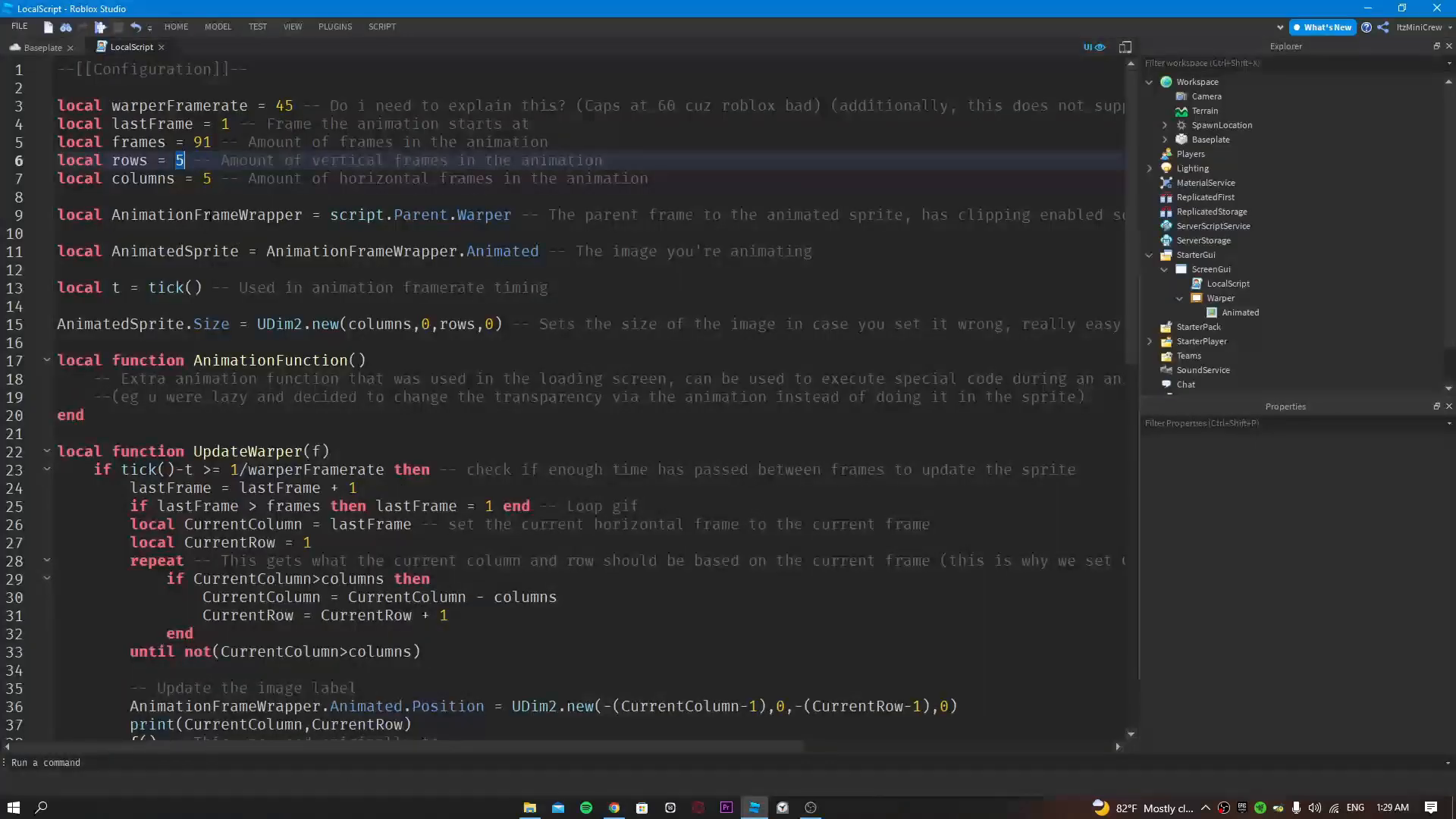
pyautogui.write('11')
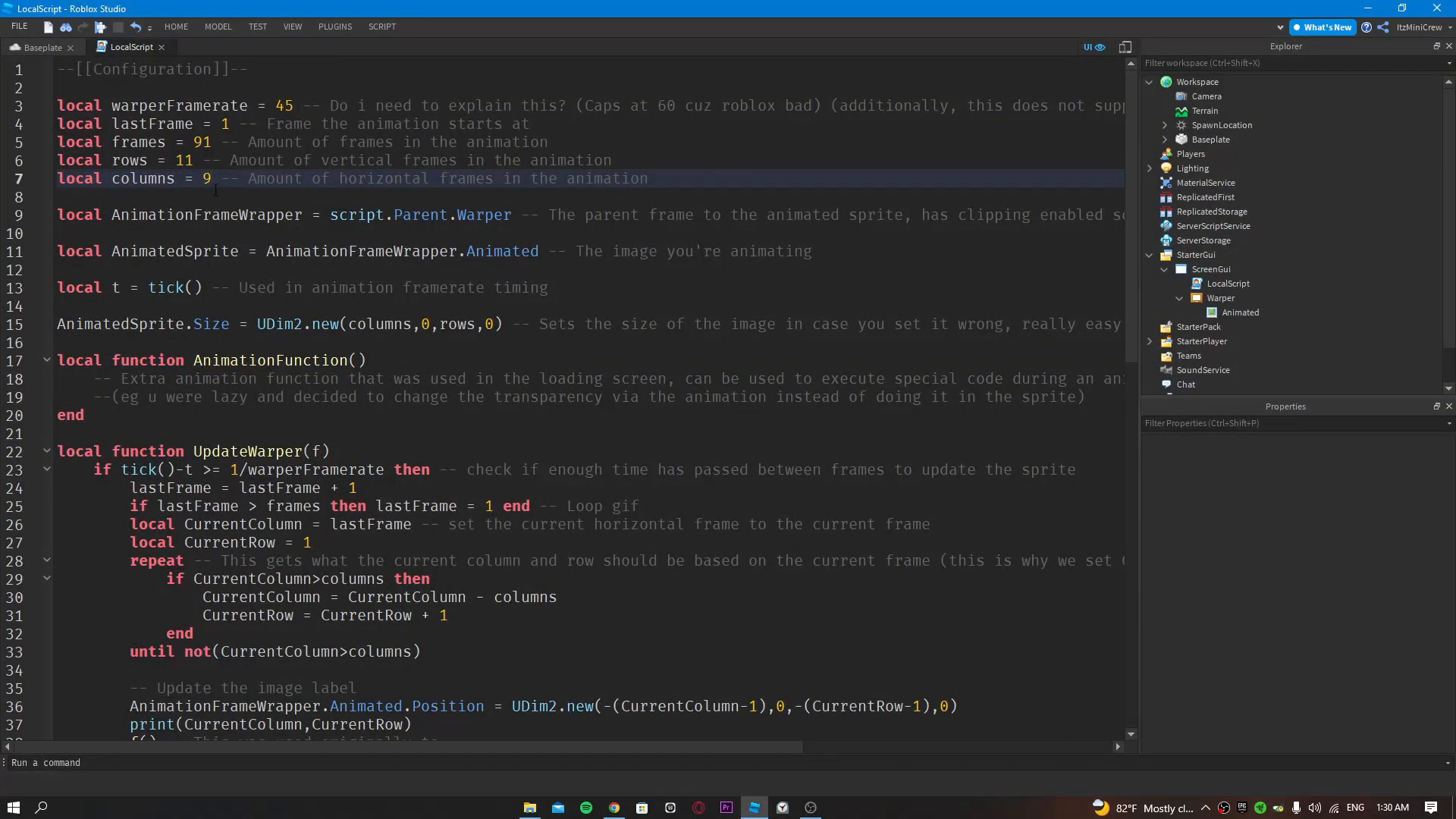
pyautogui.click(41, 47)
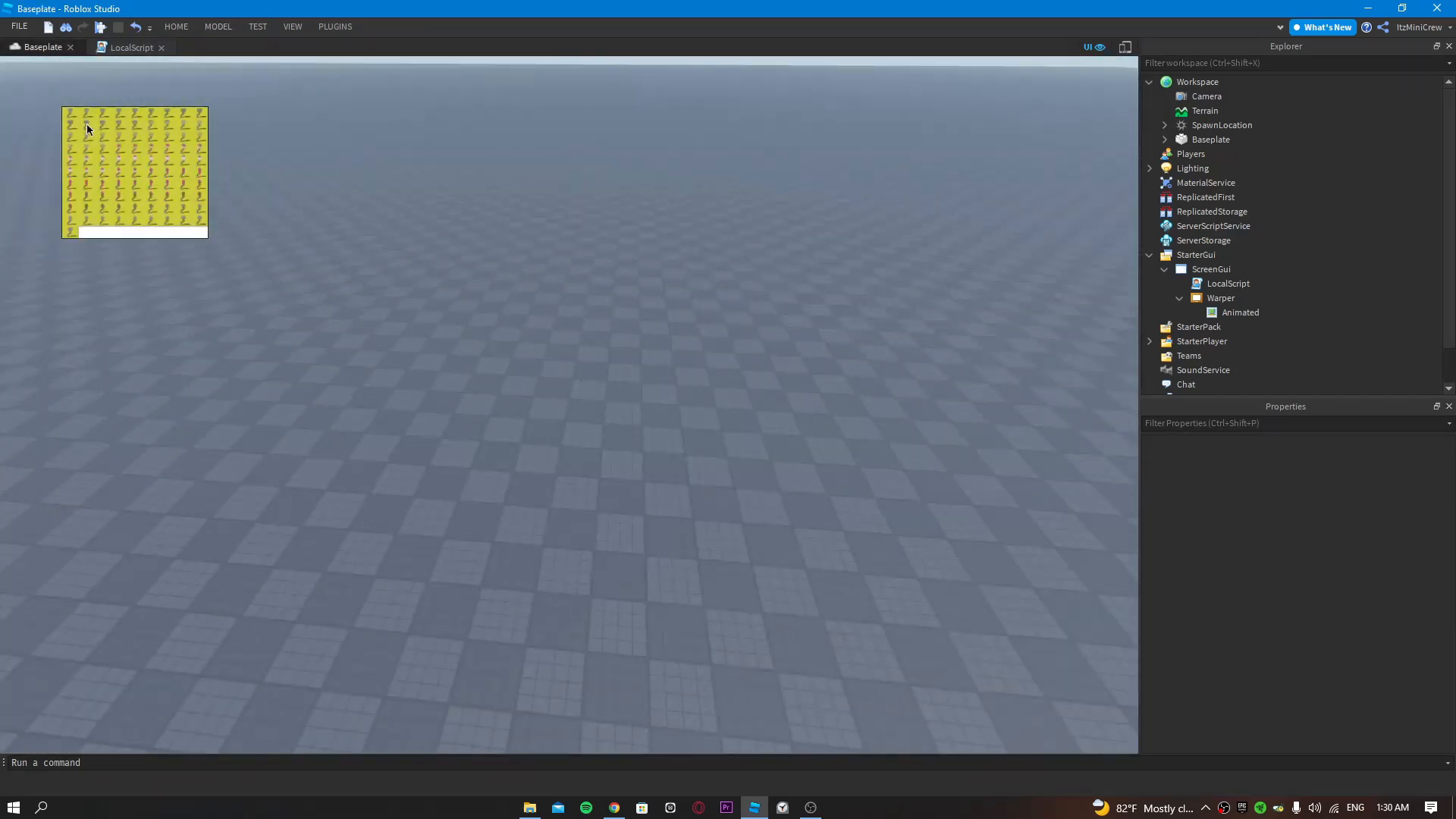
pyautogui.click(99, 26)
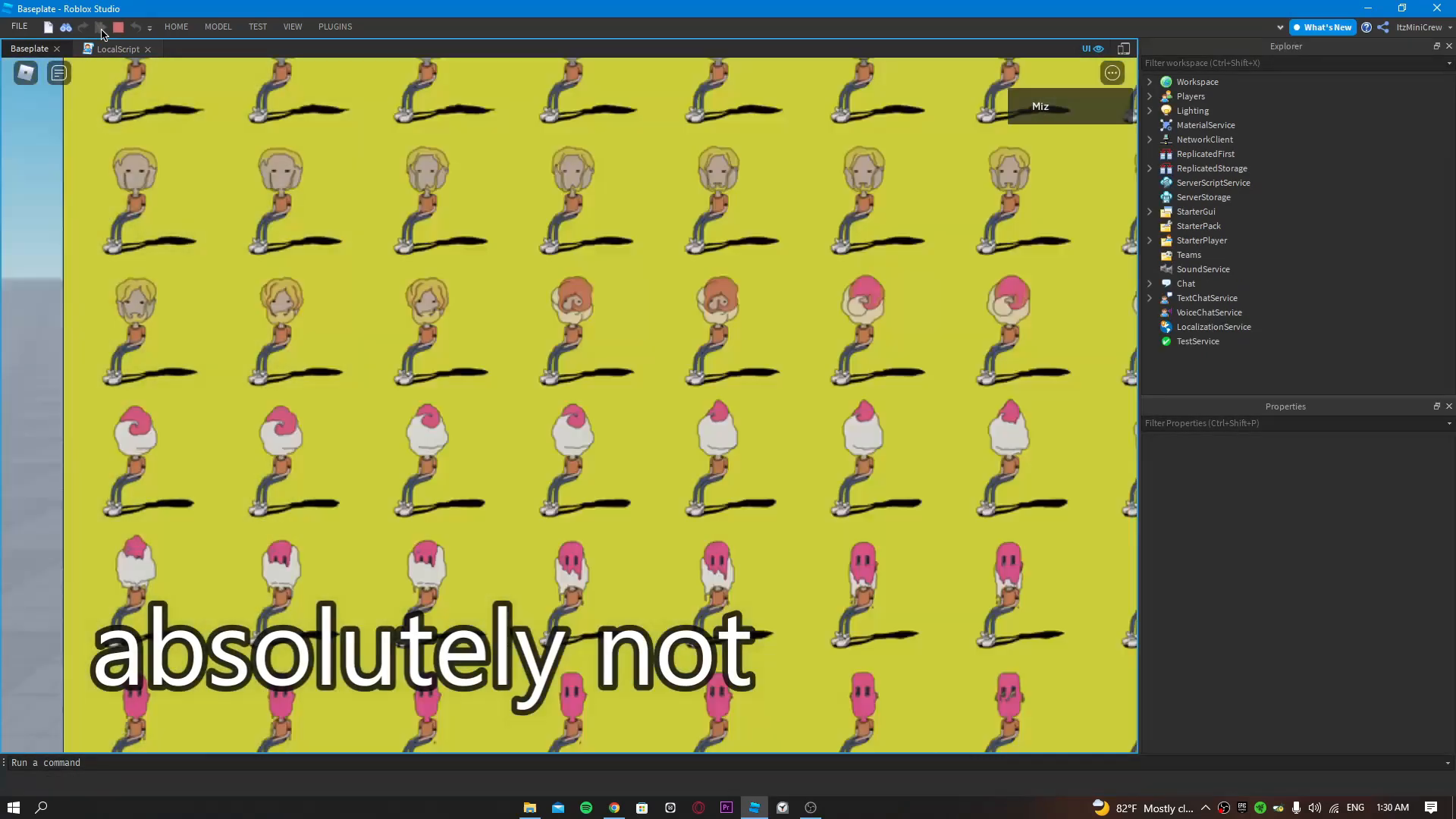
pyautogui.click(119, 26)
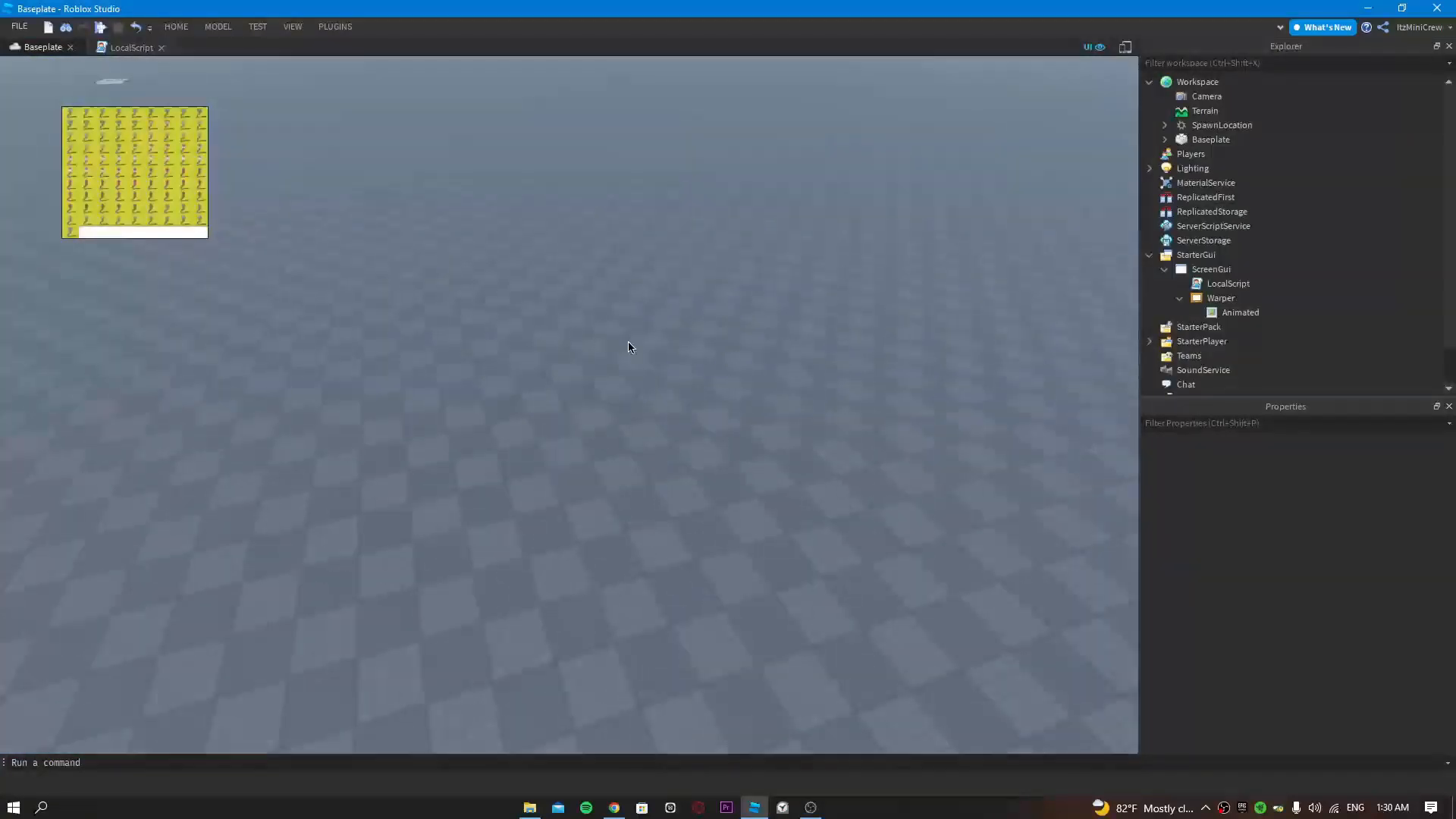
pyautogui.click(1221, 298)
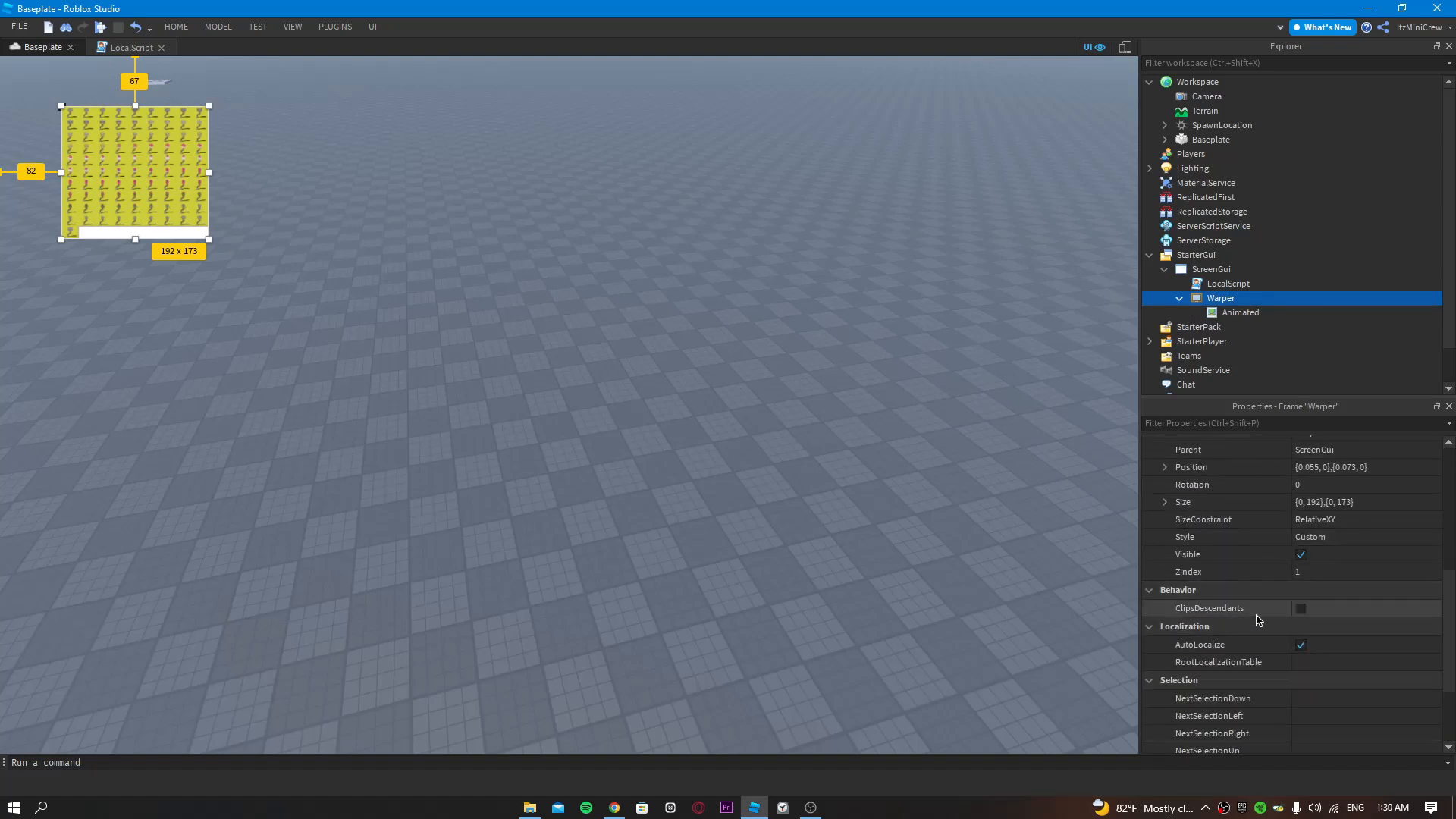
# Step: Enable ClipsDescendants on the Warper frame so only one sprite frame shows
pyautogui.click(1300, 608)
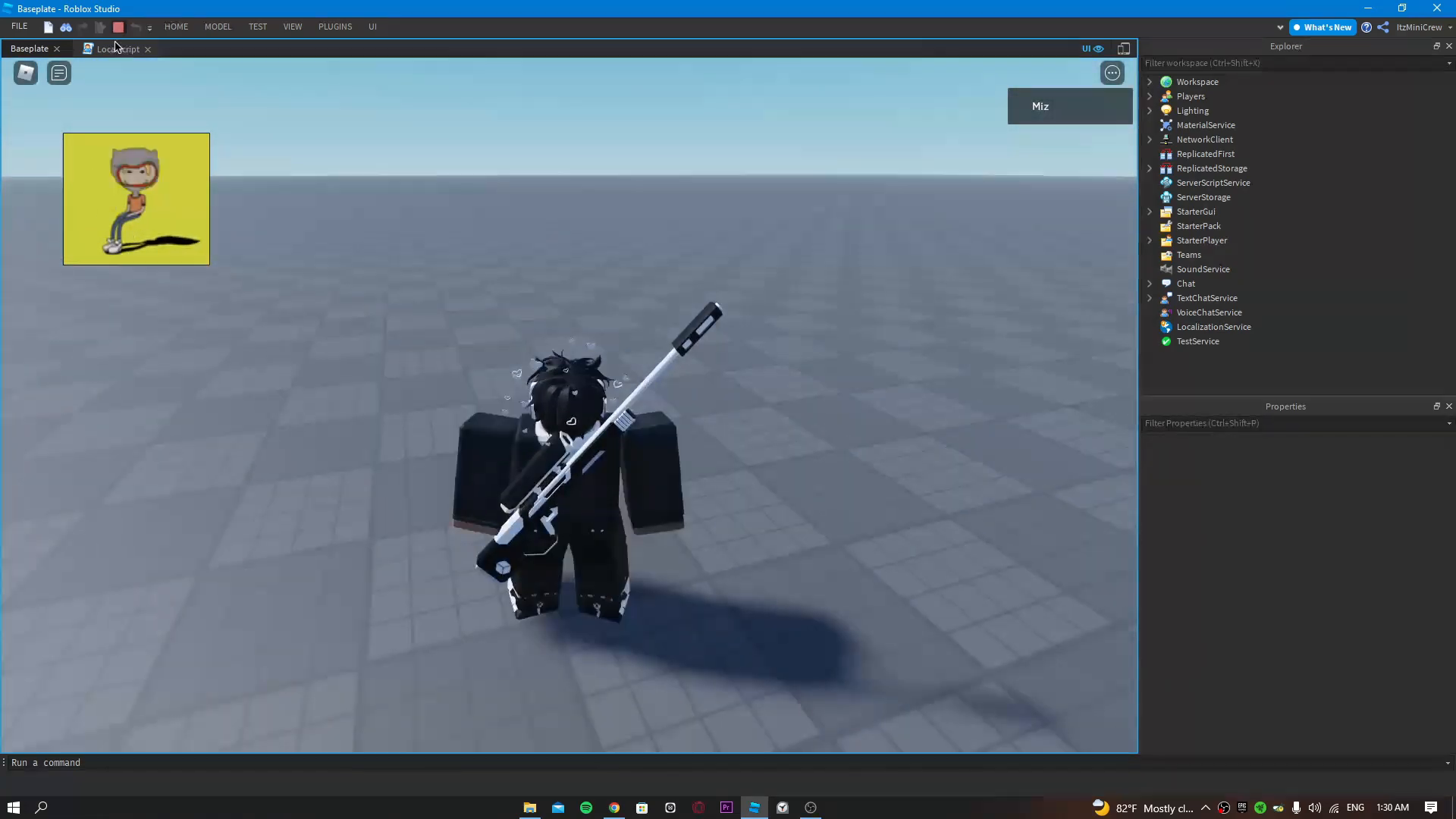
# Step: Change warperFramerate in the LocalScript from 45 to 60
pyautogui.click(121, 47)
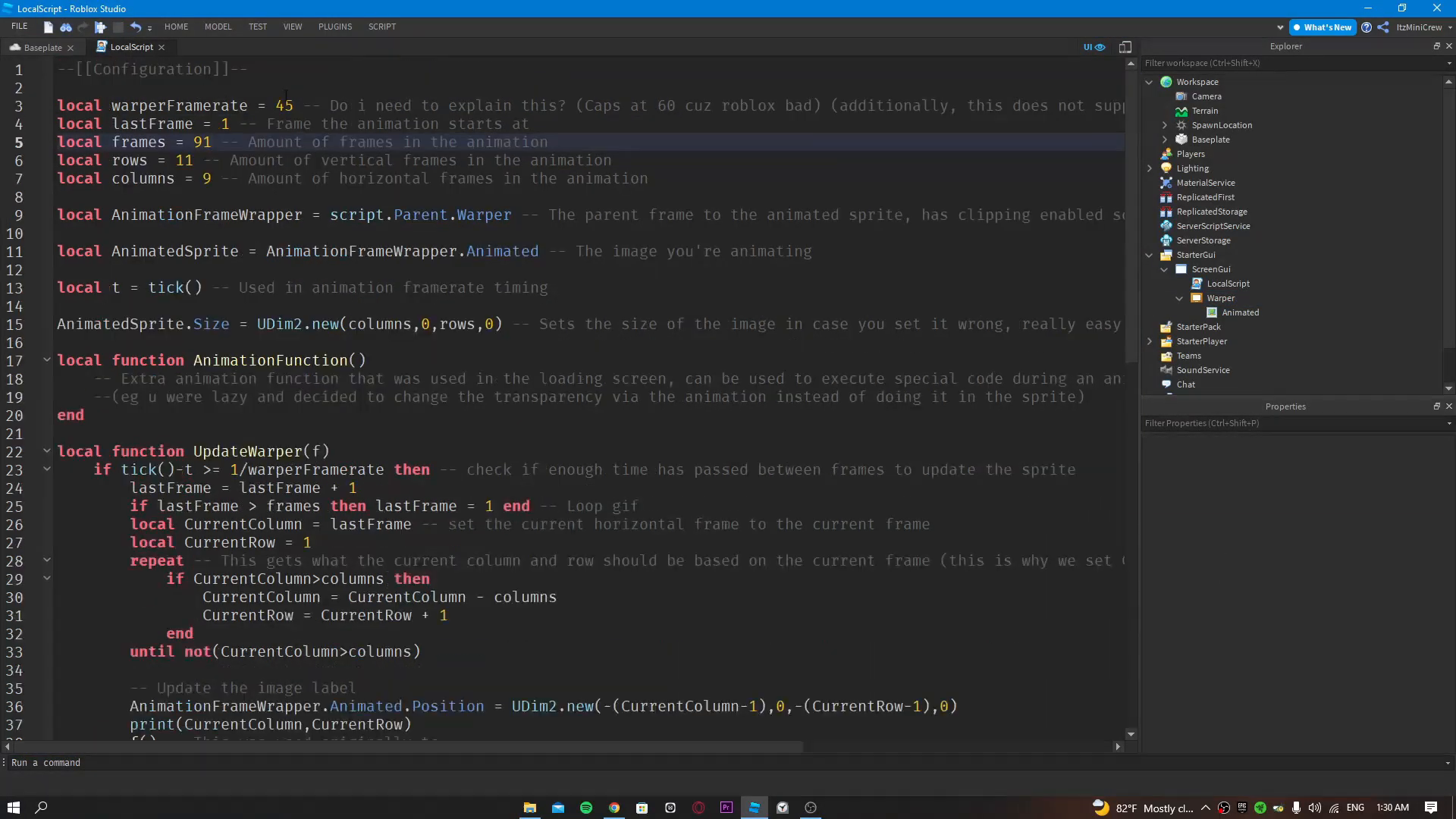
pyautogui.write('60')
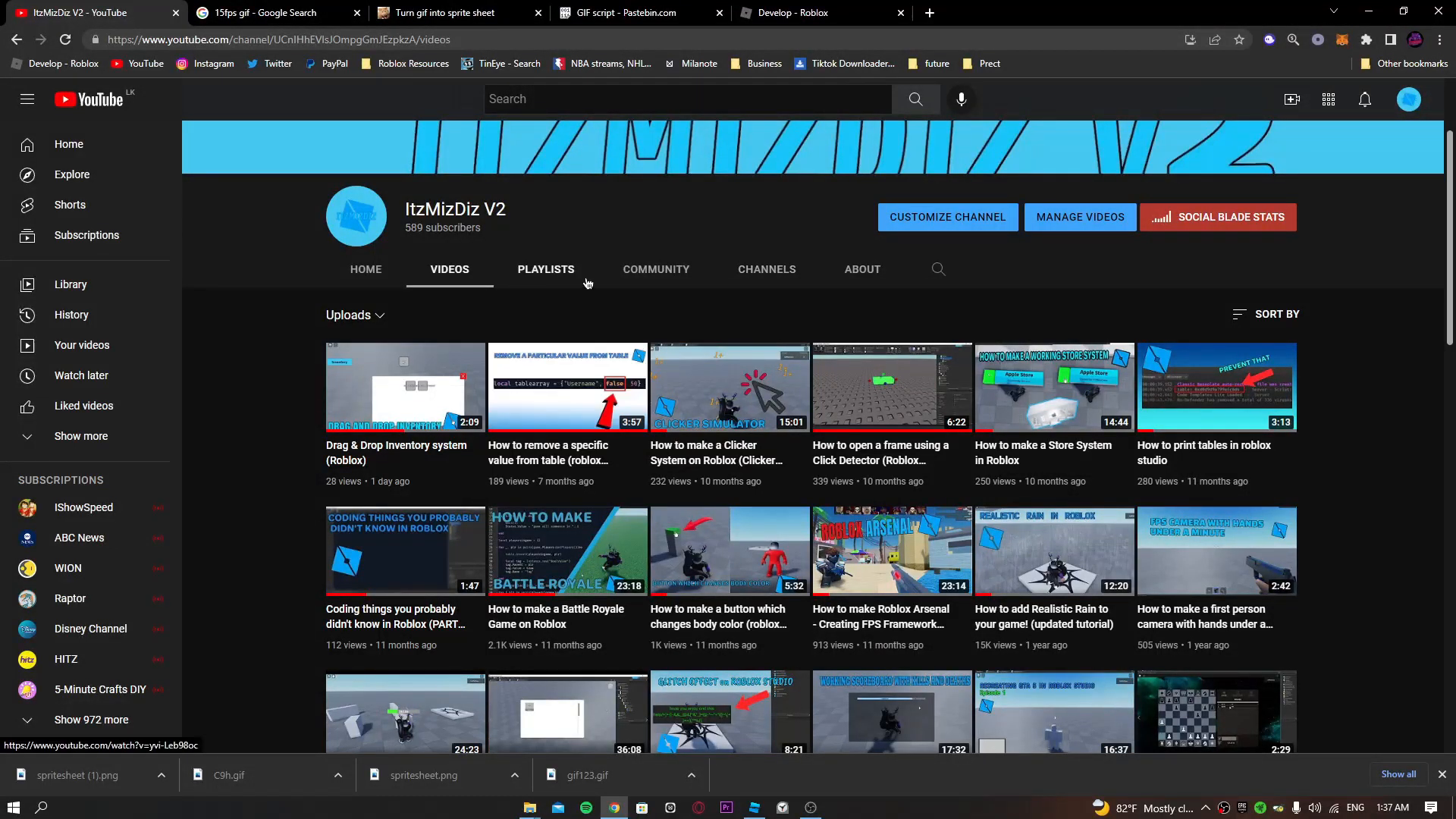
pyautogui.moveTo(601, 314)
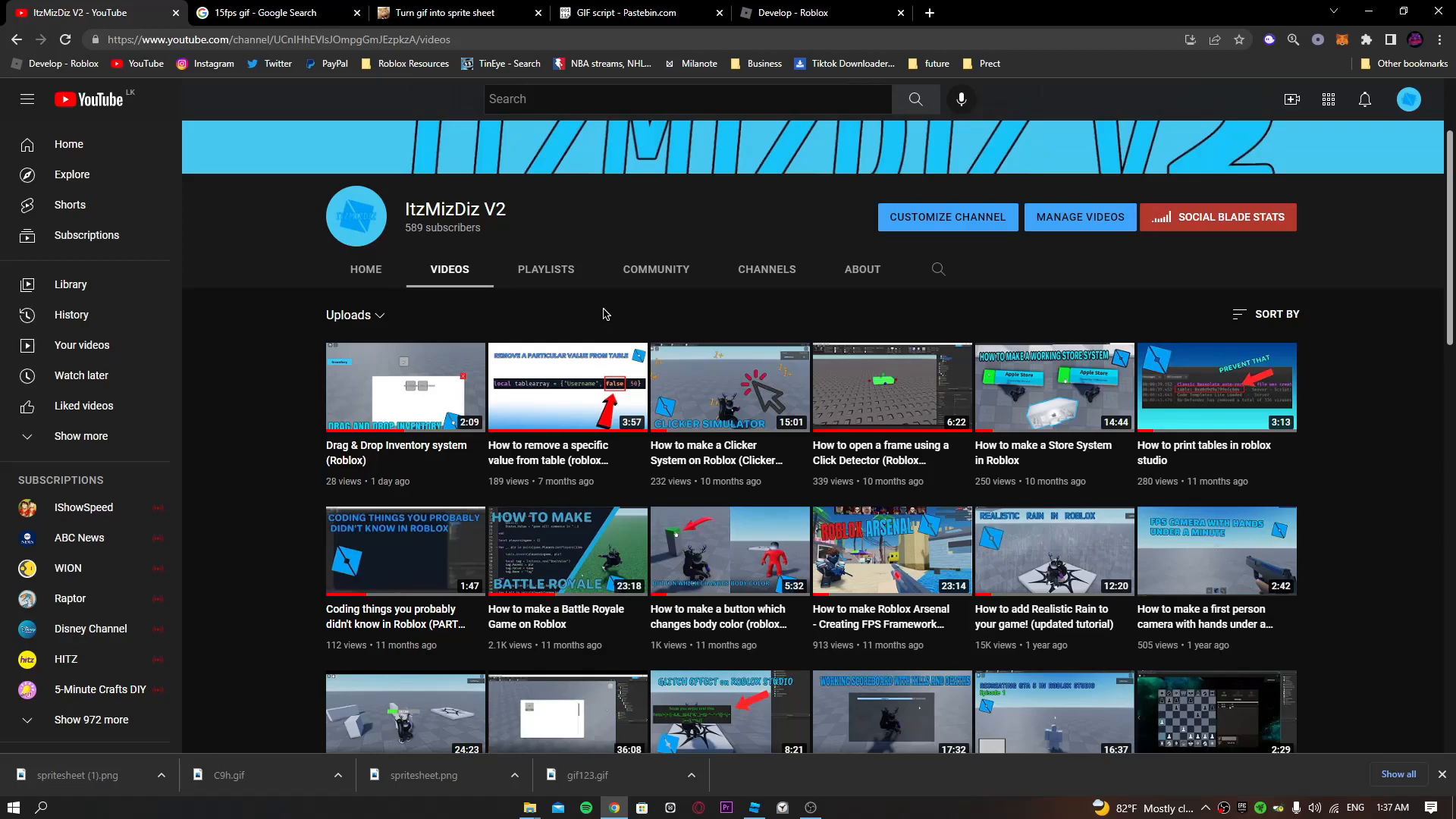